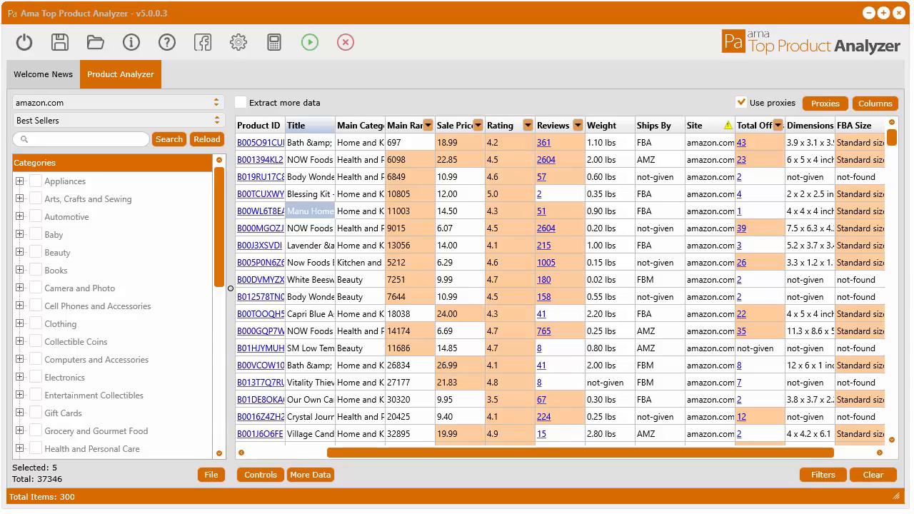
mouse_move(654, 230)
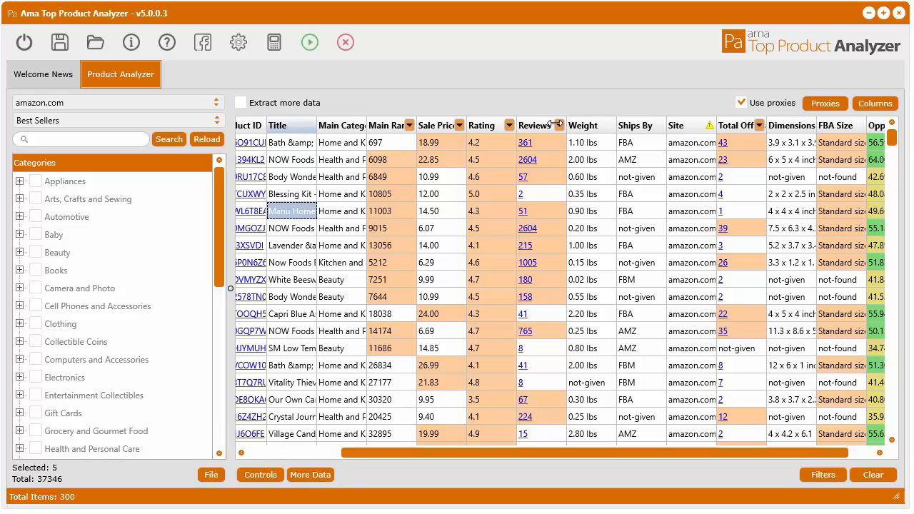
- Apply header quick filters Main Rank > 2,000, Reviews > 200 and Rating > 4 to the grid
click(560, 126)
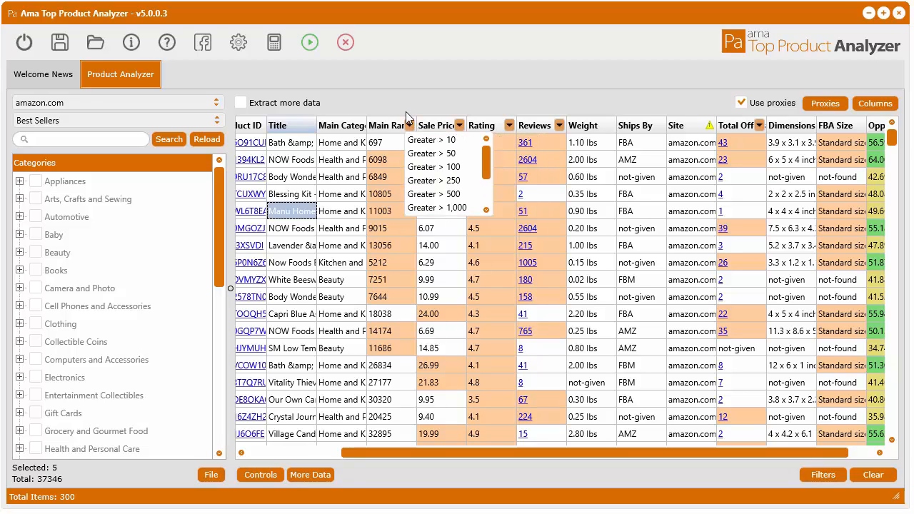
mouse_move(492, 156)
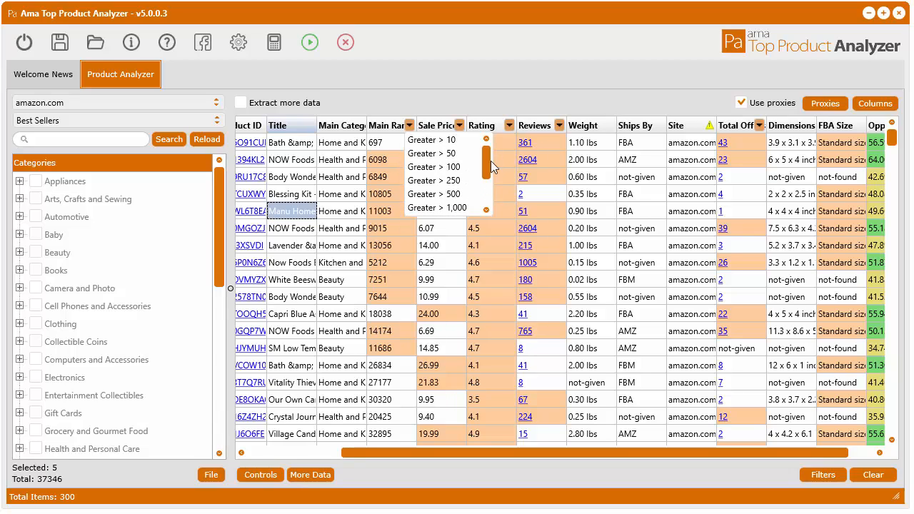
scroll(down, 3)
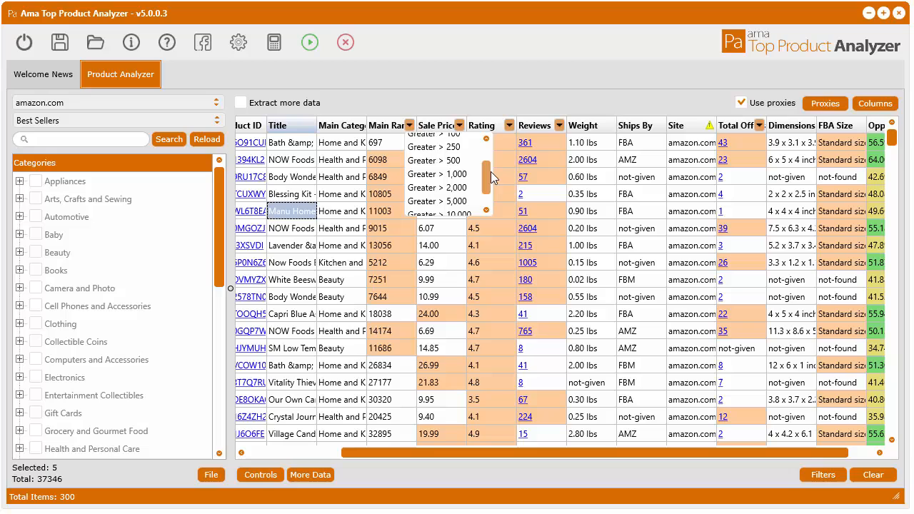
scroll(down, 3)
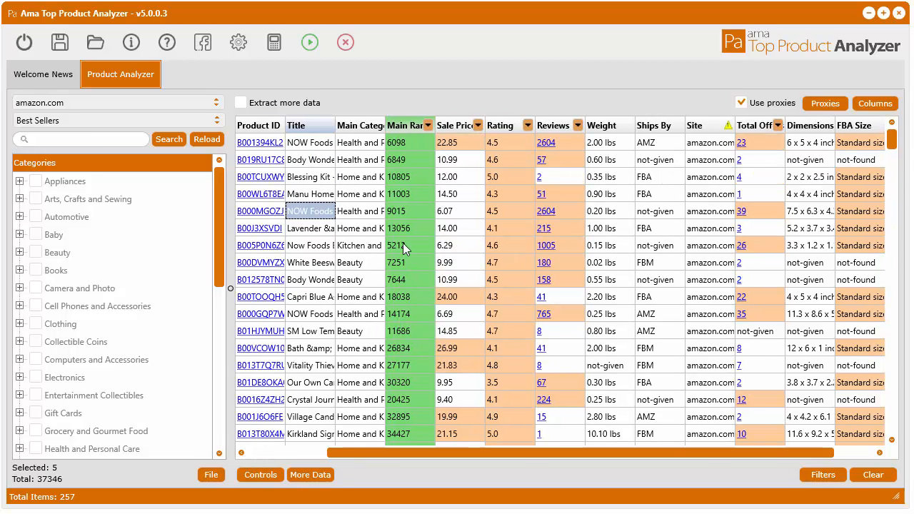
mouse_move(417, 143)
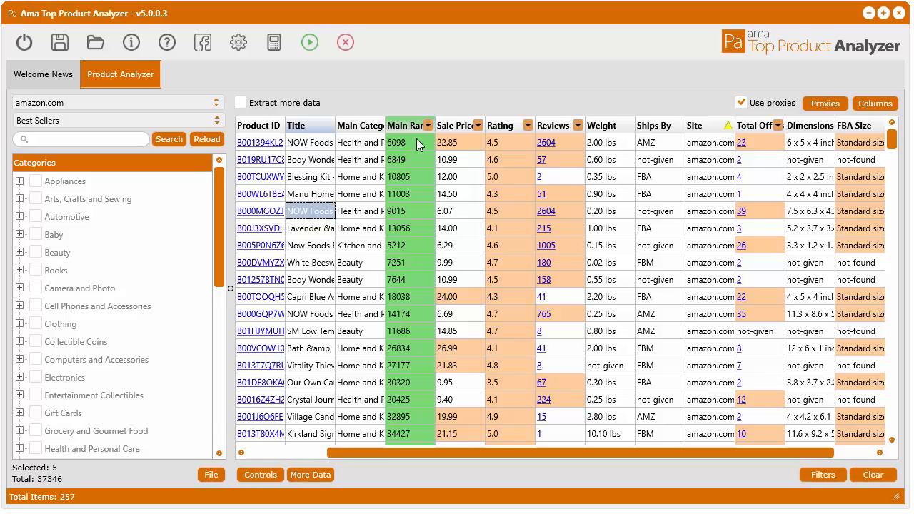
mouse_move(419, 141)
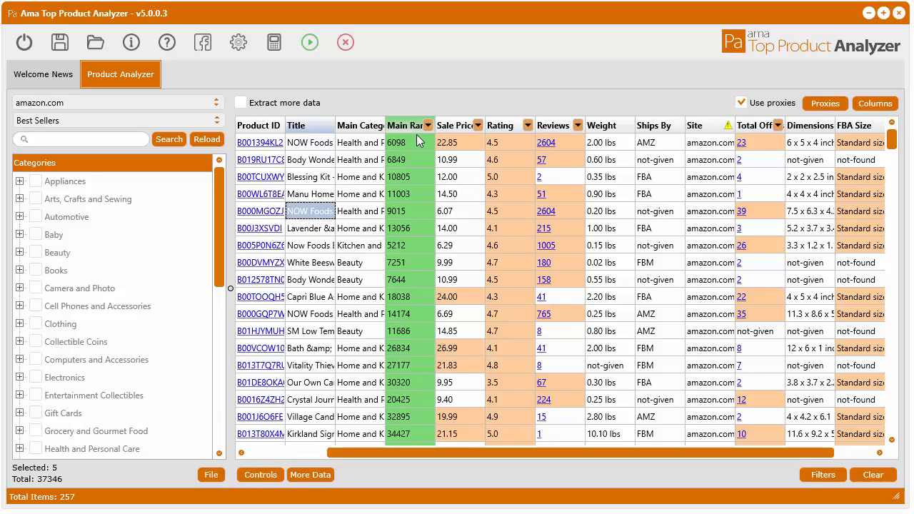
click(578, 126)
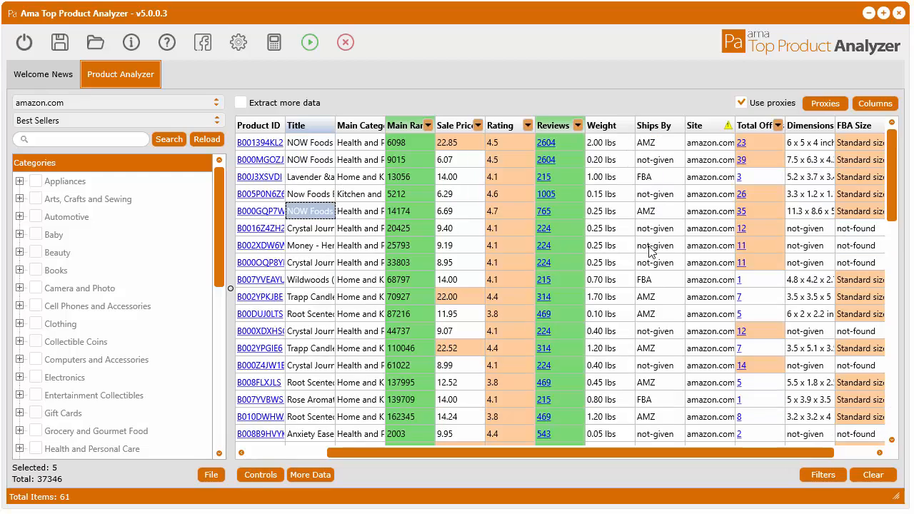
click(580, 126)
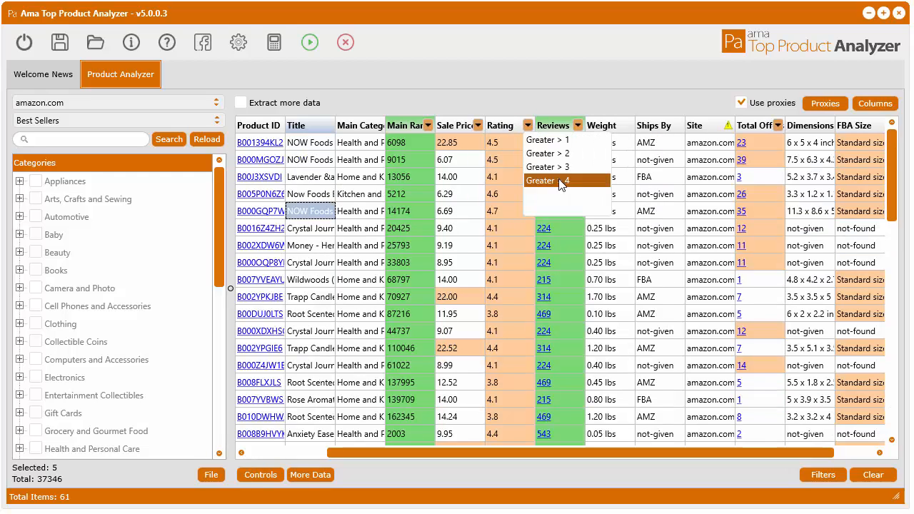
click(548, 180)
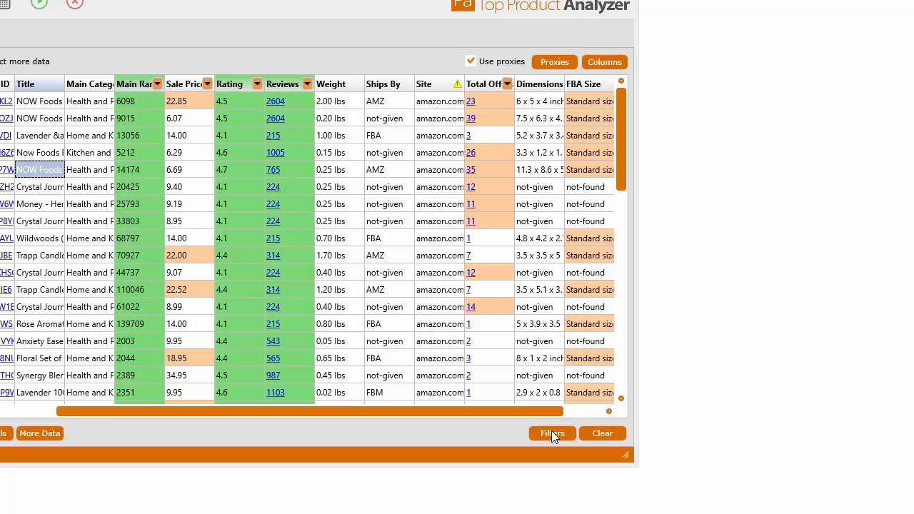
- Show the active filter list and add a Total Offers less than 50 filter
click(551, 434)
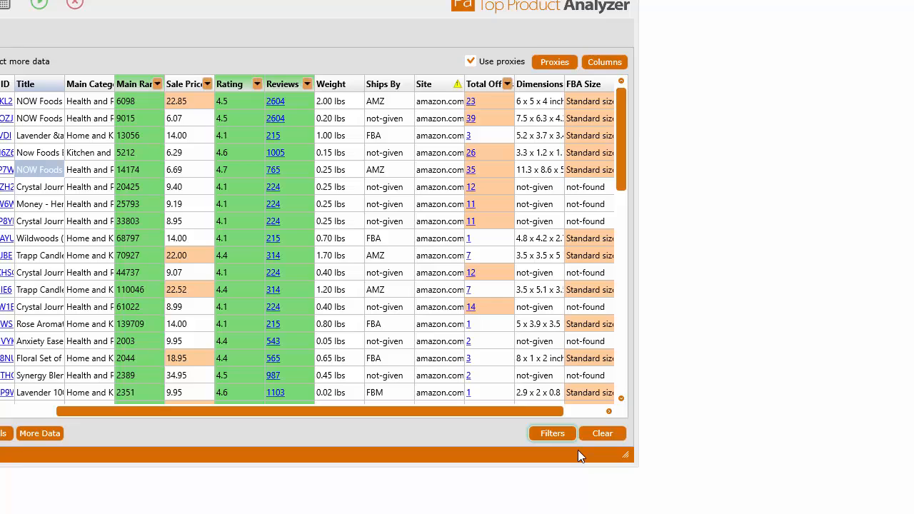
click(551, 434)
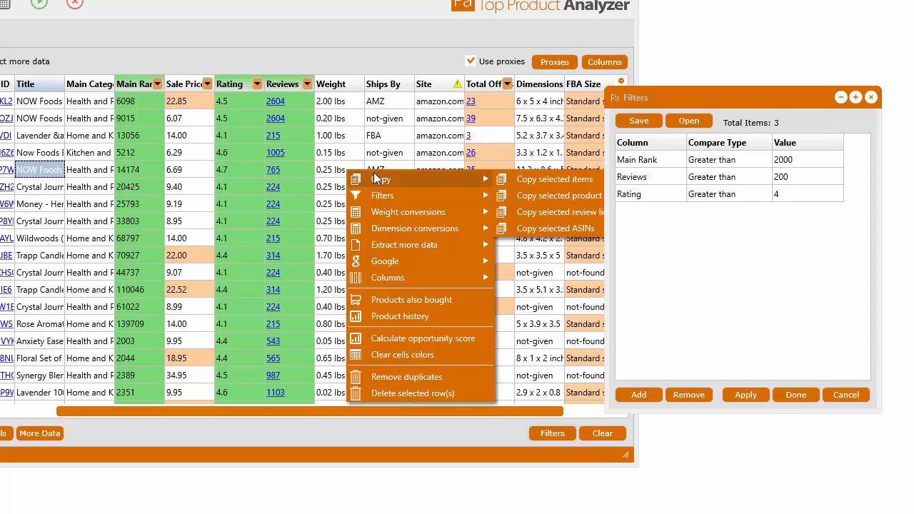
mouse_move(383, 195)
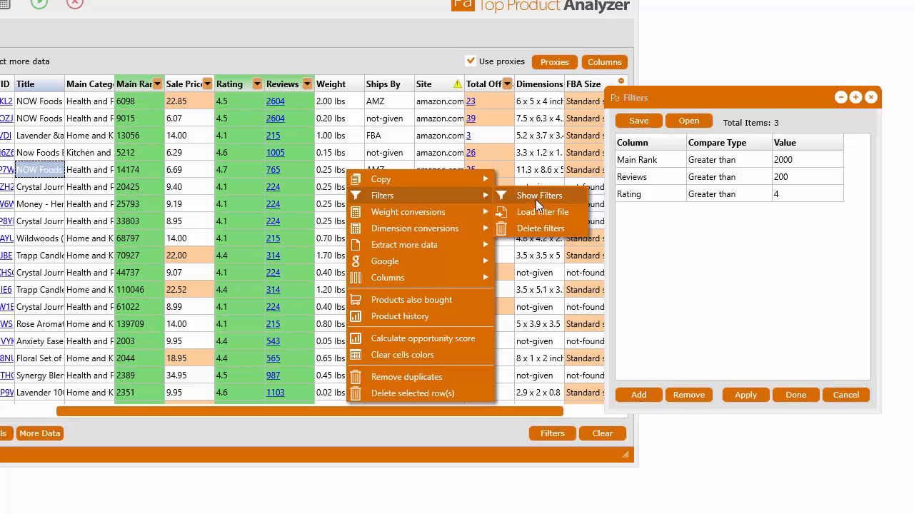
click(540, 194)
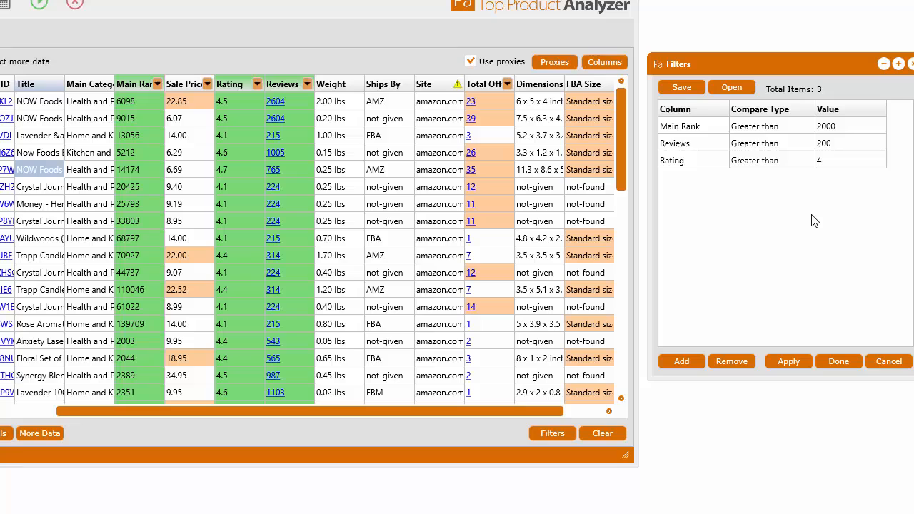
click(507, 83)
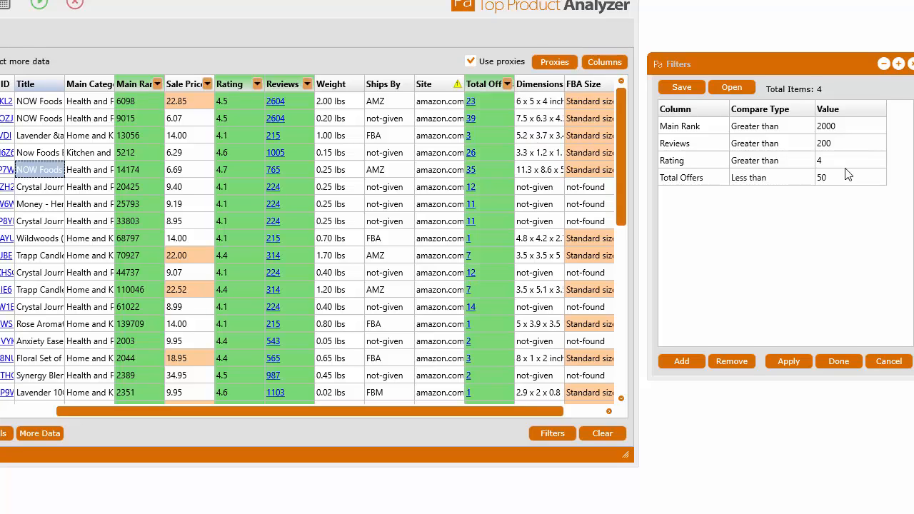
mouse_move(745, 140)
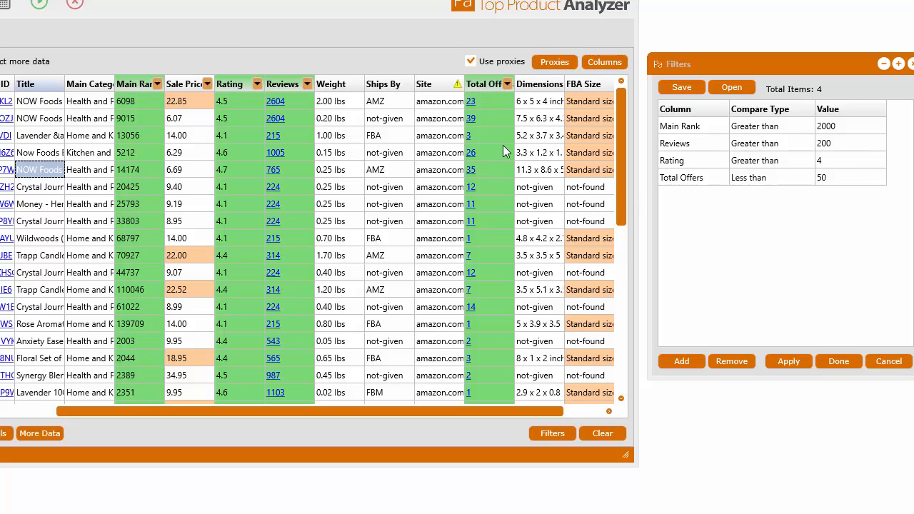
click(551, 434)
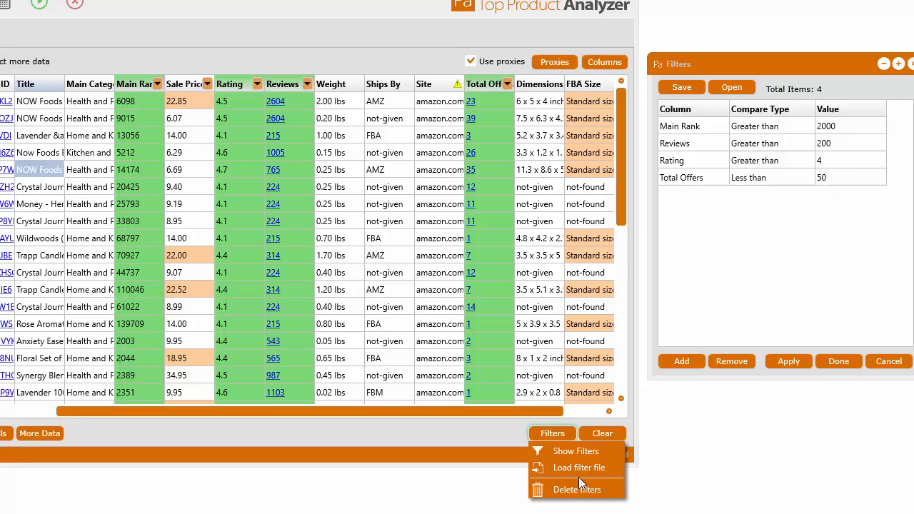
mouse_move(735, 263)
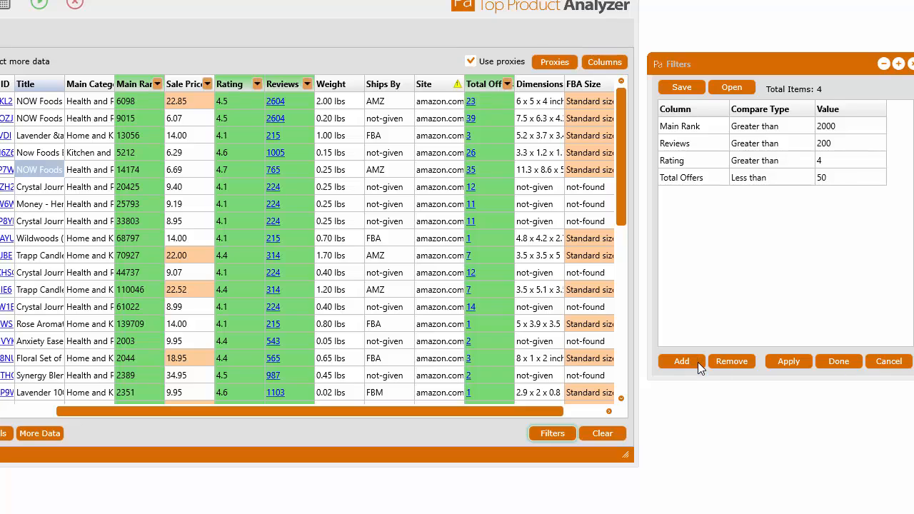
- Add a Title Contains 'the' filter row and apply it to the product grid
click(680, 360)
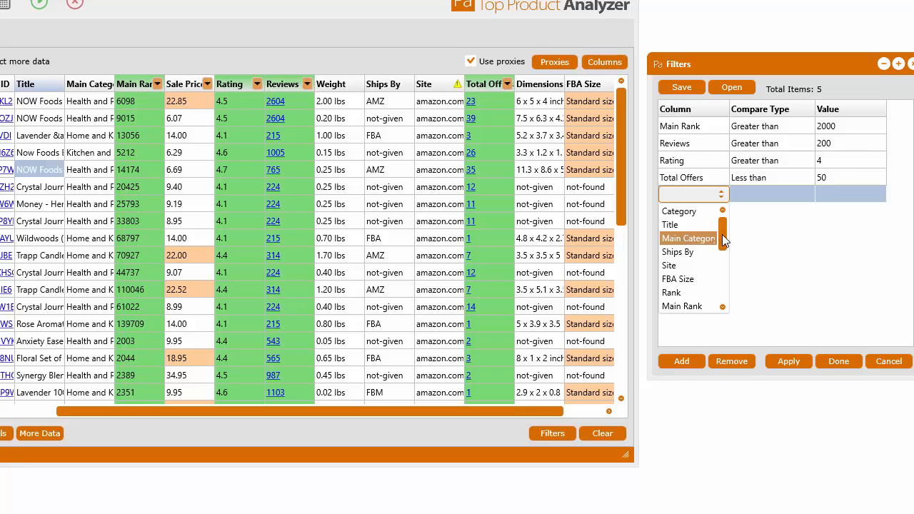
scroll(down, 3)
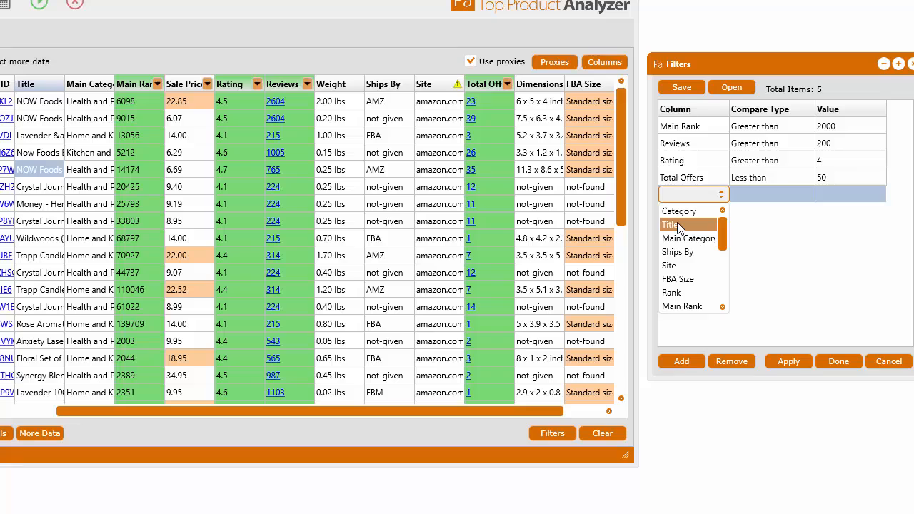
click(670, 224)
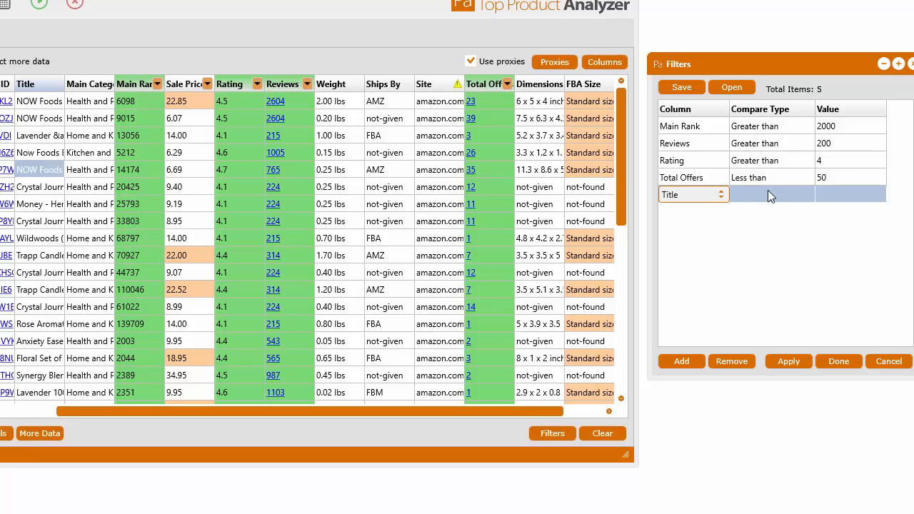
click(771, 194)
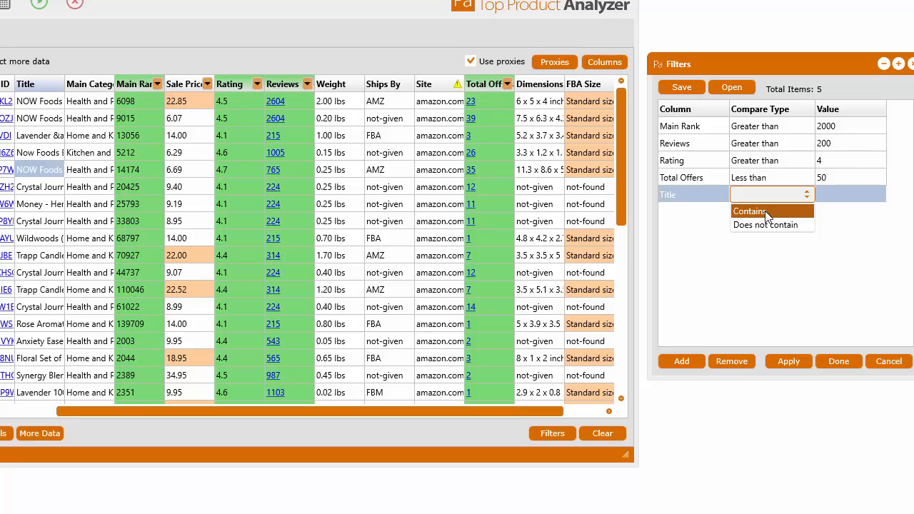
click(748, 211)
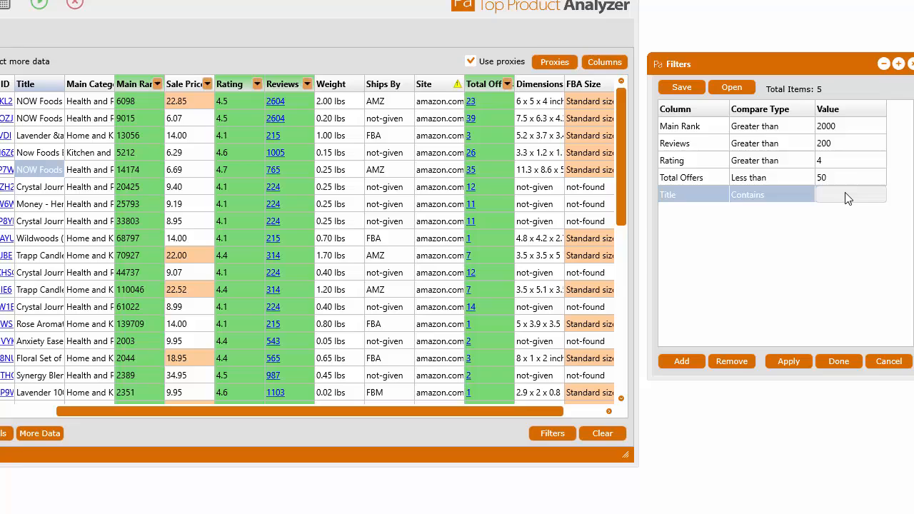
text(the)
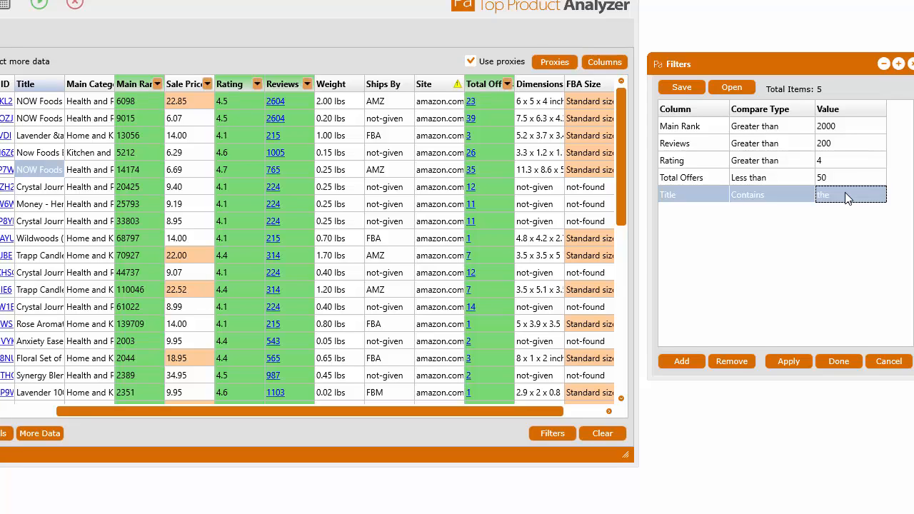
click(788, 360)
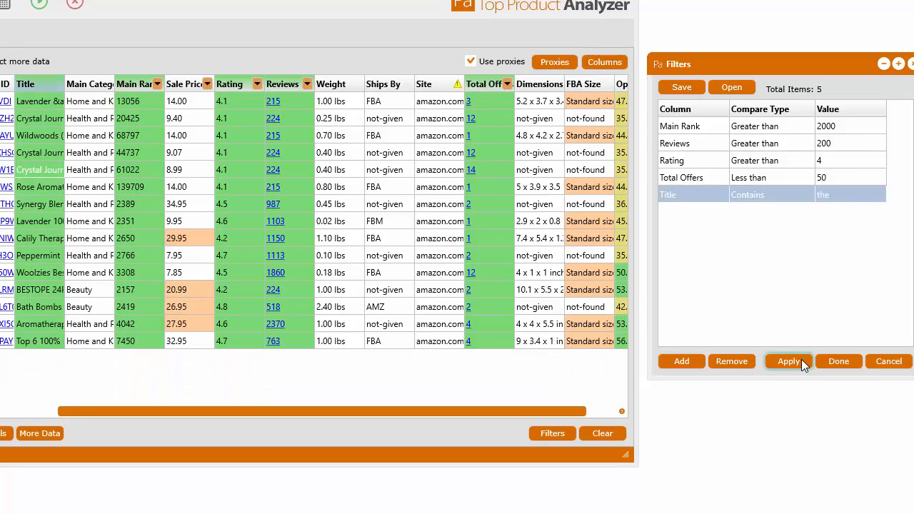
click(788, 360)
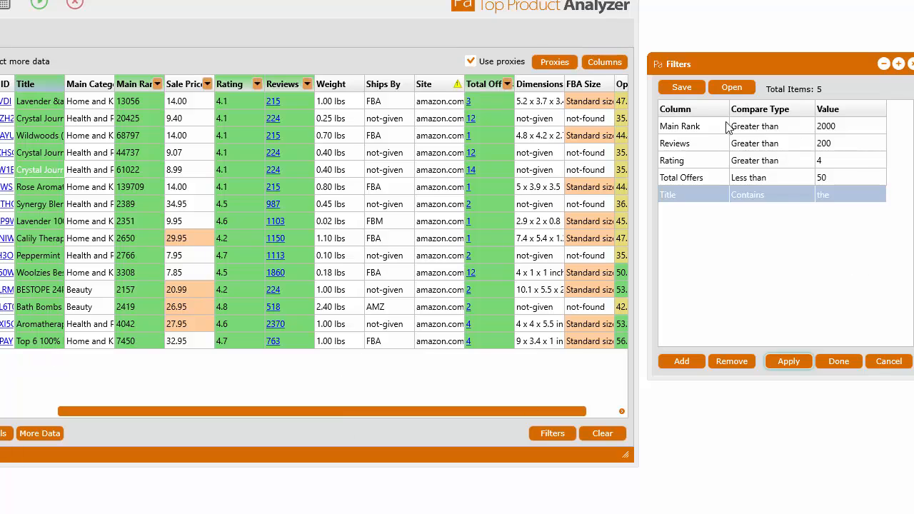
mouse_move(720, 173)
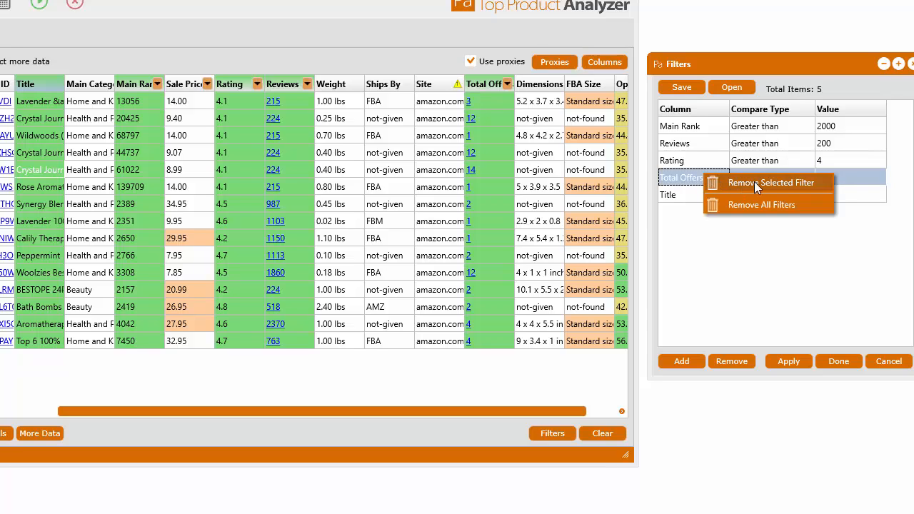
- Remove all filter rules, restoring the full product list, ready for a new blank rule
click(770, 182)
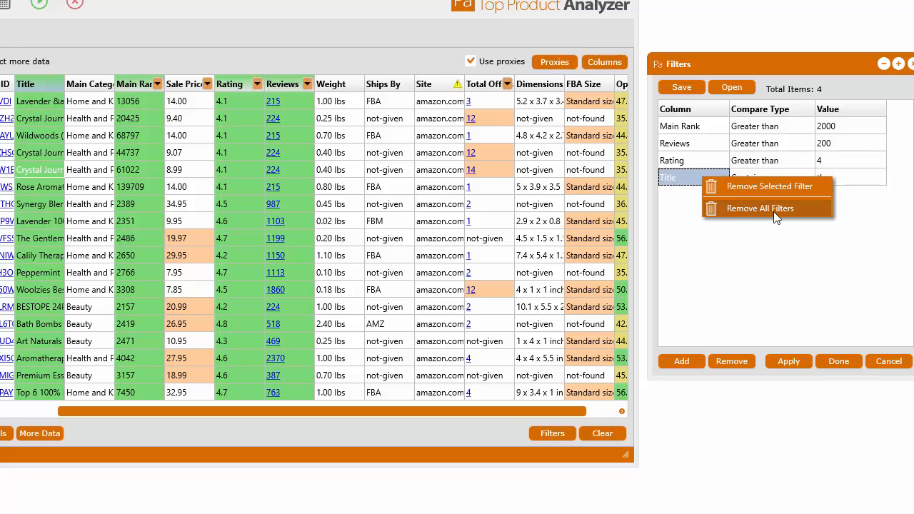
click(758, 208)
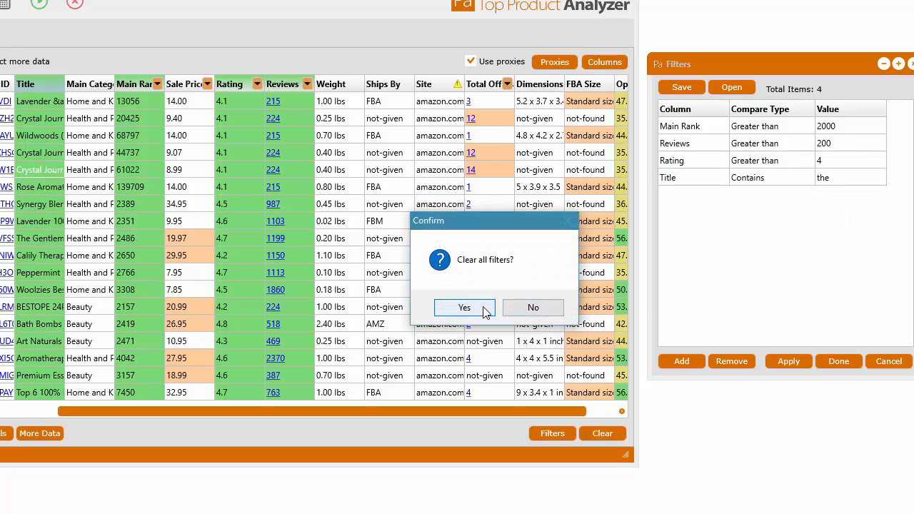
click(464, 308)
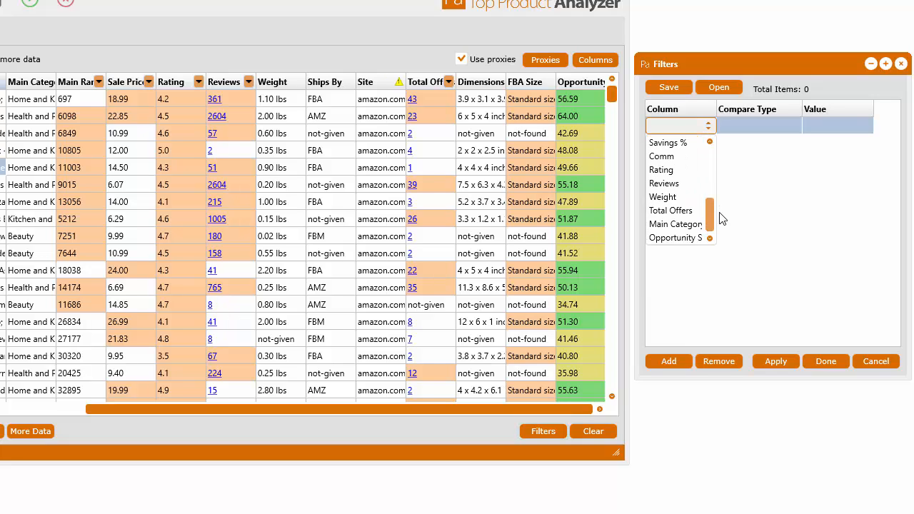
- Define the first condition as Opportunity Score greater than 50
click(674, 237)
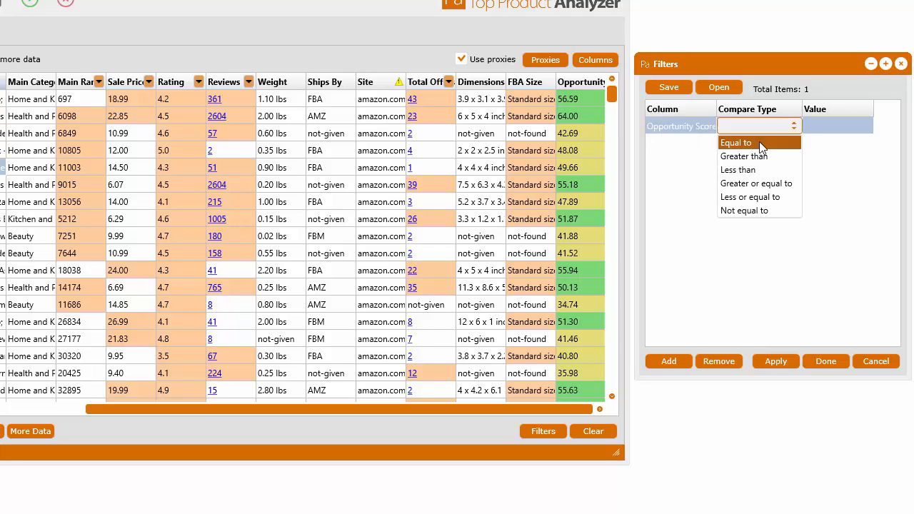
click(743, 156)
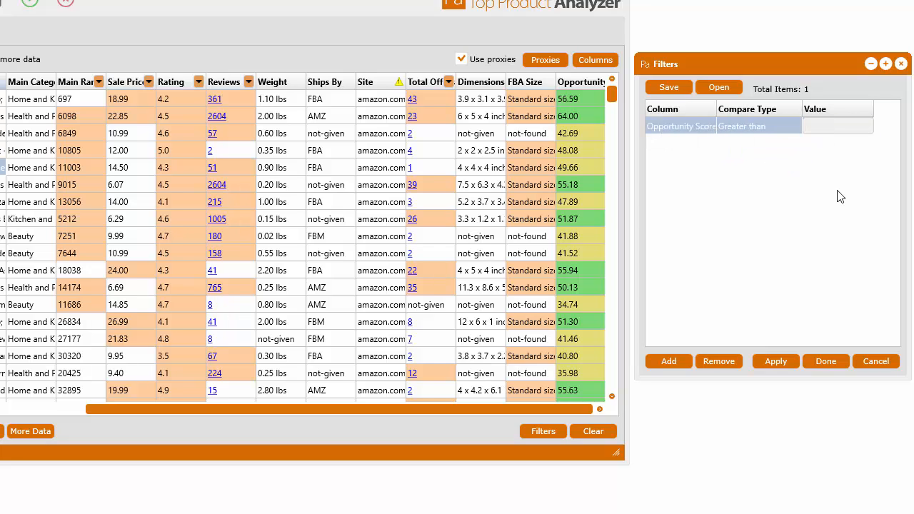
text(50)
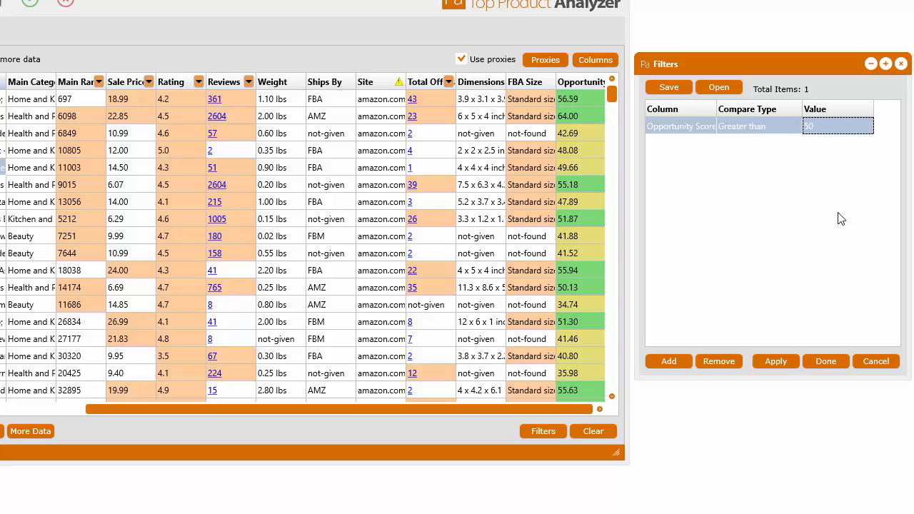
- Add a second condition Main Rank greater than 2000
click(668, 360)
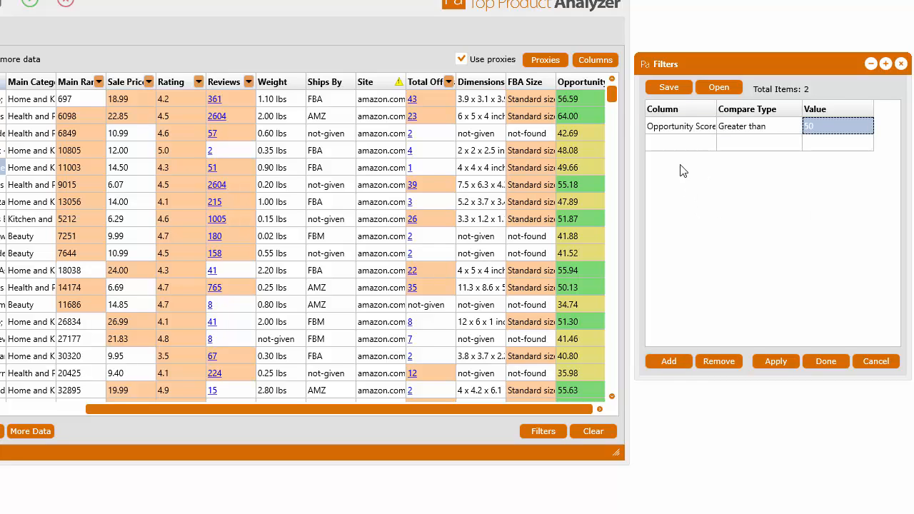
click(707, 142)
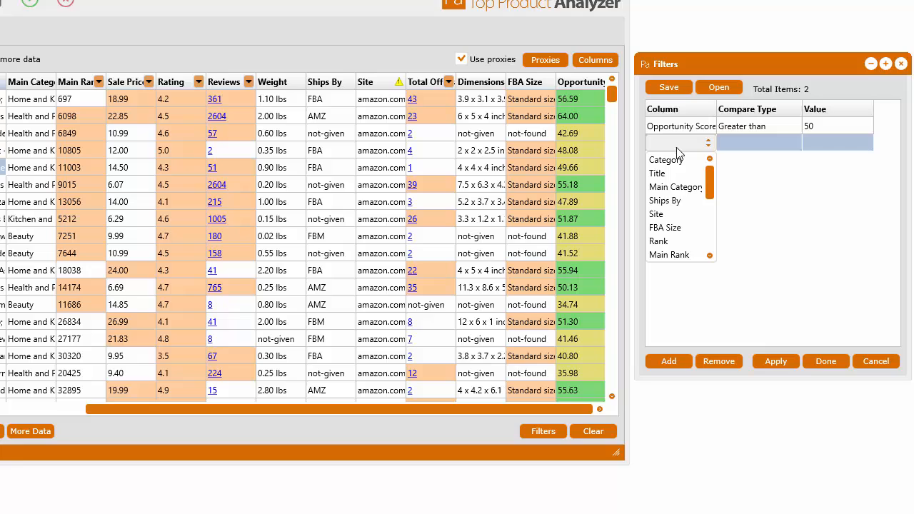
click(668, 360)
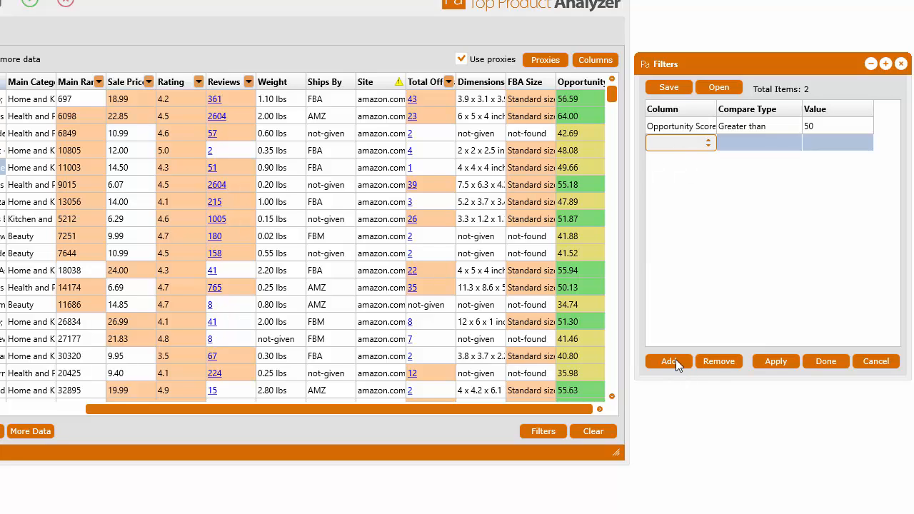
click(708, 143)
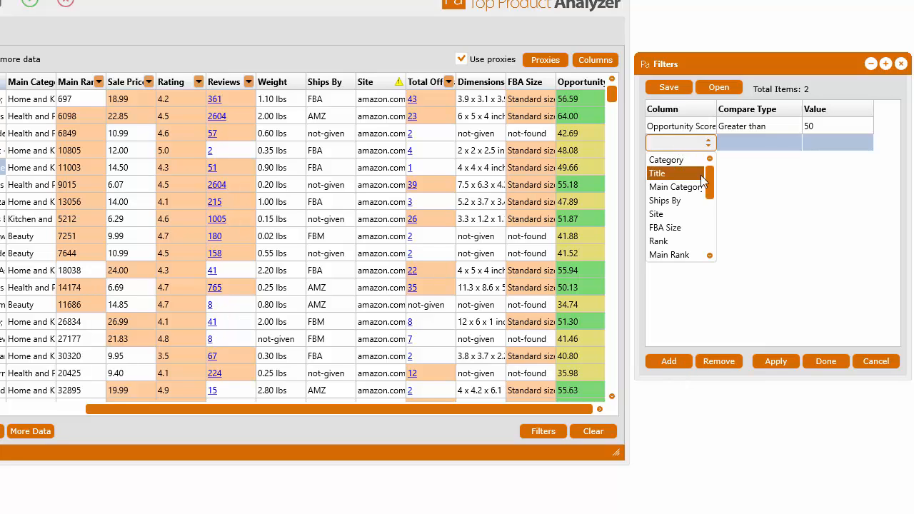
scroll(down, 3)
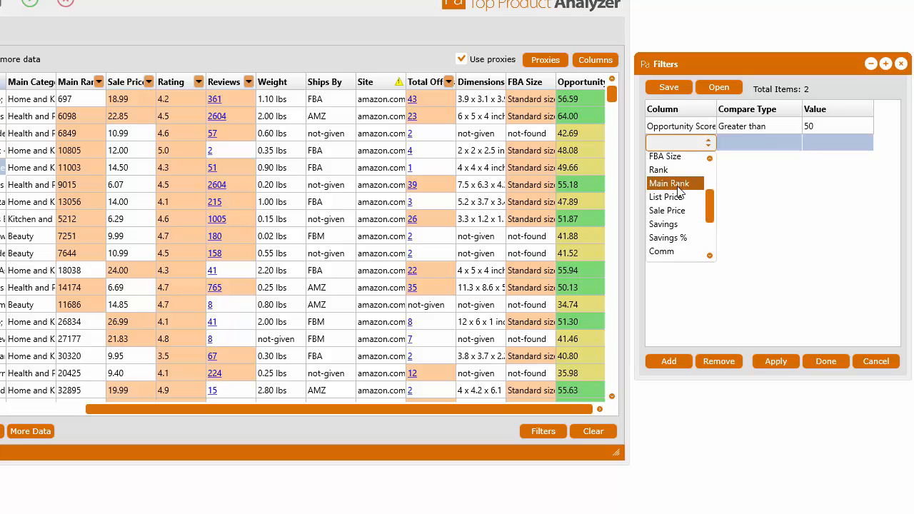
click(668, 183)
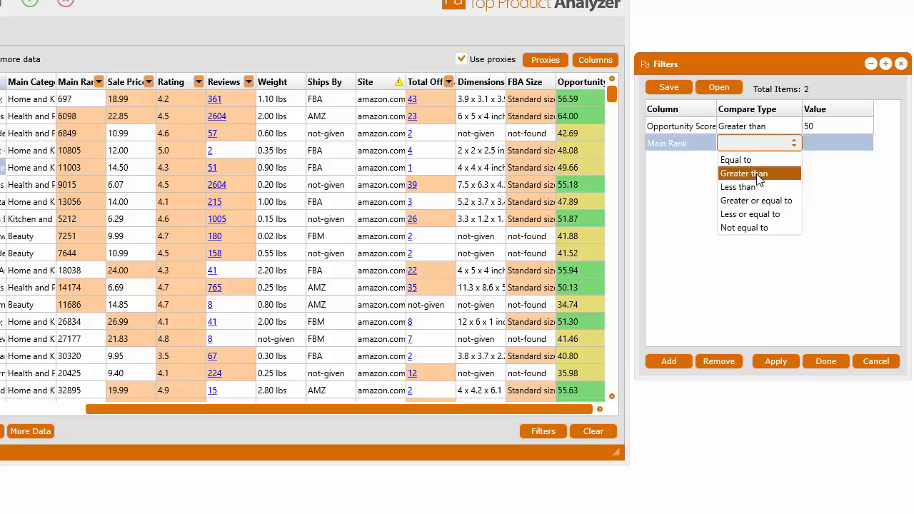
click(743, 173)
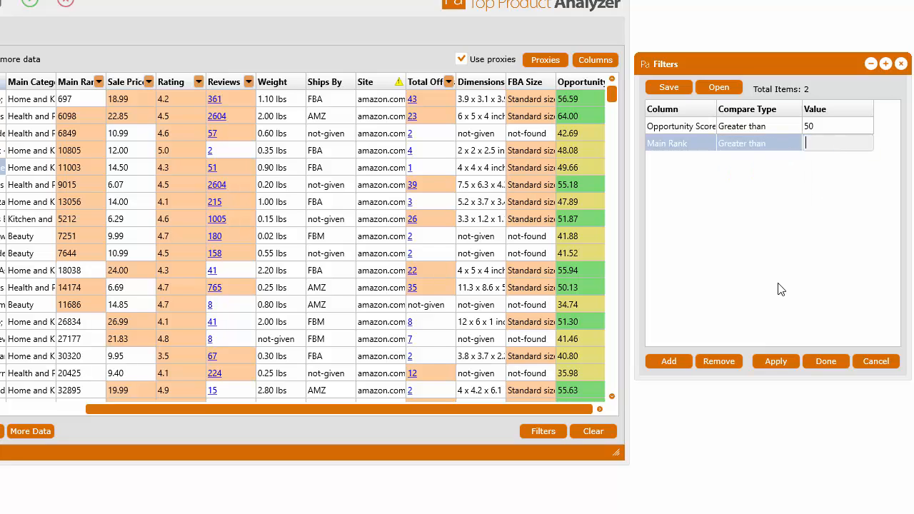
text(2000)
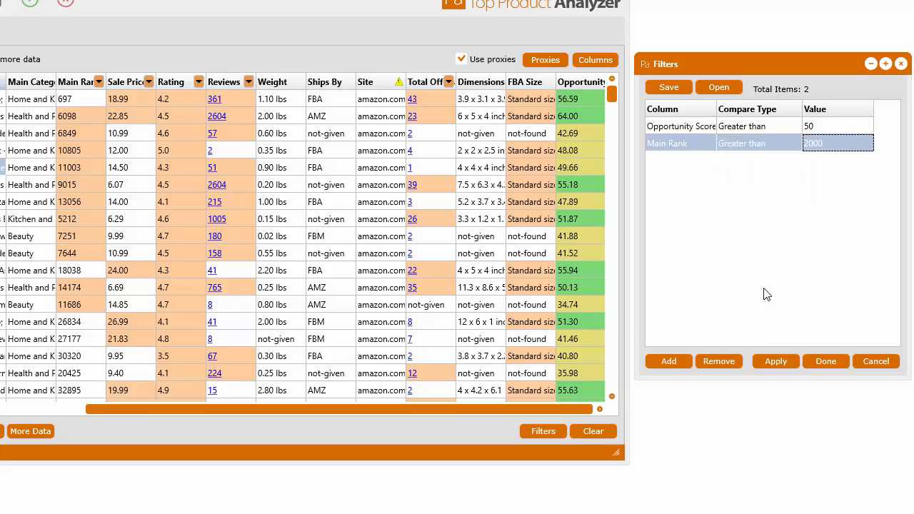
- Add a third condition Main Rank less than 50000
click(669, 360)
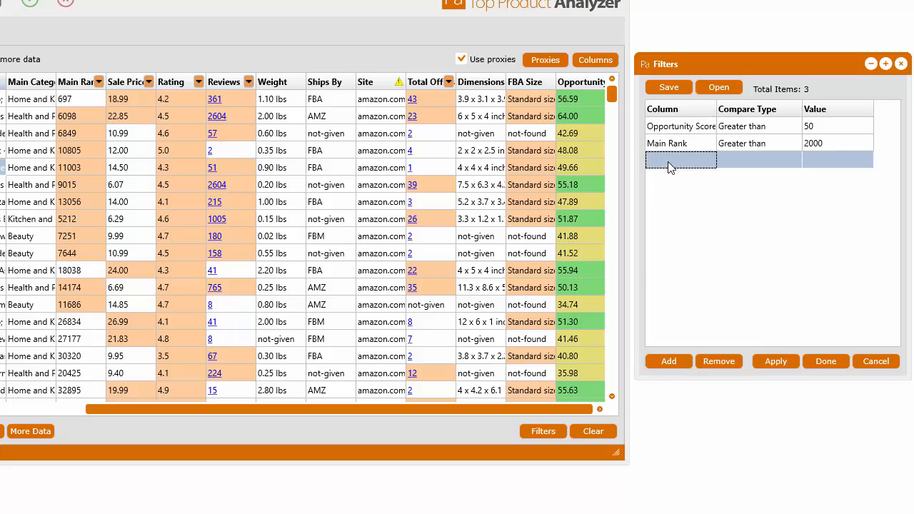
click(680, 160)
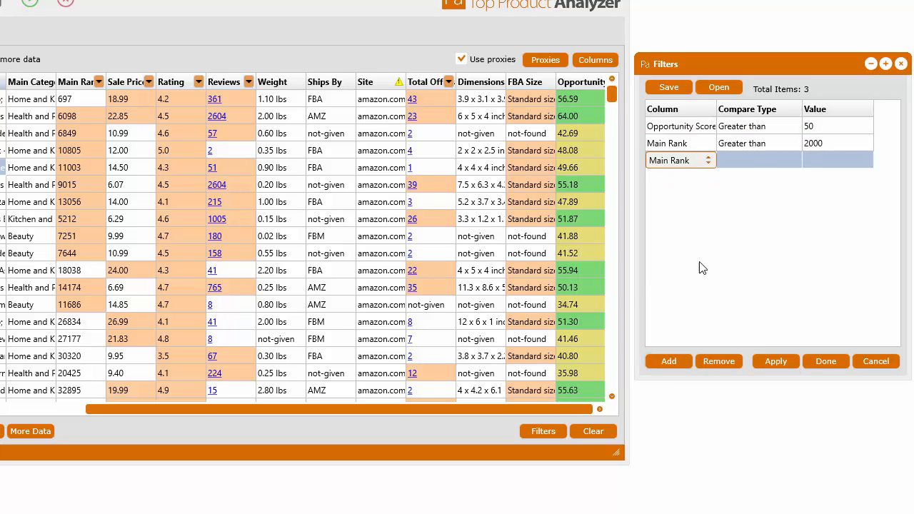
click(758, 160)
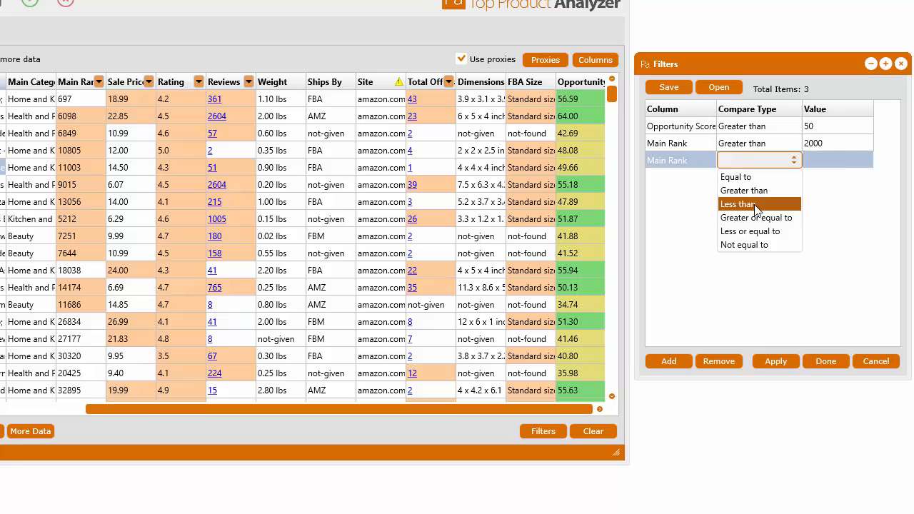
click(737, 203)
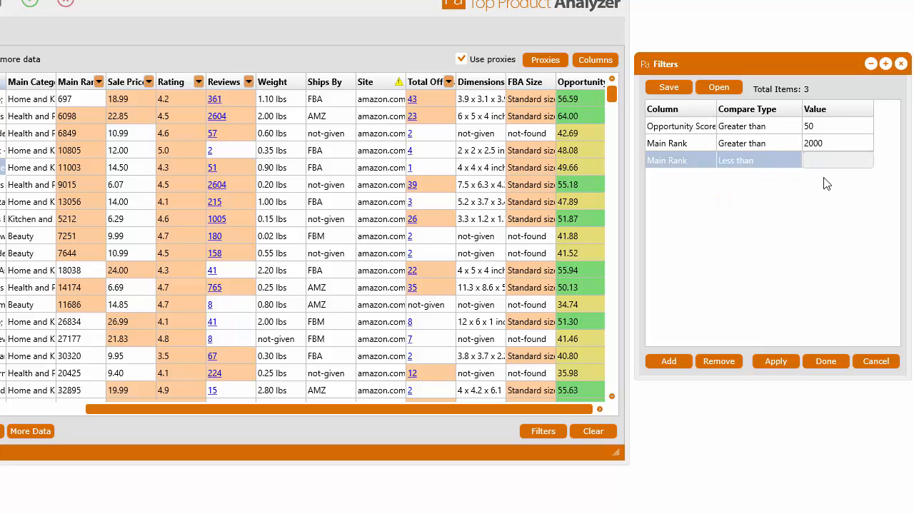
text(50000)
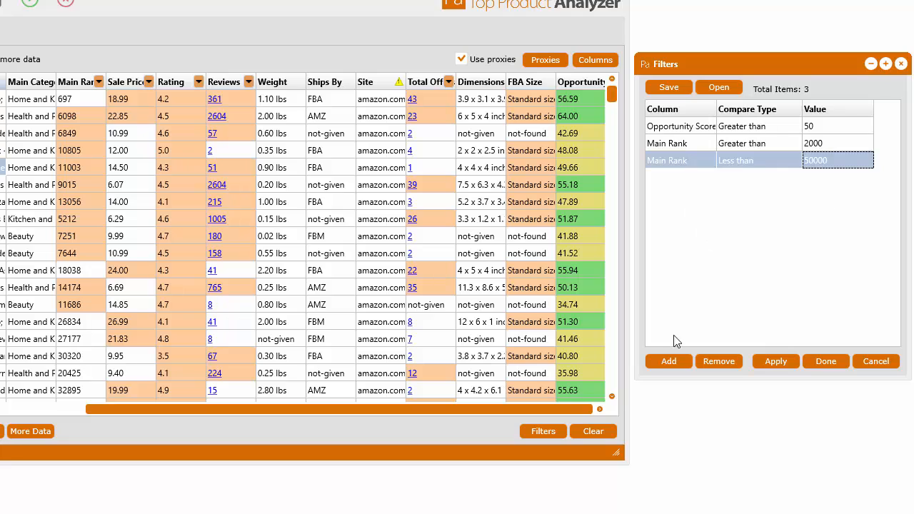
- Add a fourth condition on Rating and begin choosing its comparison
click(669, 360)
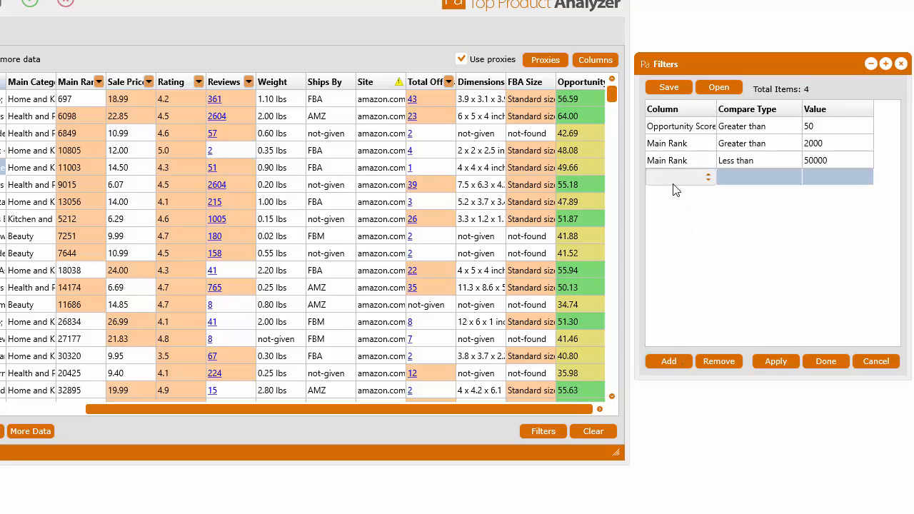
click(708, 177)
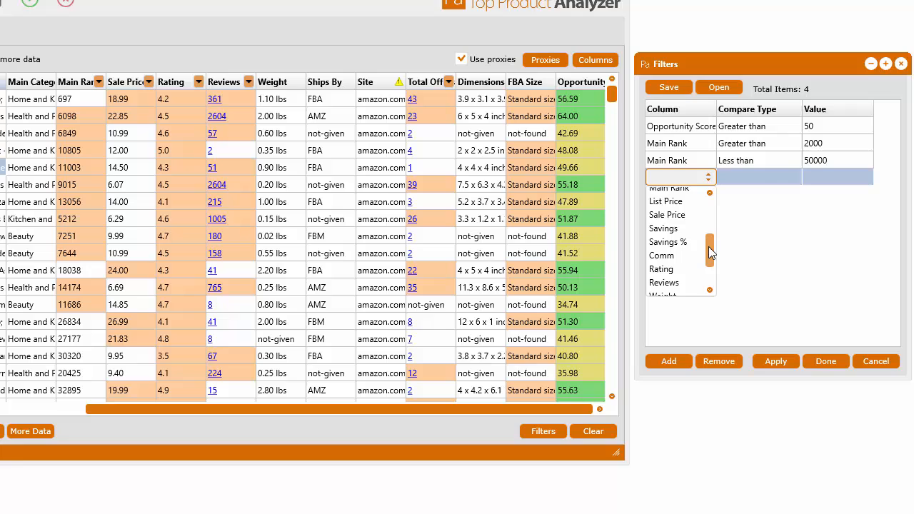
click(660, 269)
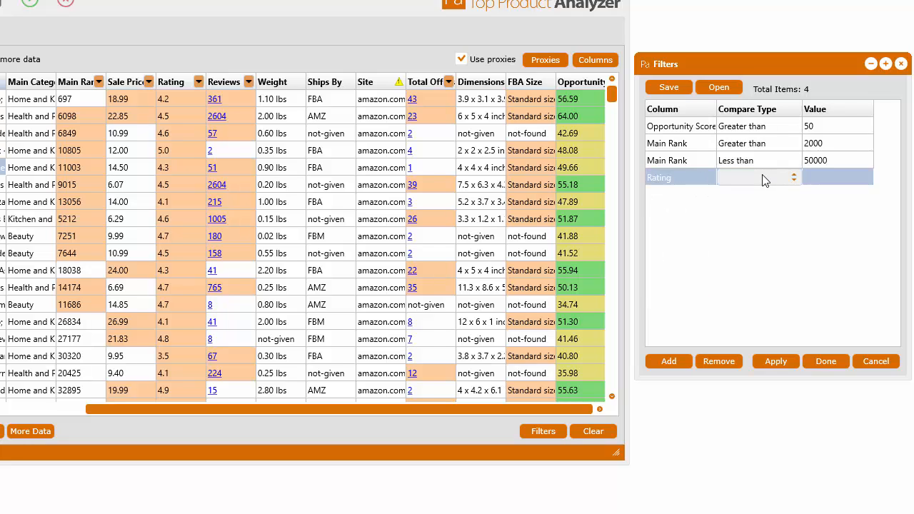
click(757, 177)
text(4)
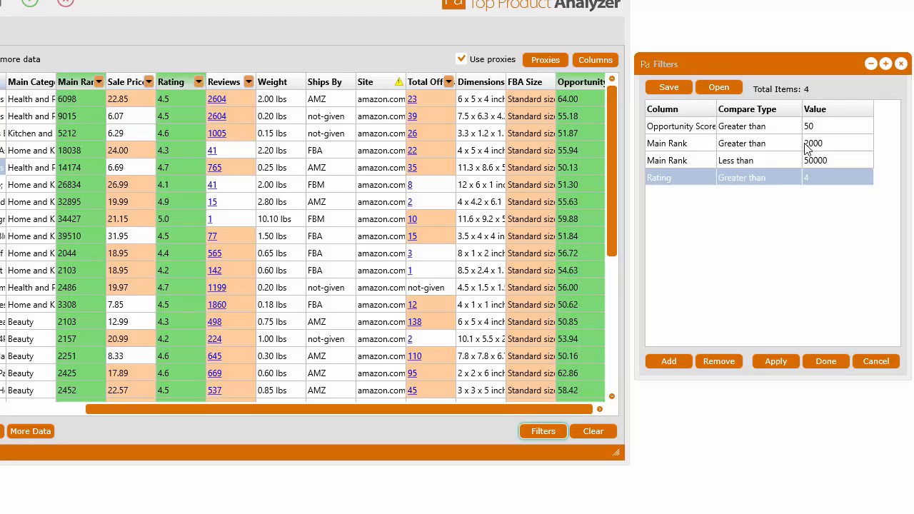
mouse_move(778, 68)
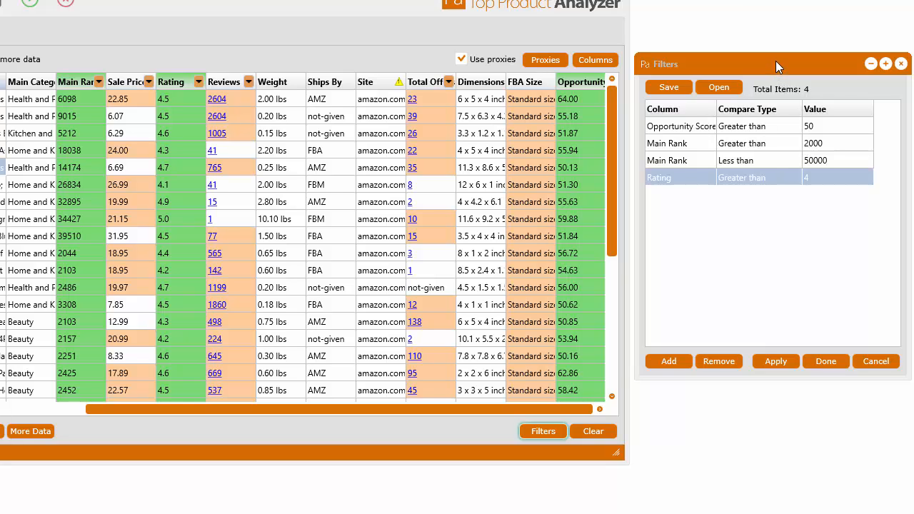
- Save the four filter conditions as data-filters.taff, replacing the existing file
drag(778, 63, 300, 78)
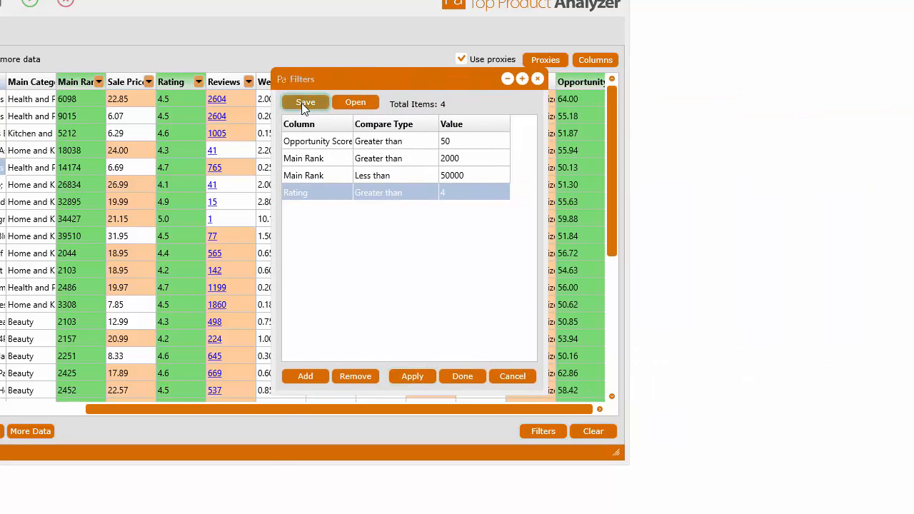
click(306, 103)
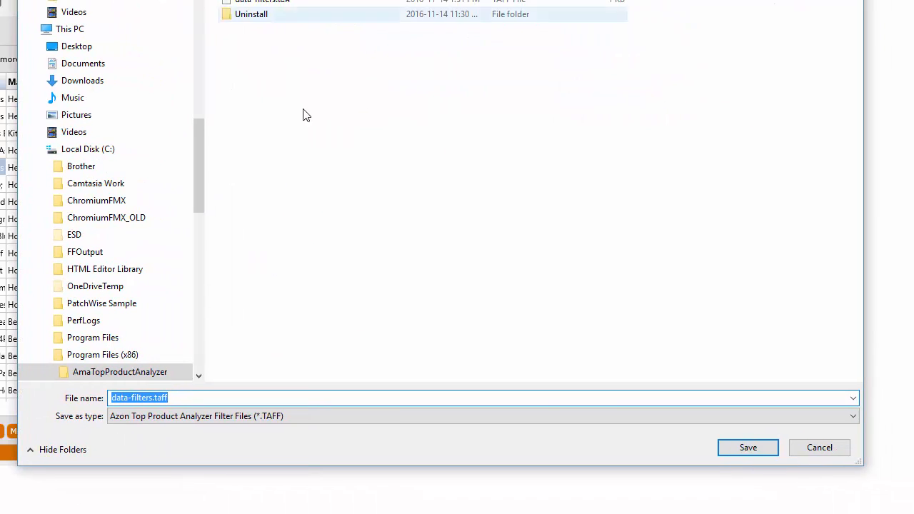
click(749, 447)
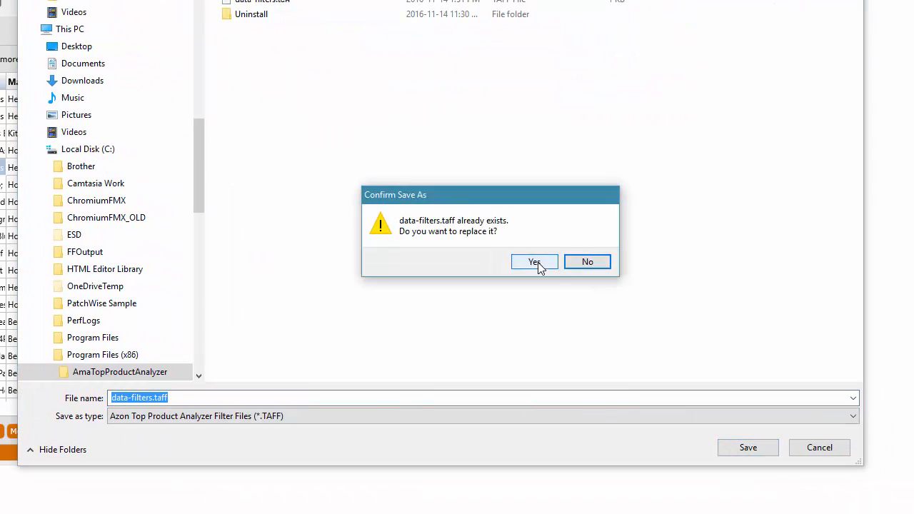
click(535, 261)
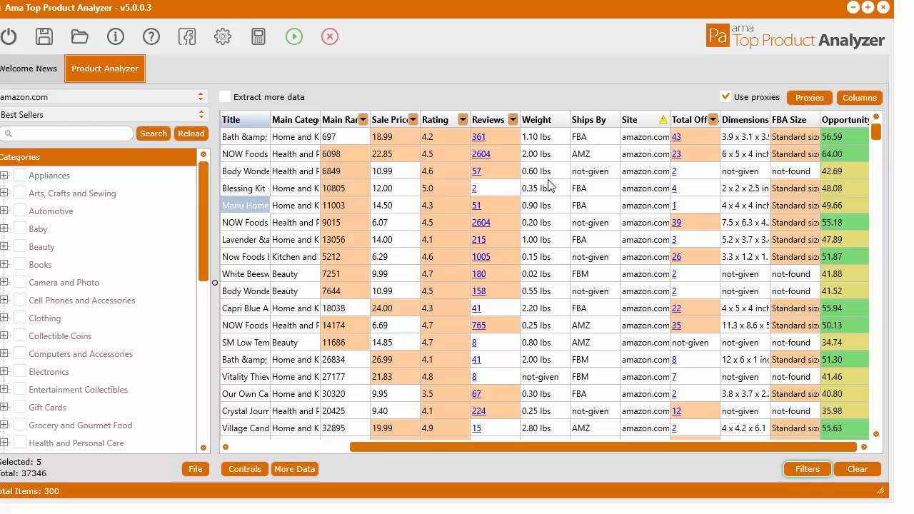
mouse_move(517, 231)
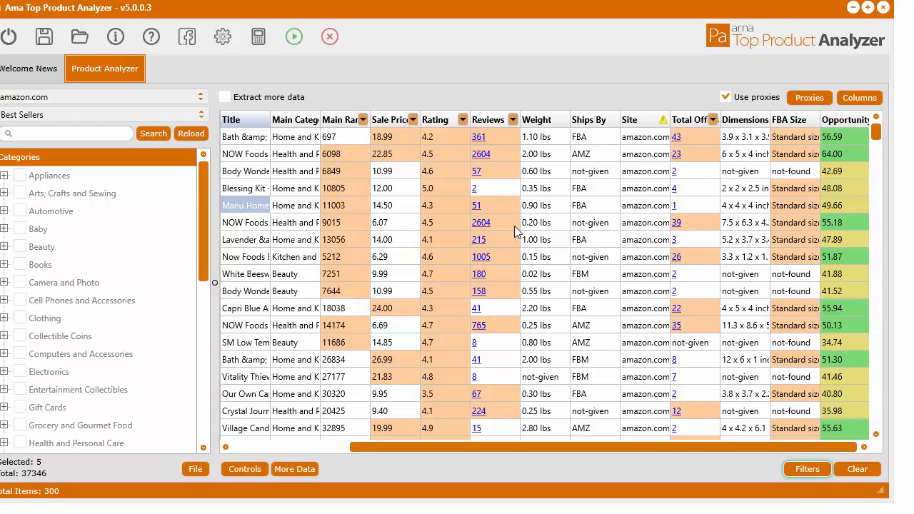
mouse_move(374, 174)
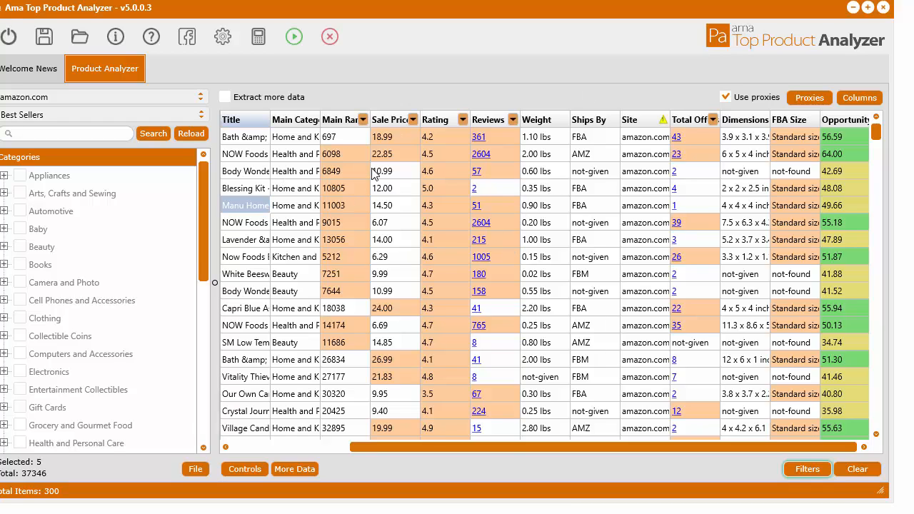
- Load the saved data-filters.taff file so its rules narrow the grid again
right_click(372, 172)
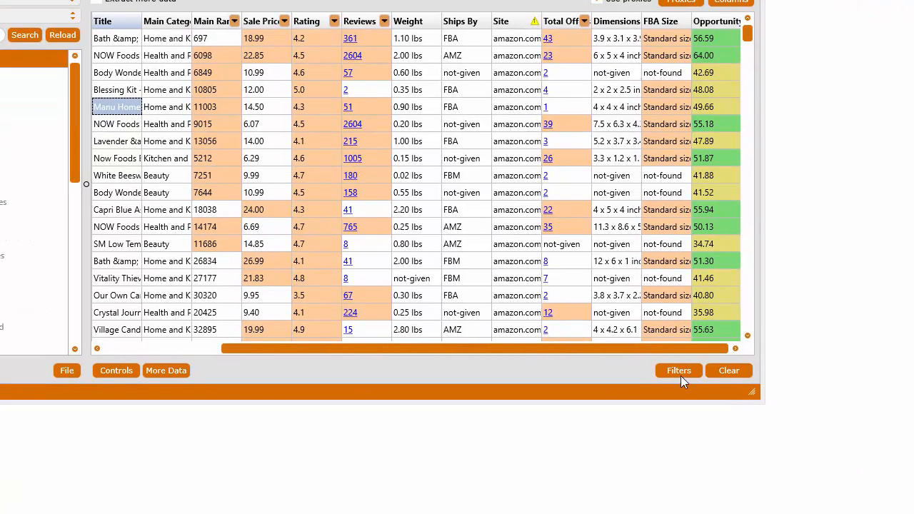
click(677, 370)
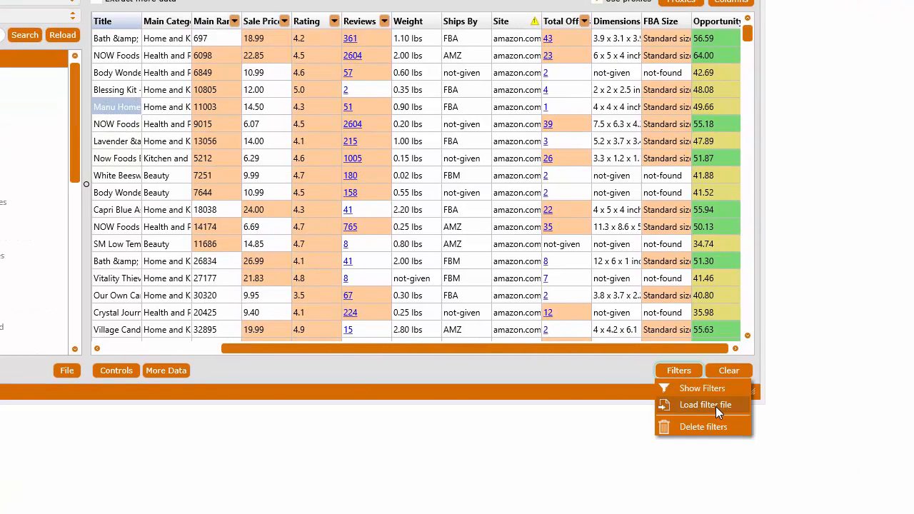
click(705, 406)
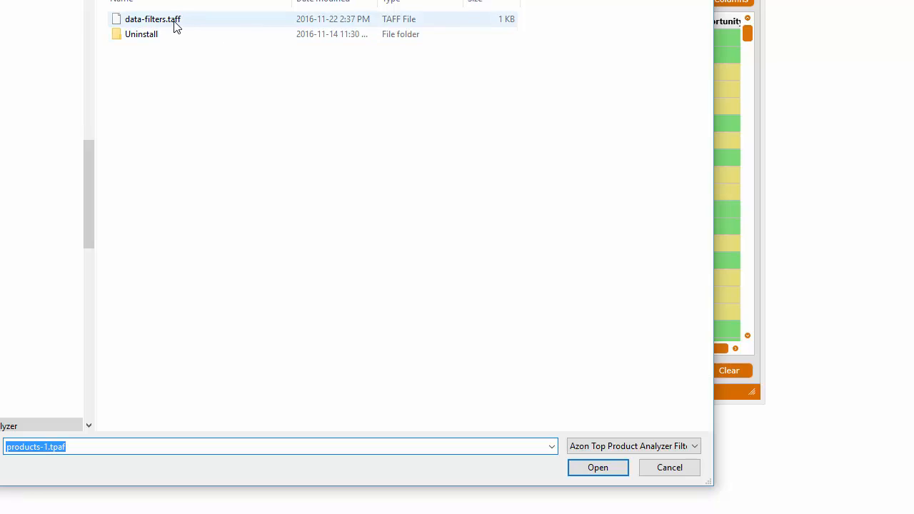
click(597, 467)
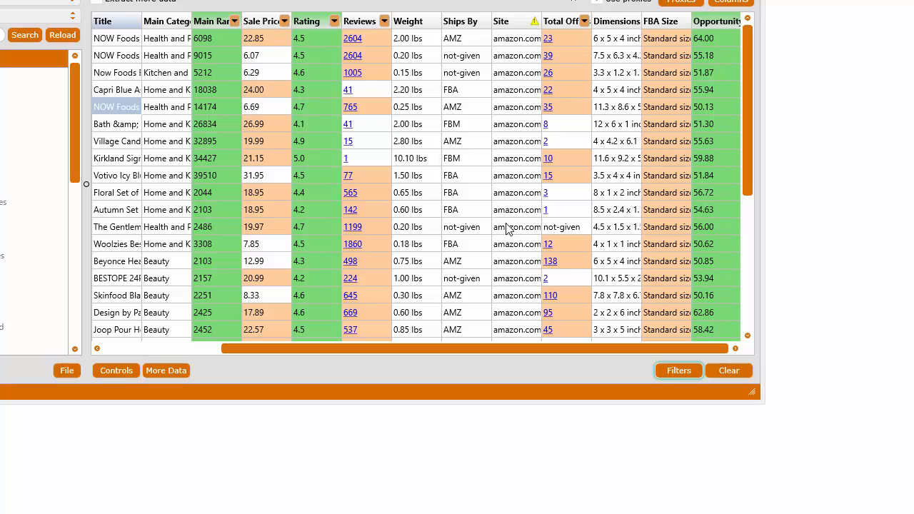
- Show the Filters window listing the four loaded rules, cancelling a second file open
click(677, 370)
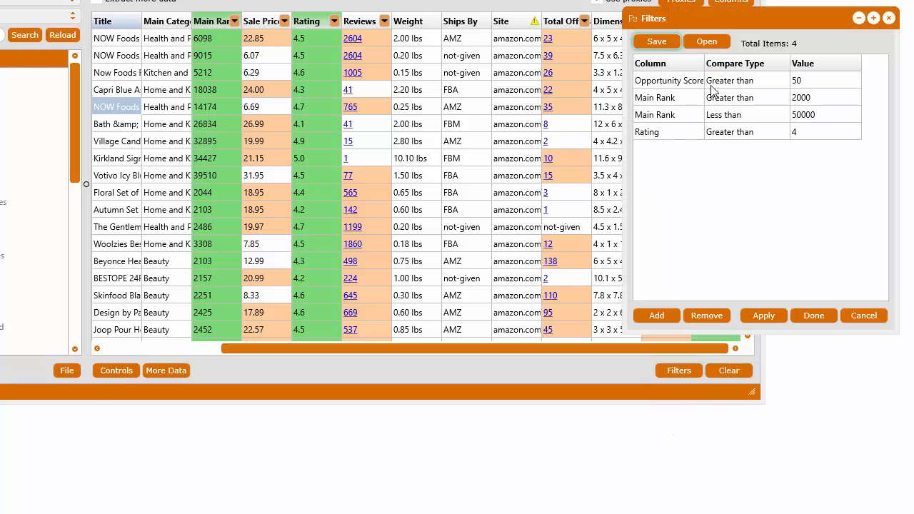
drag(650, 18, 685, 60)
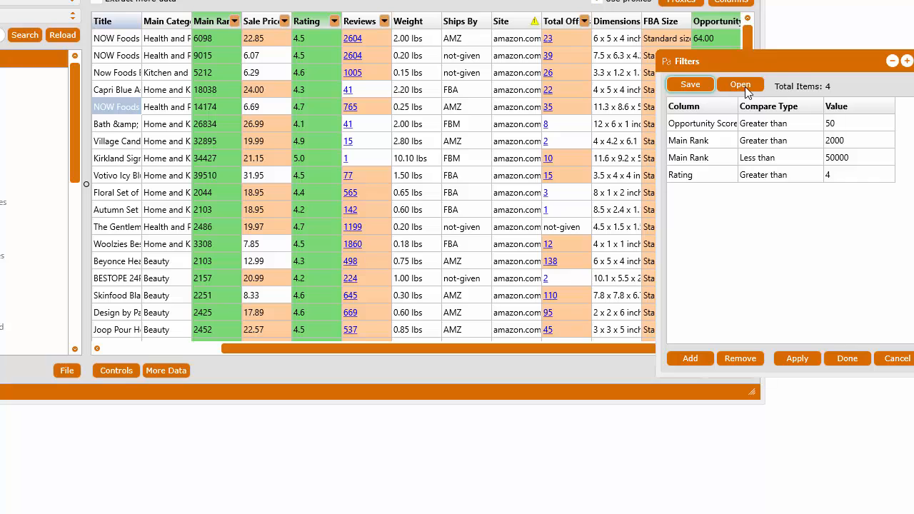
click(740, 85)
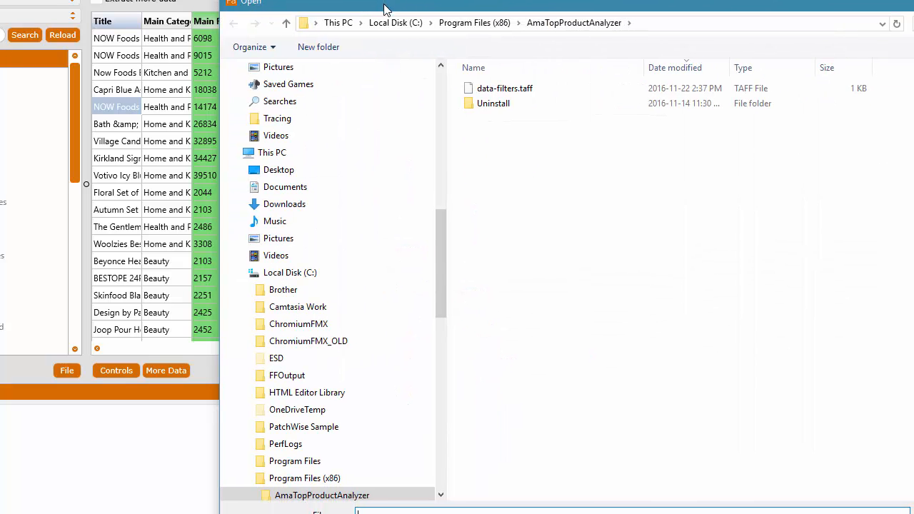
click(739, 83)
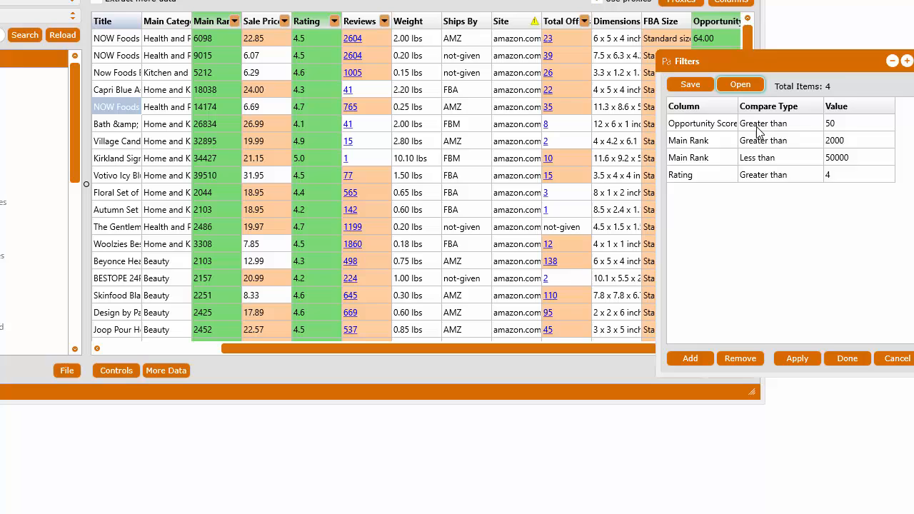
drag(786, 60, 726, 54)
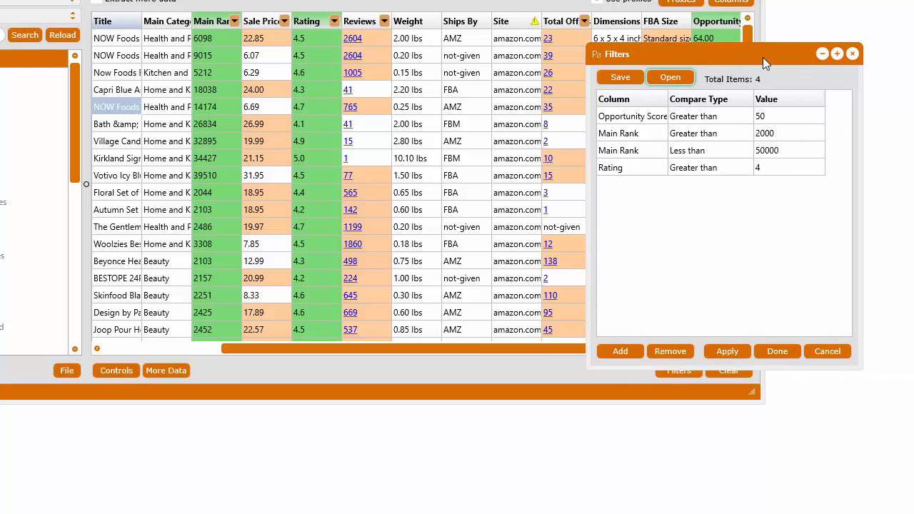
mouse_move(757, 63)
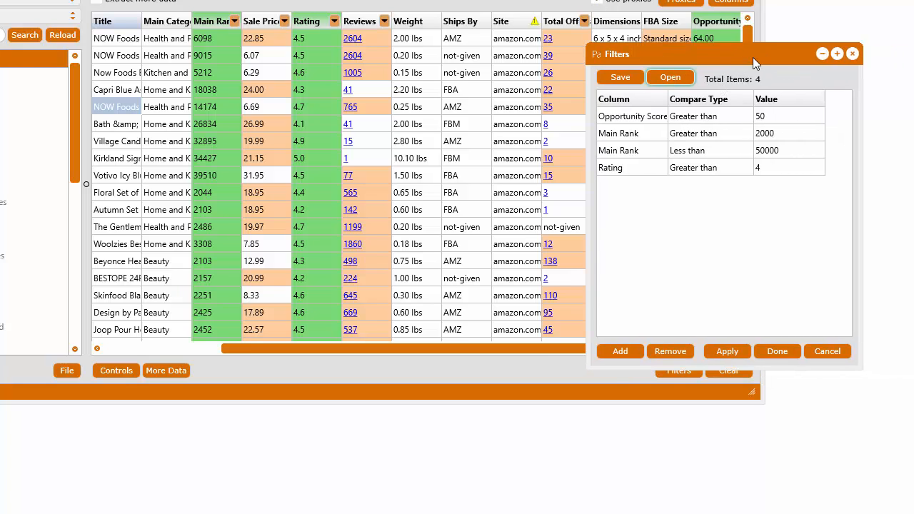
mouse_move(785, 64)
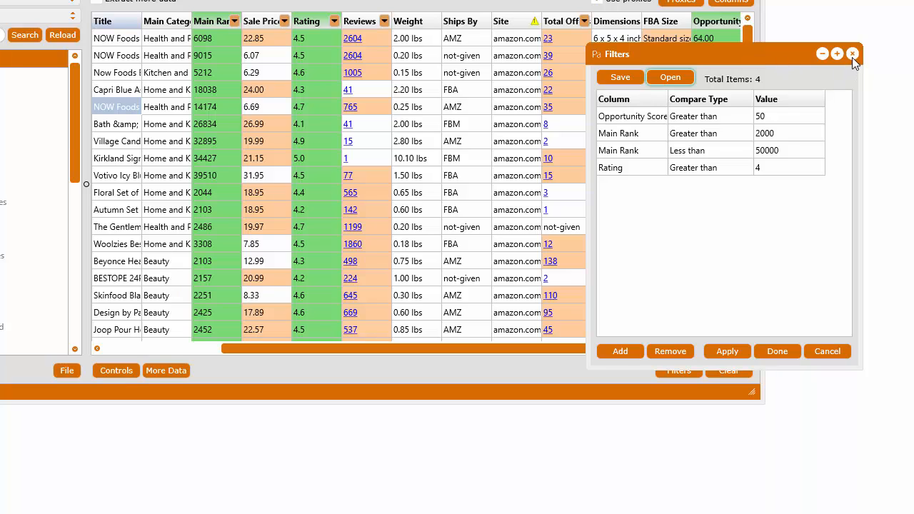
- Remove all filters and confirm, returning the grid to all 300 items
click(670, 351)
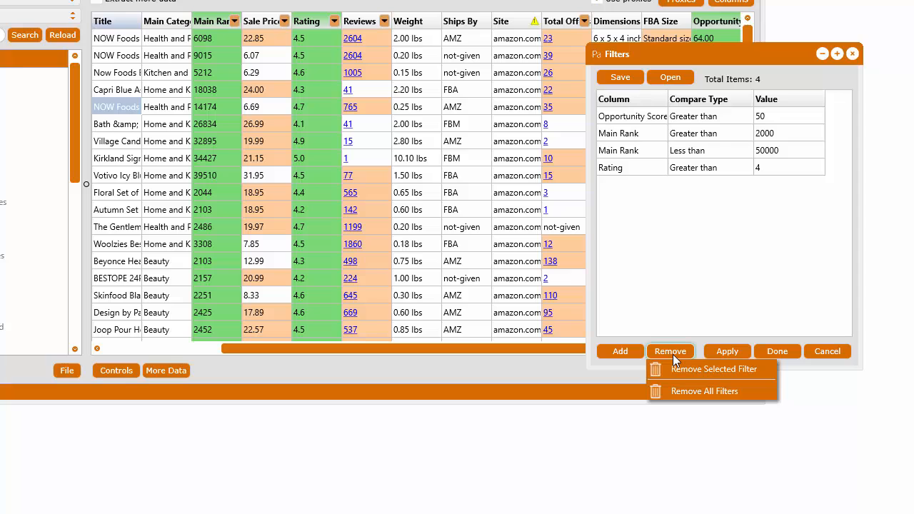
click(703, 391)
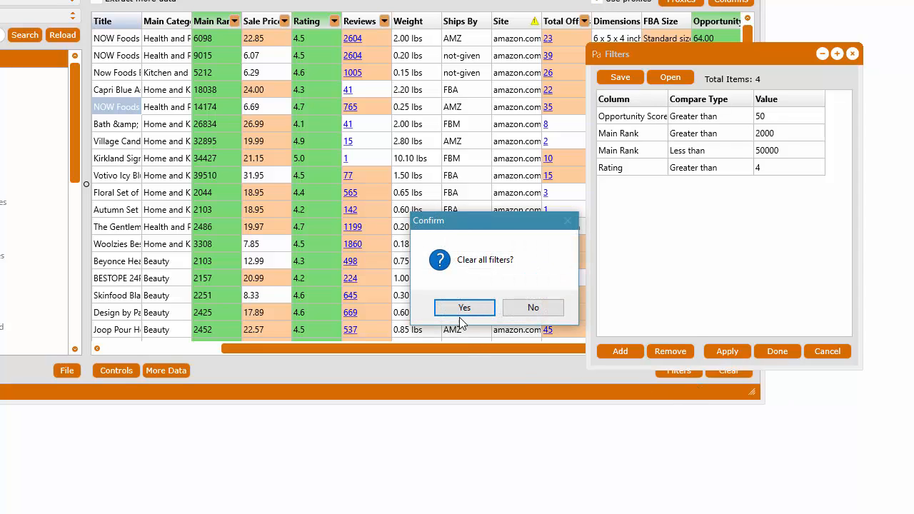
click(465, 307)
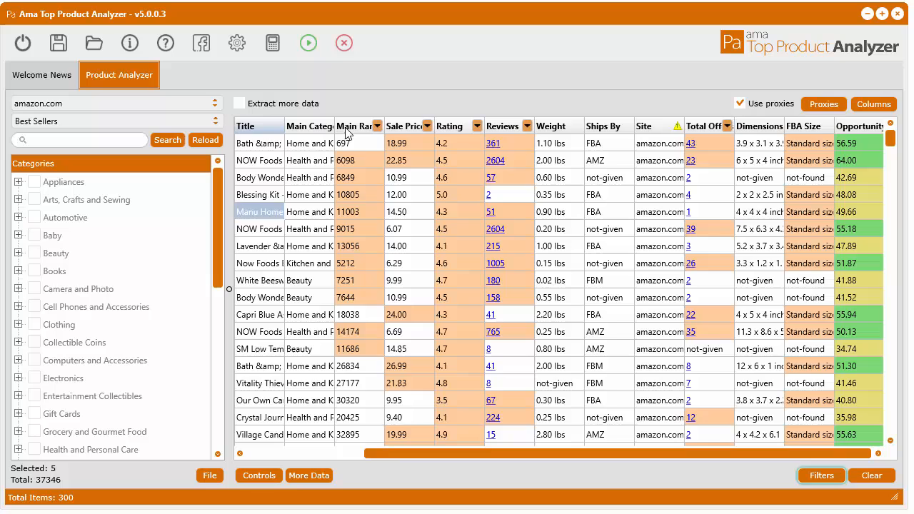
- Sort the grid by Main Rank, then Sale Price, then Rating lowest first
click(377, 126)
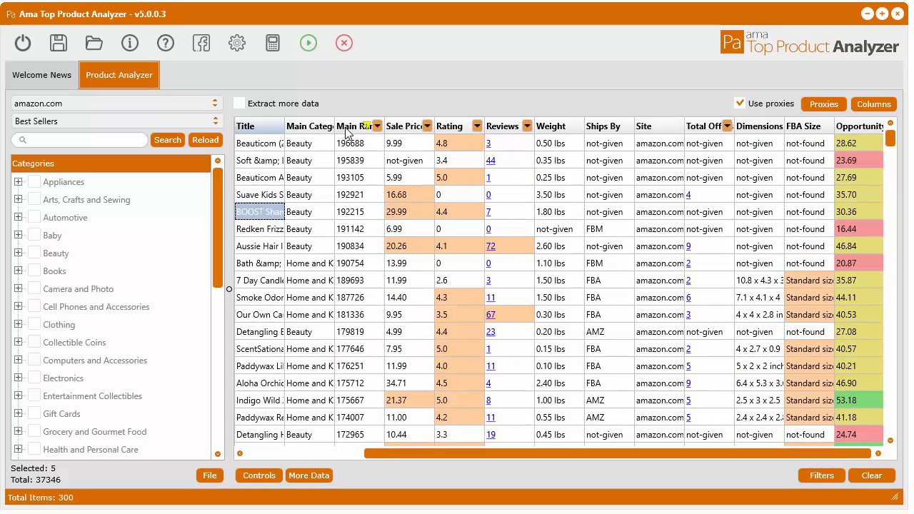
mouse_move(360, 127)
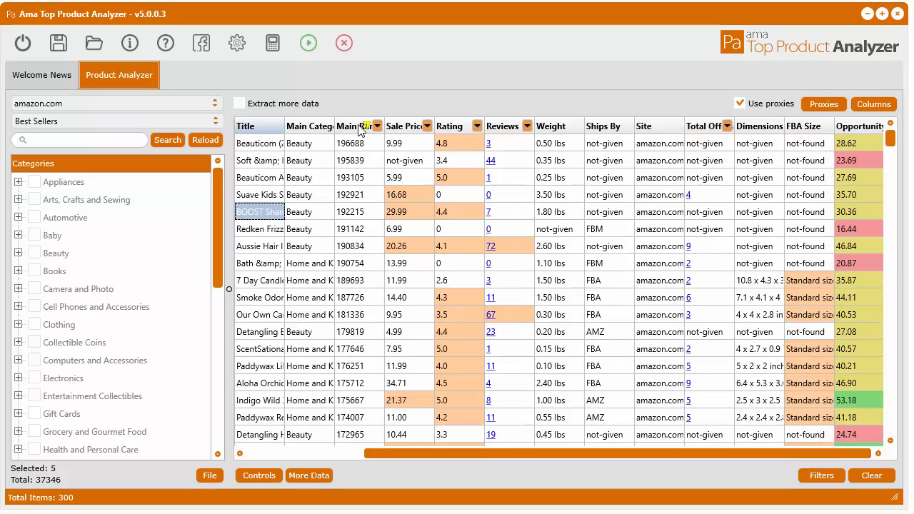
click(406, 126)
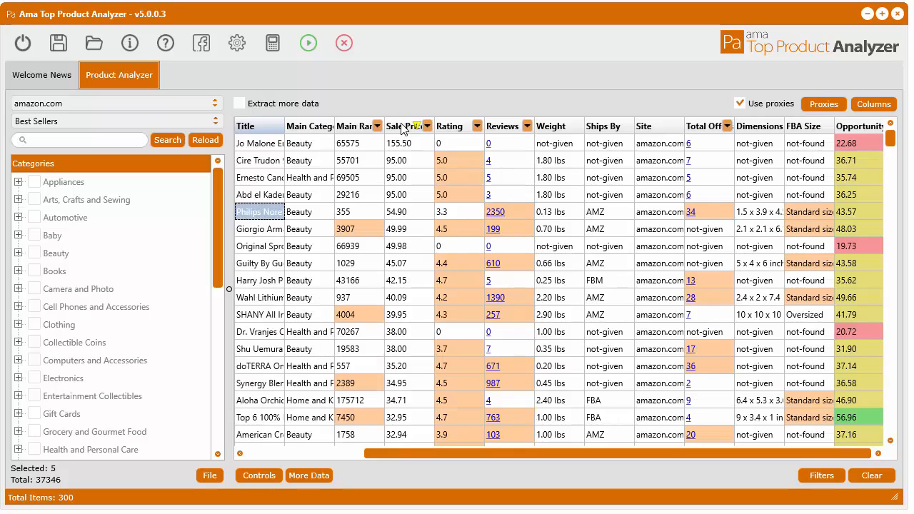
mouse_move(545, 410)
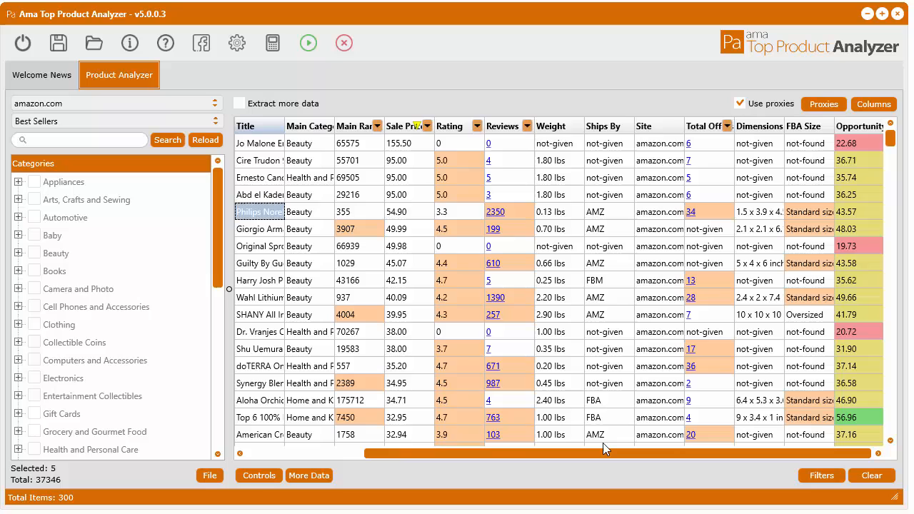
click(448, 126)
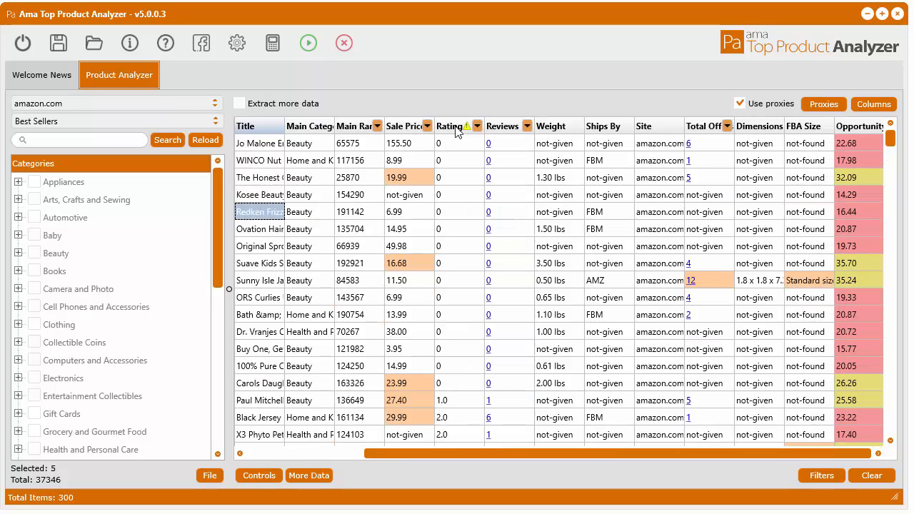
- Sort the product grid by Rating, toggling direction and ending with highest first
click(450, 126)
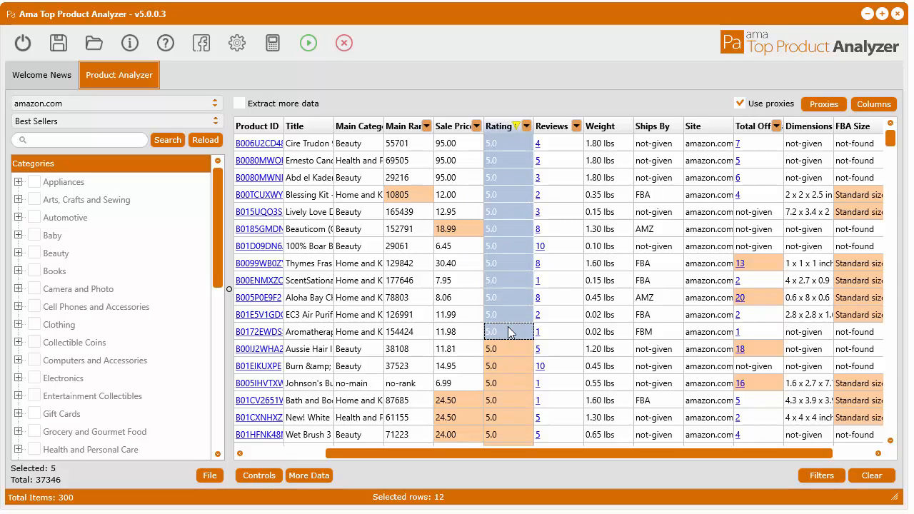
click(500, 126)
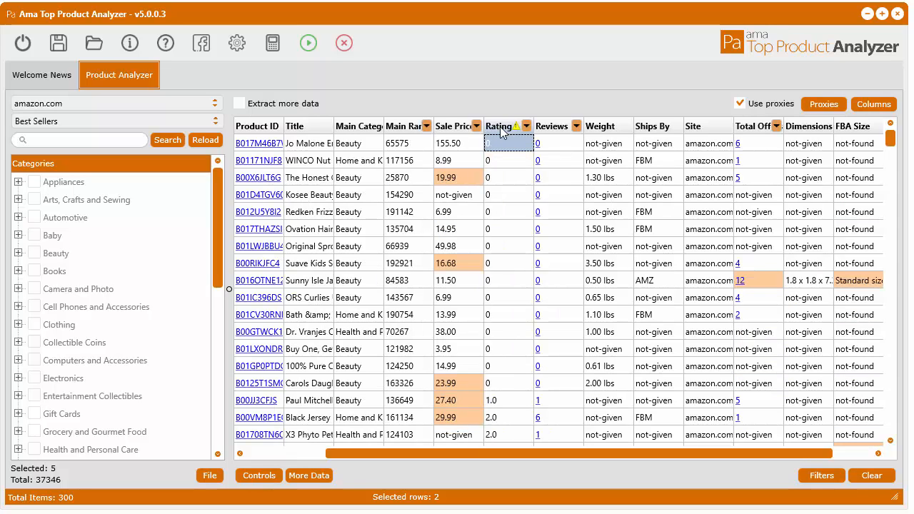
click(529, 125)
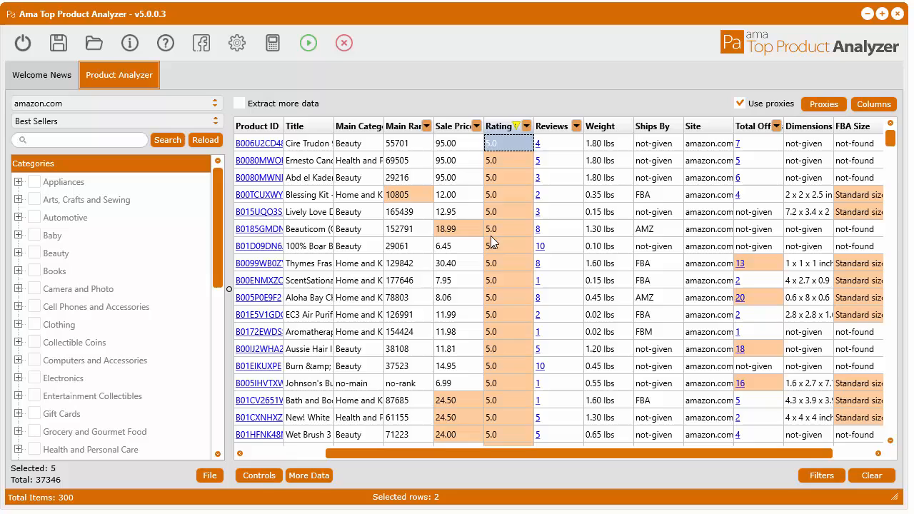
mouse_move(492, 426)
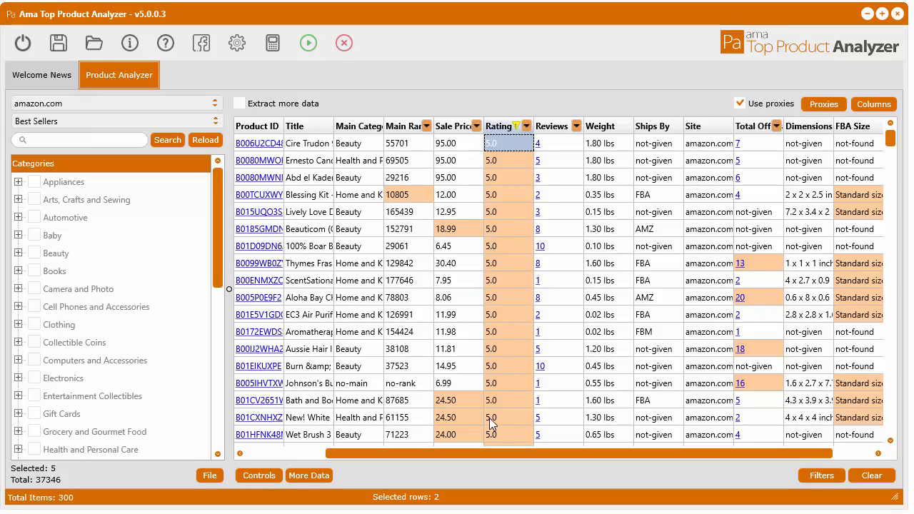
mouse_move(503, 142)
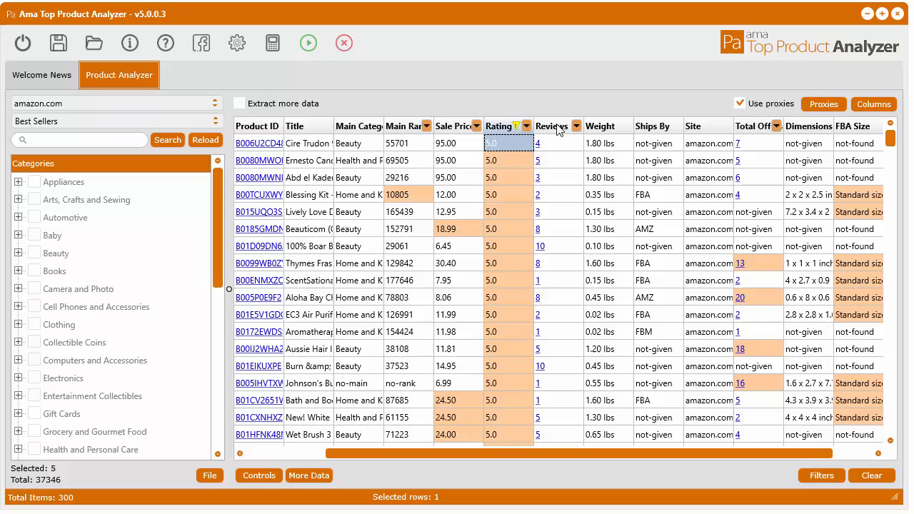
mouse_move(509, 210)
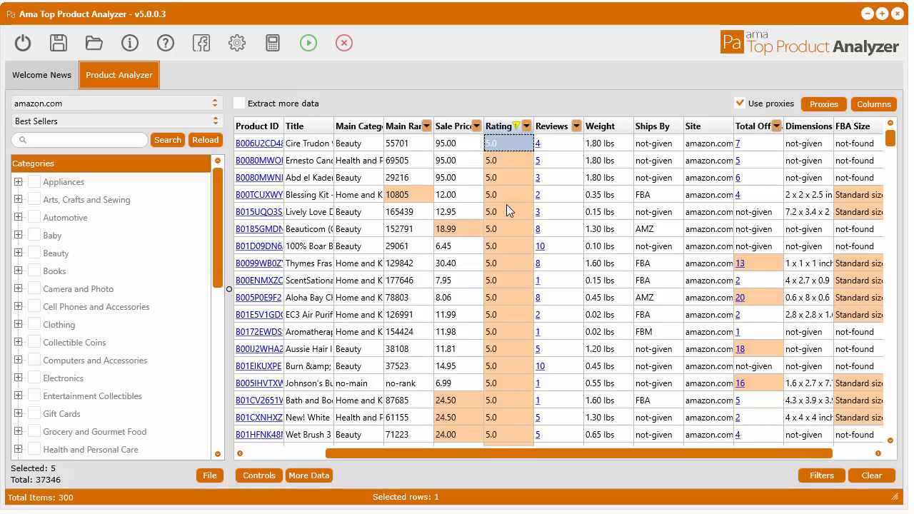
- Add Reviews as a secondary sort, flip its direction, and review the reordered list
click(572, 125)
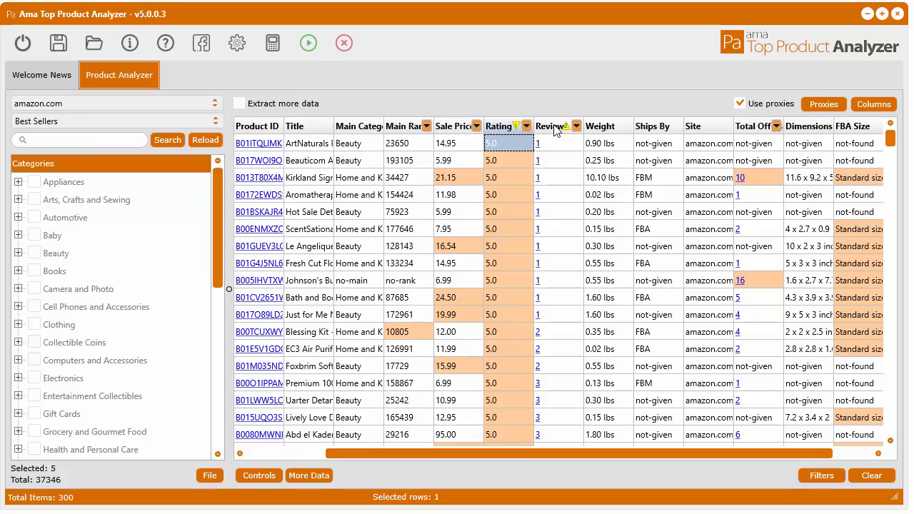
click(574, 126)
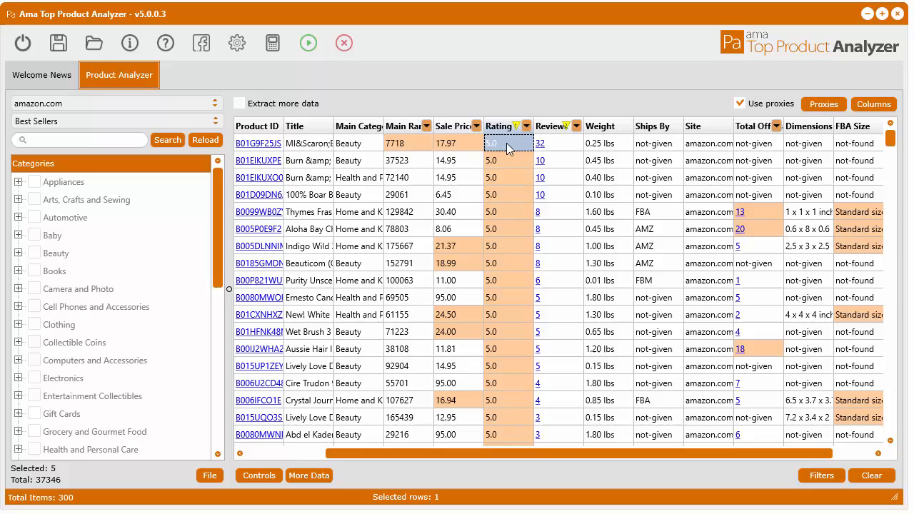
mouse_move(502, 168)
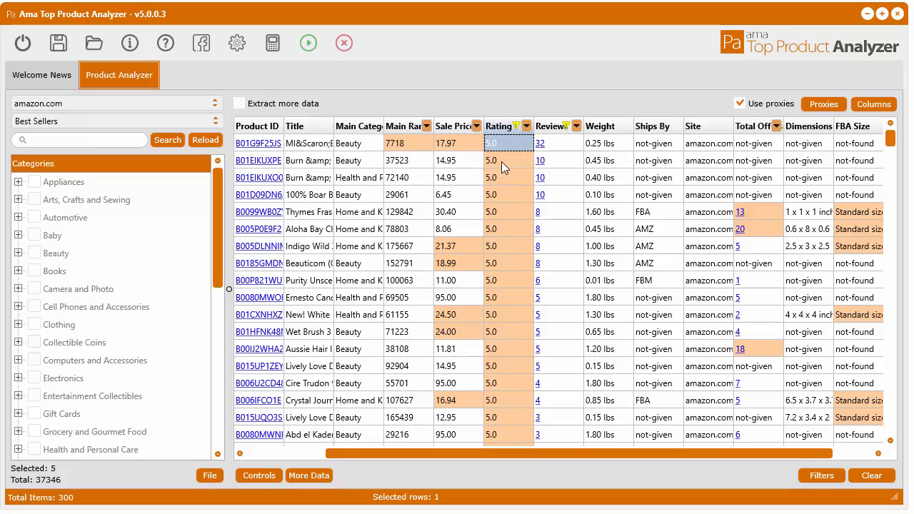
mouse_move(559, 145)
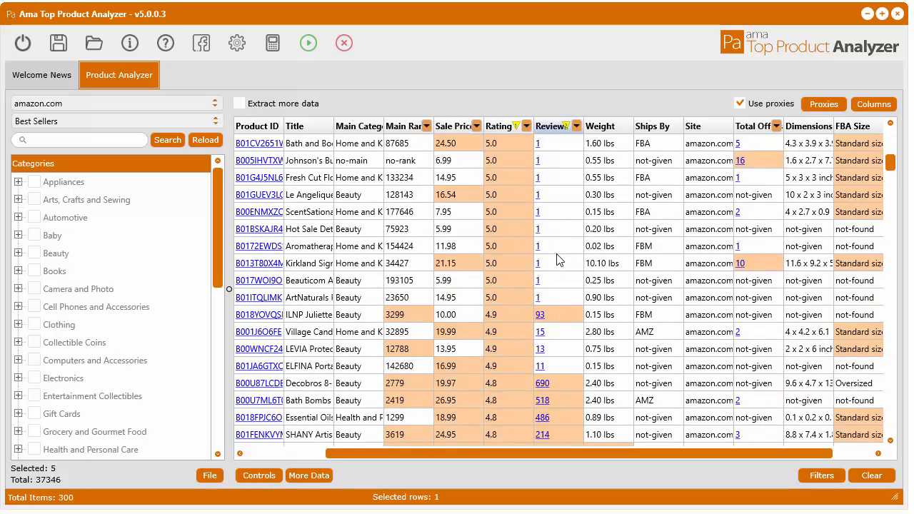
scroll(down, 3)
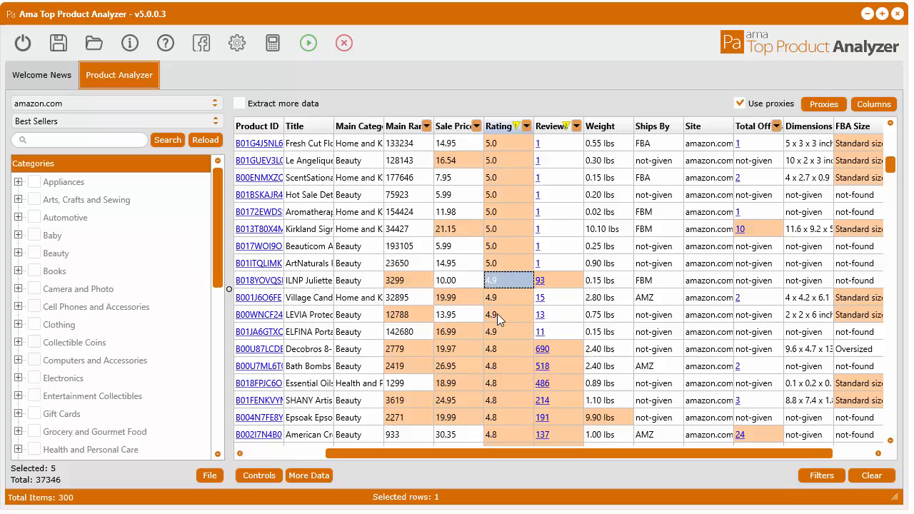
mouse_move(562, 280)
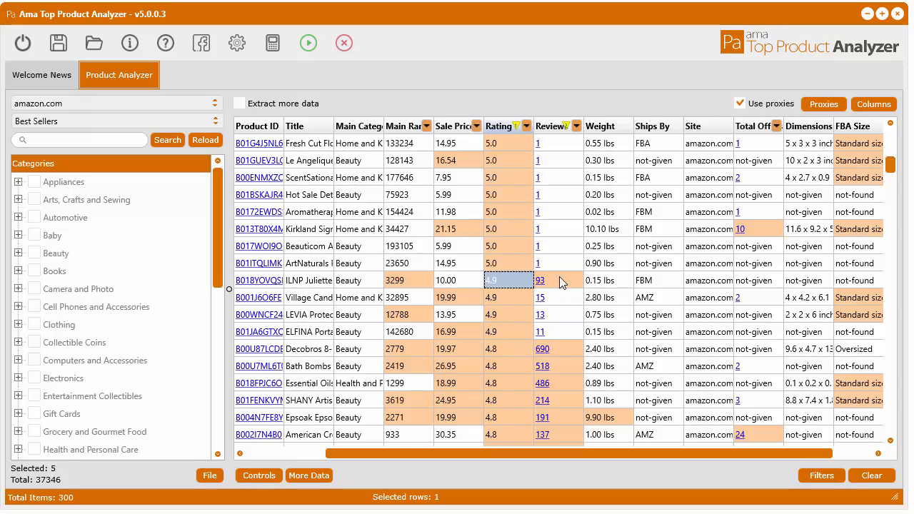
mouse_move(546, 321)
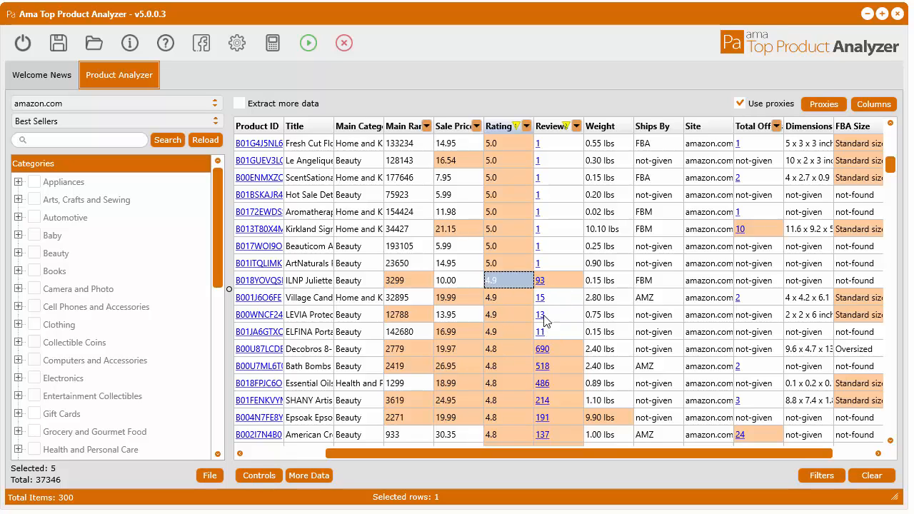
scroll(down, 3)
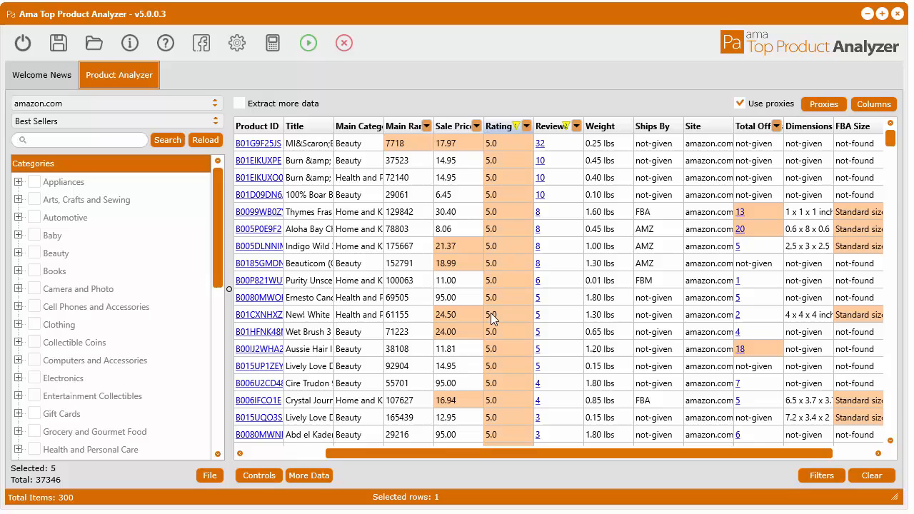
mouse_move(565, 217)
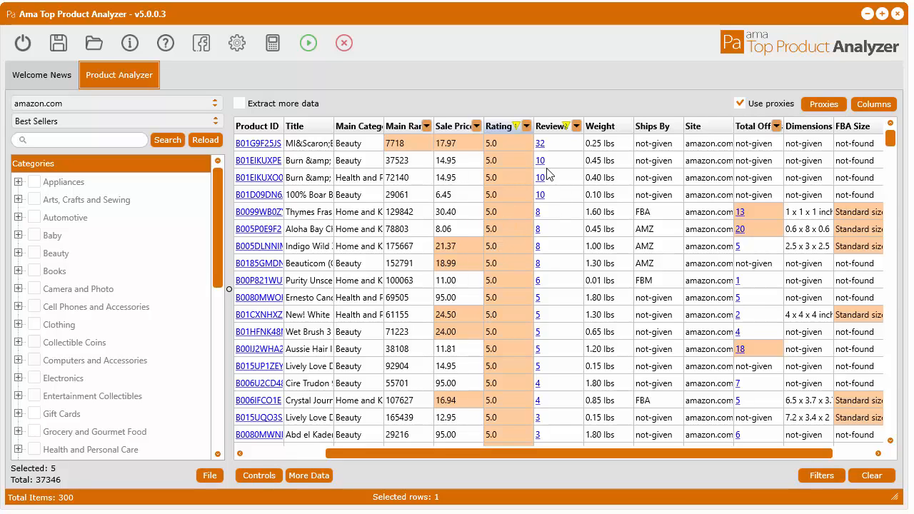
mouse_move(499, 177)
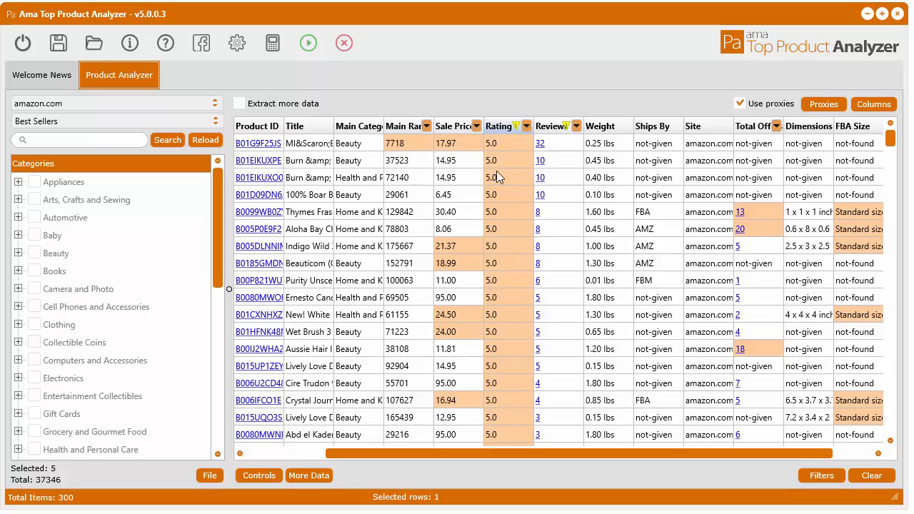
mouse_move(551, 209)
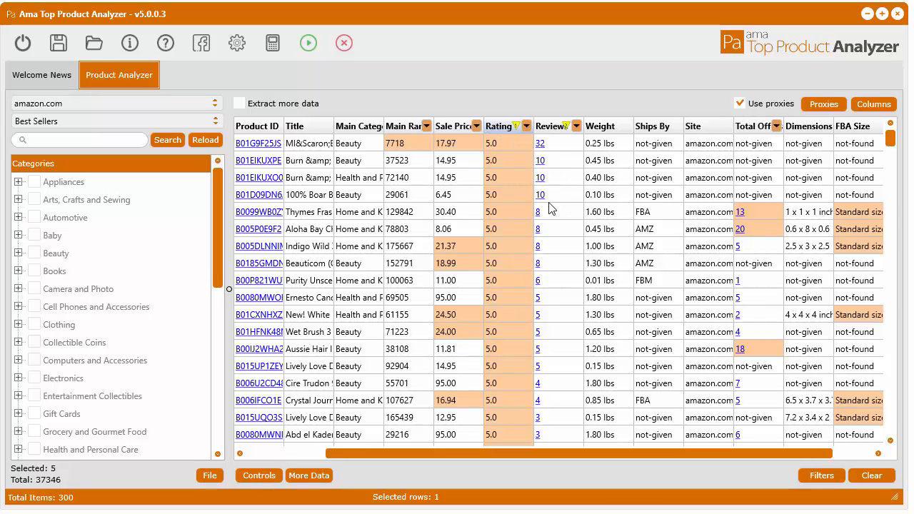
mouse_move(612, 211)
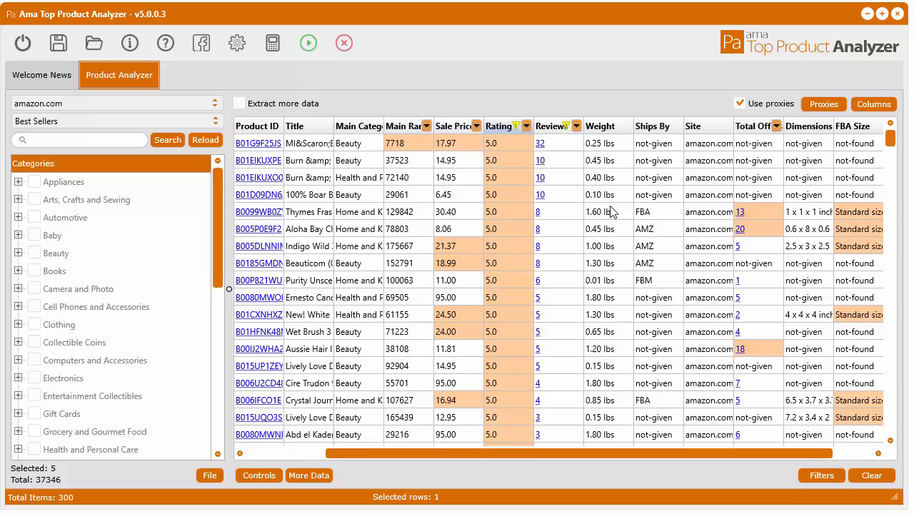
mouse_move(532, 188)
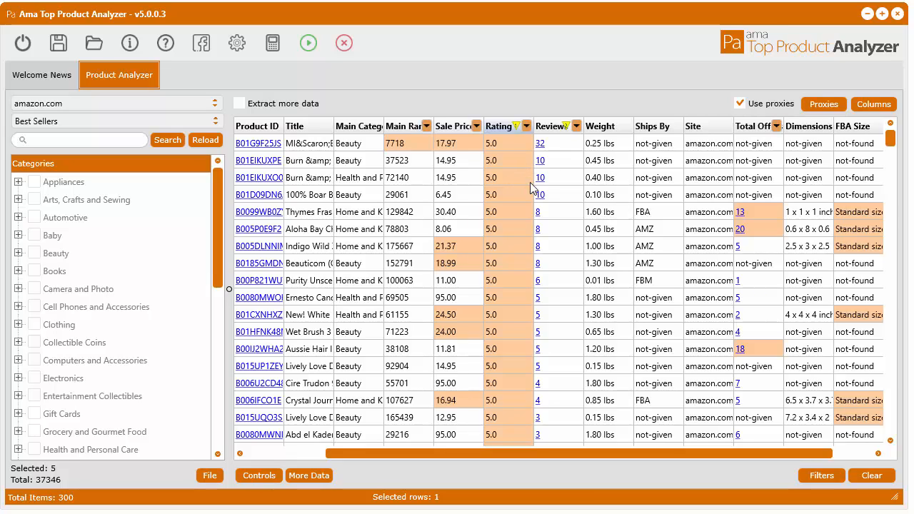
mouse_move(606, 136)
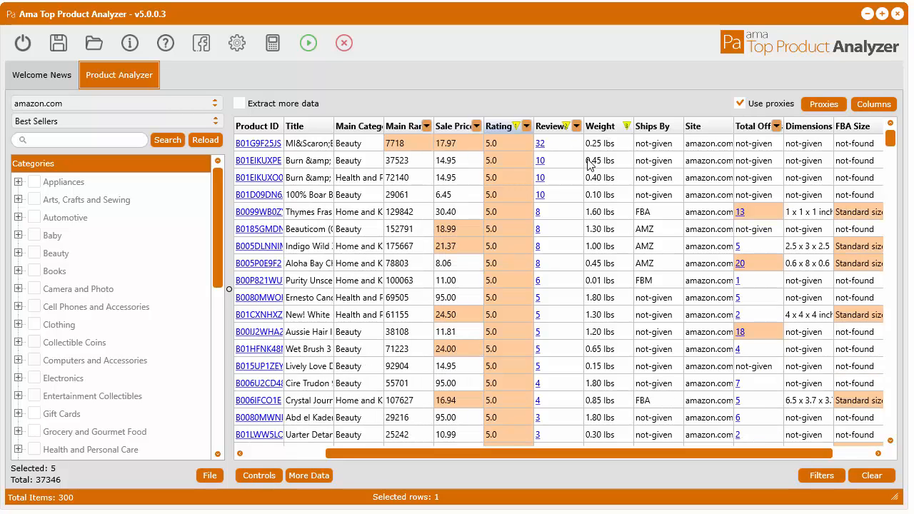
- Select the second product's Weight and Rating cells after adding Weight as a further sort
click(608, 160)
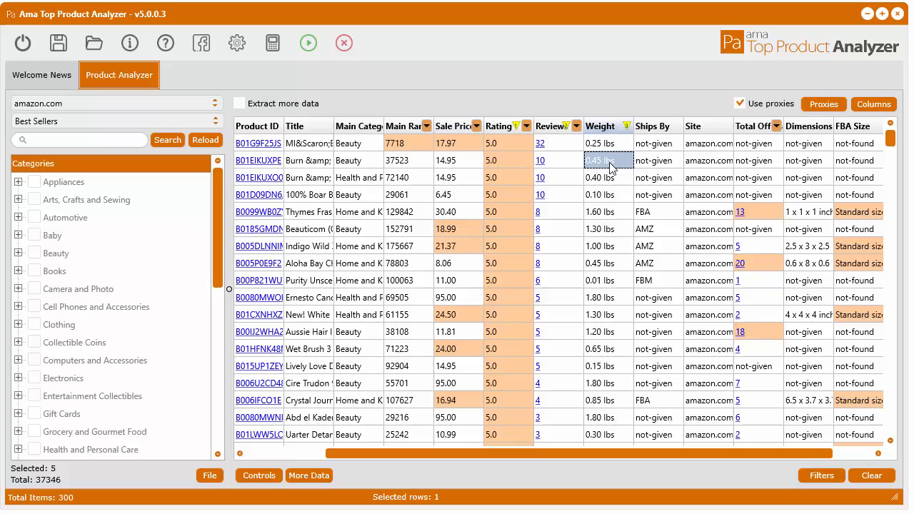
mouse_move(505, 158)
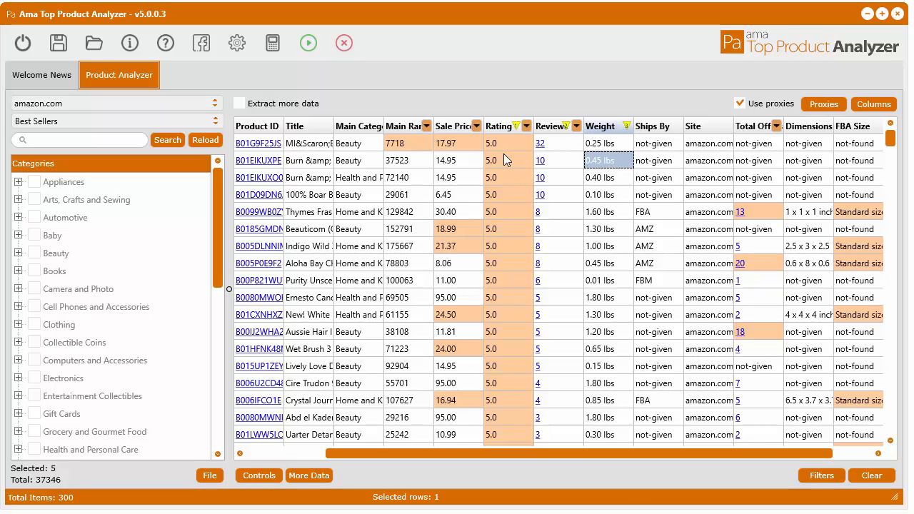
click(508, 160)
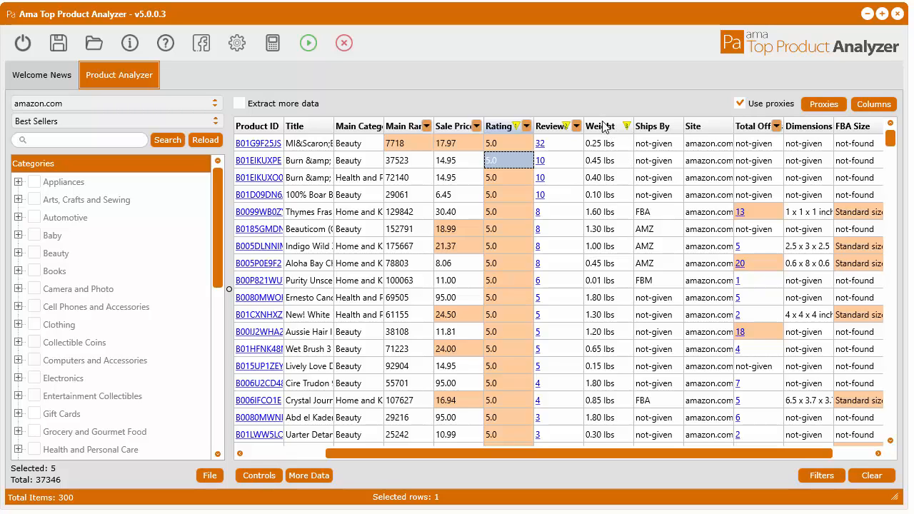
mouse_move(554, 131)
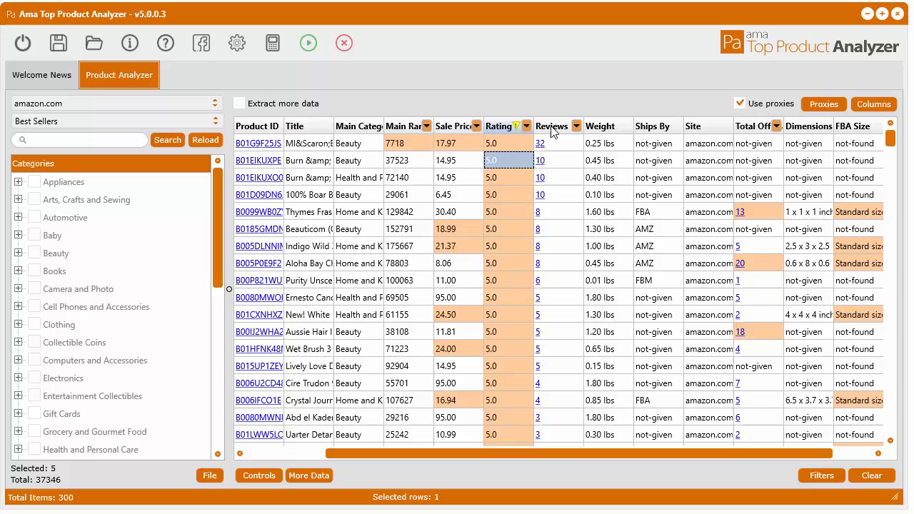
- Re-sort the grid by Reviews so 5.0-rated products lead in a new order
click(577, 126)
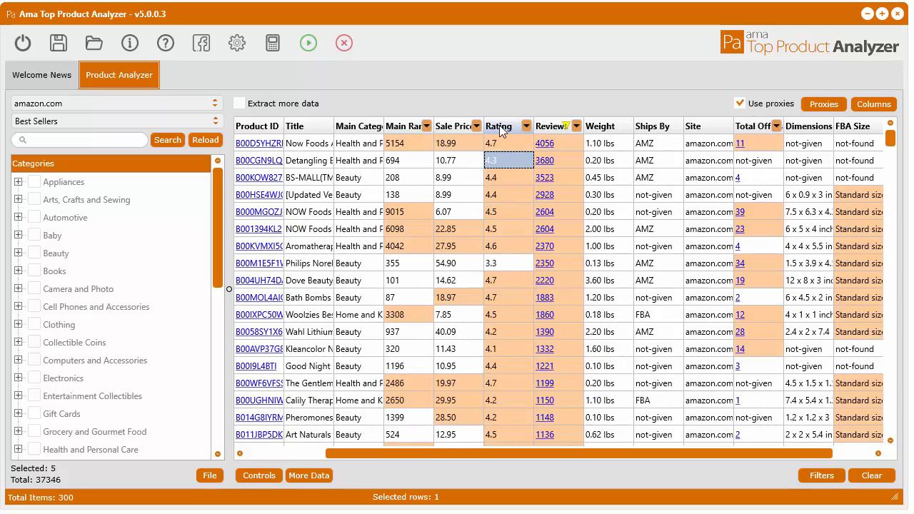
click(519, 126)
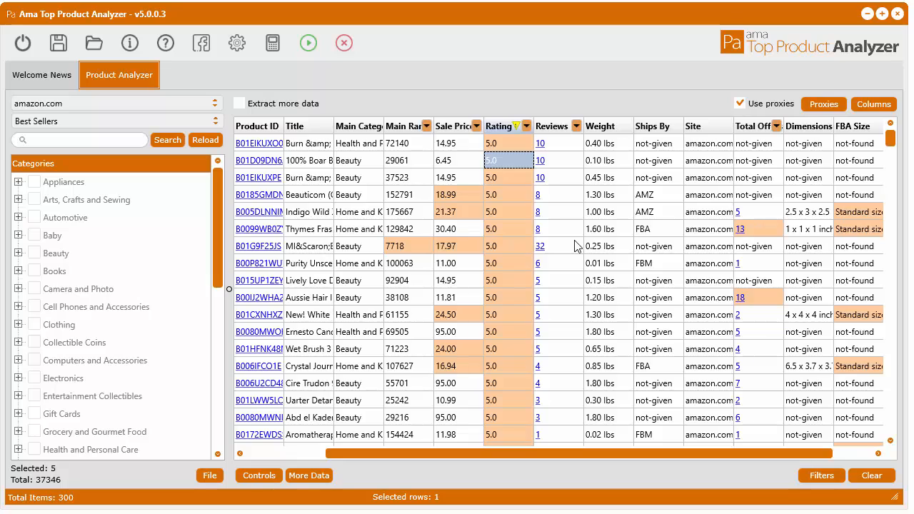
mouse_move(460, 454)
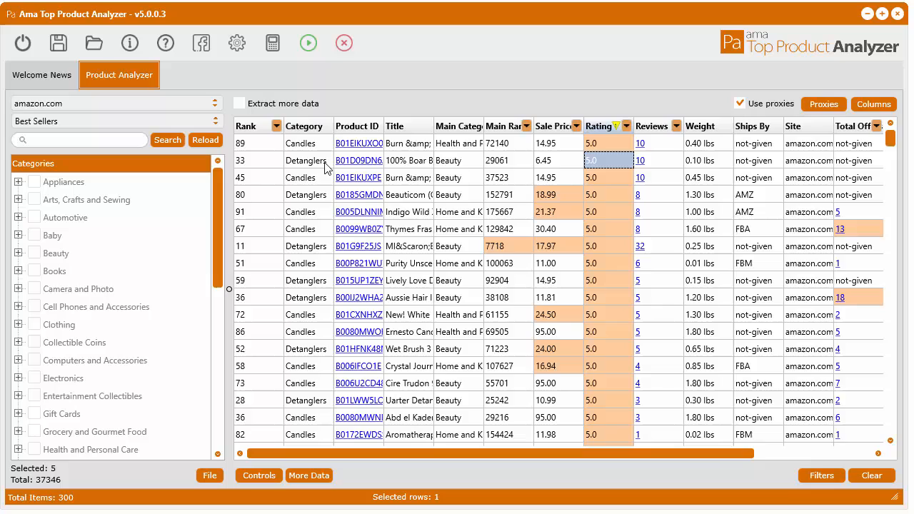
mouse_move(404, 140)
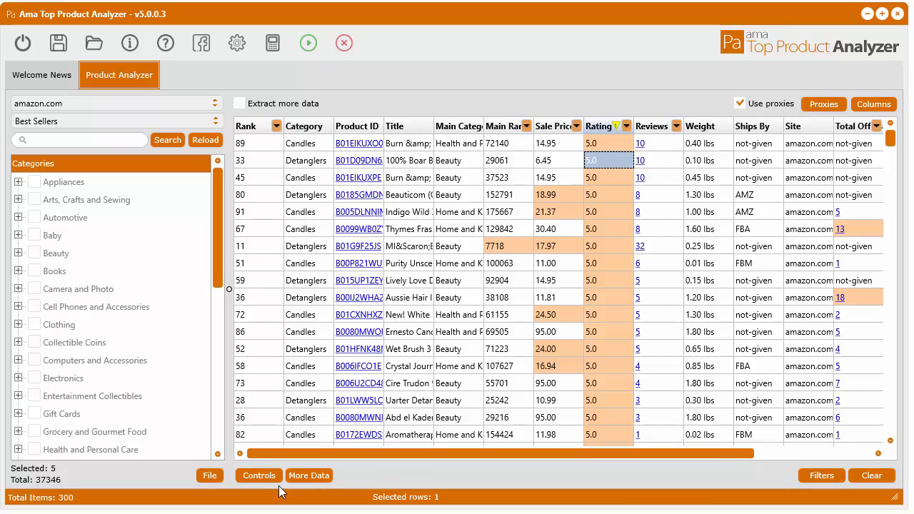
- Enable Instant Search via Controls, search 'the' then 'candles', and clear it to restore all 300 items
click(259, 474)
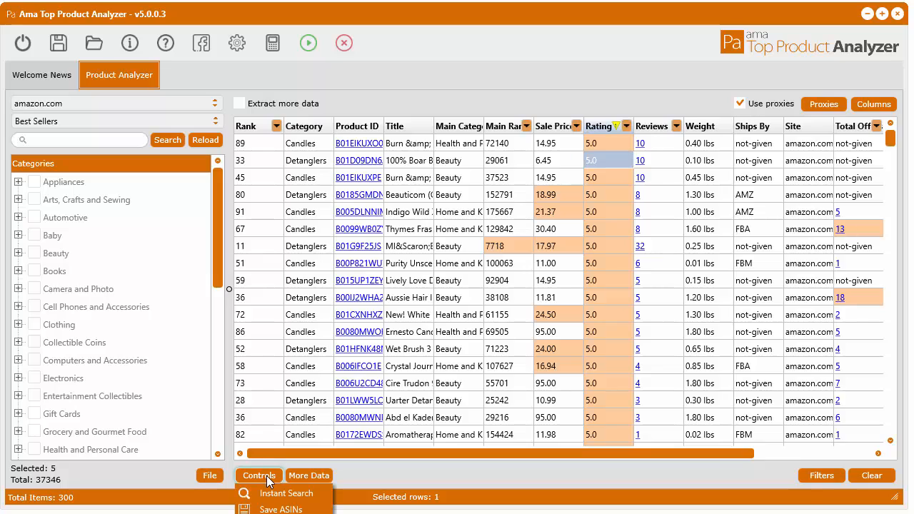
mouse_move(285, 494)
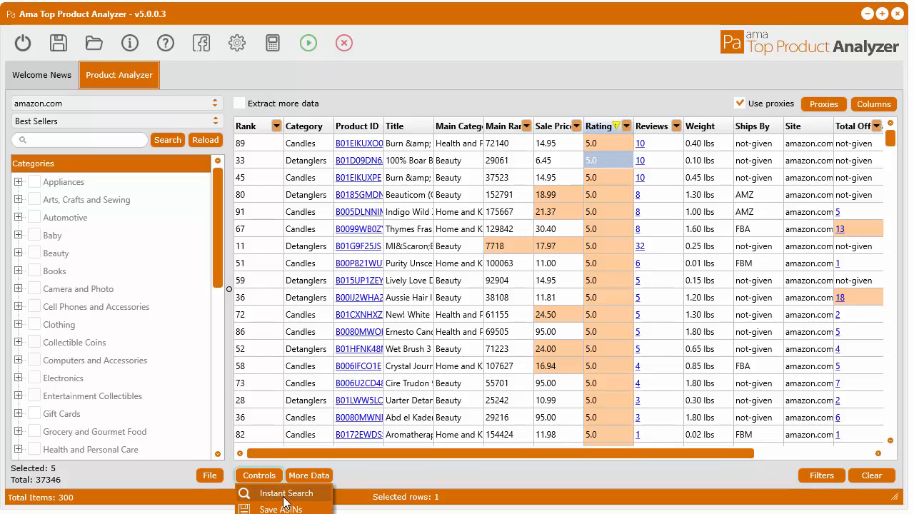
click(286, 495)
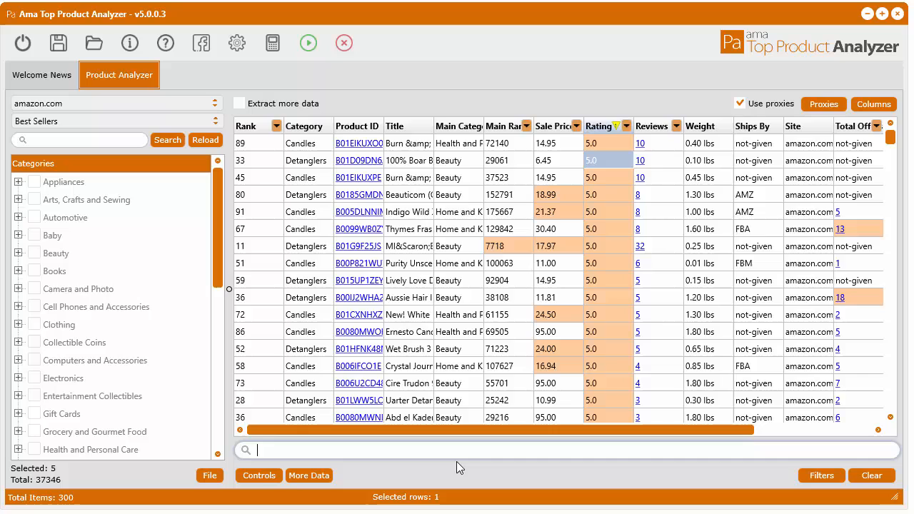
text(the)
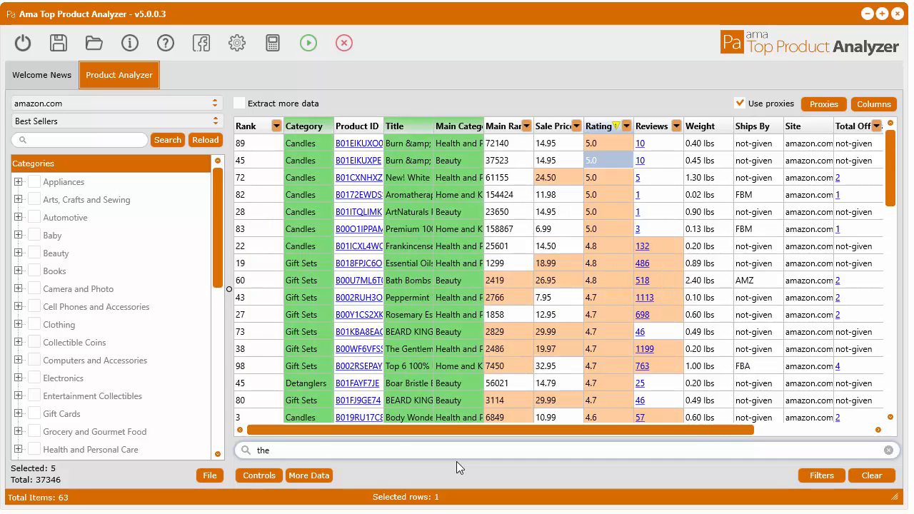
mouse_move(340, 156)
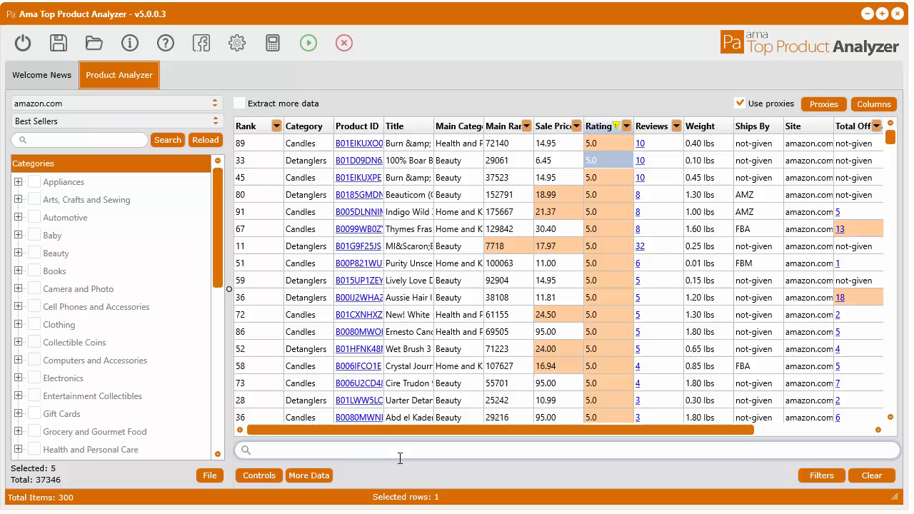
mouse_move(437, 131)
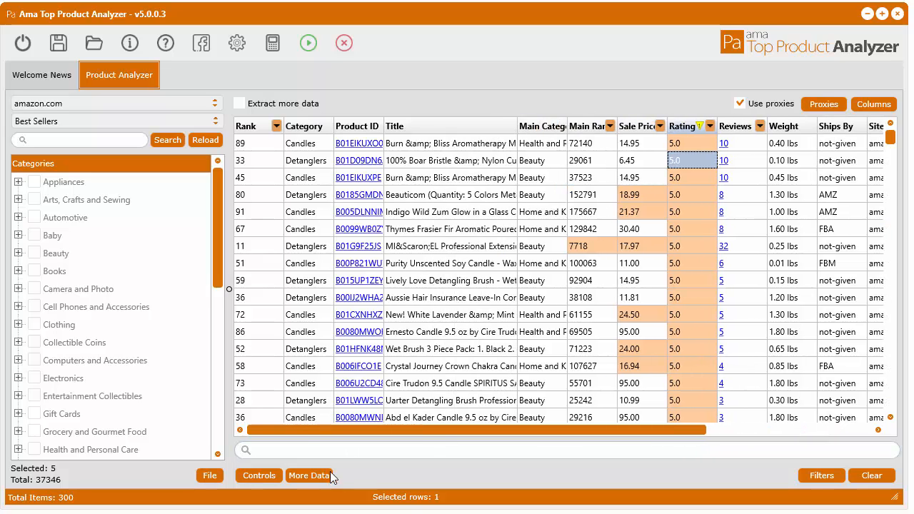
text(candles)
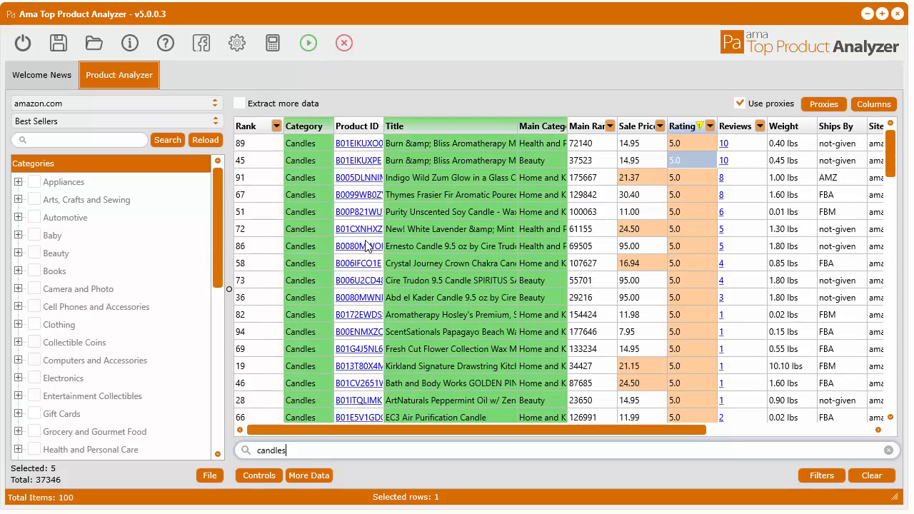
mouse_move(837, 177)
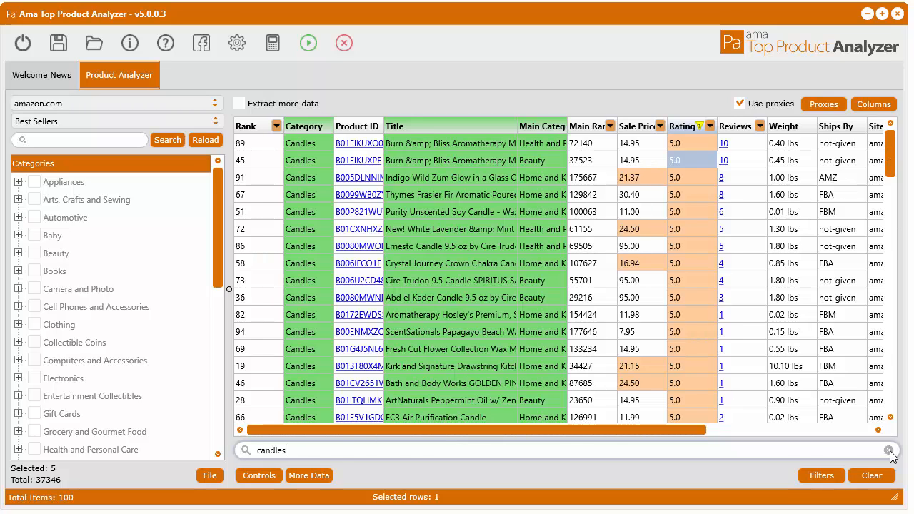
click(890, 449)
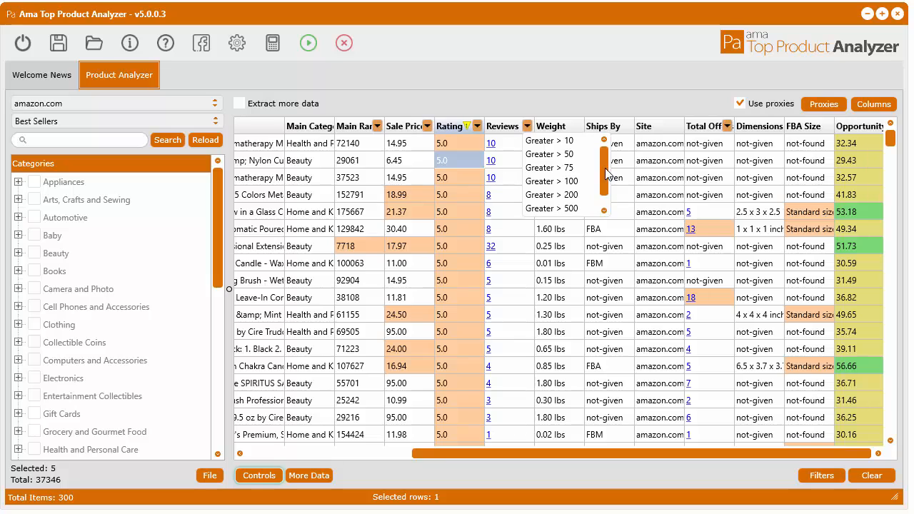
mouse_move(477, 60)
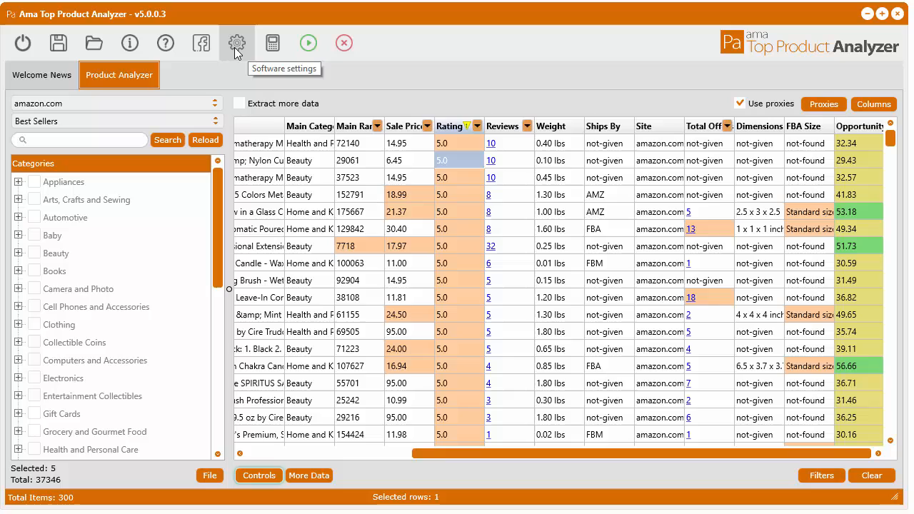
click(237, 43)
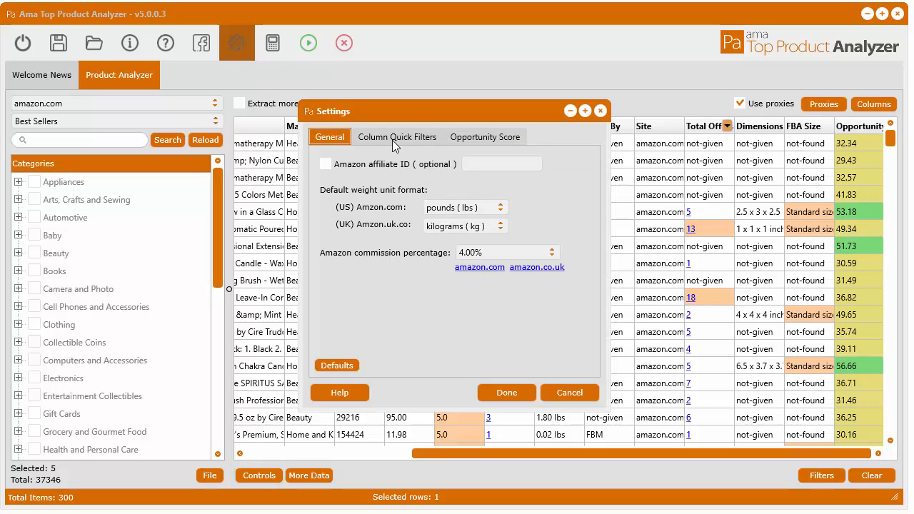
click(397, 138)
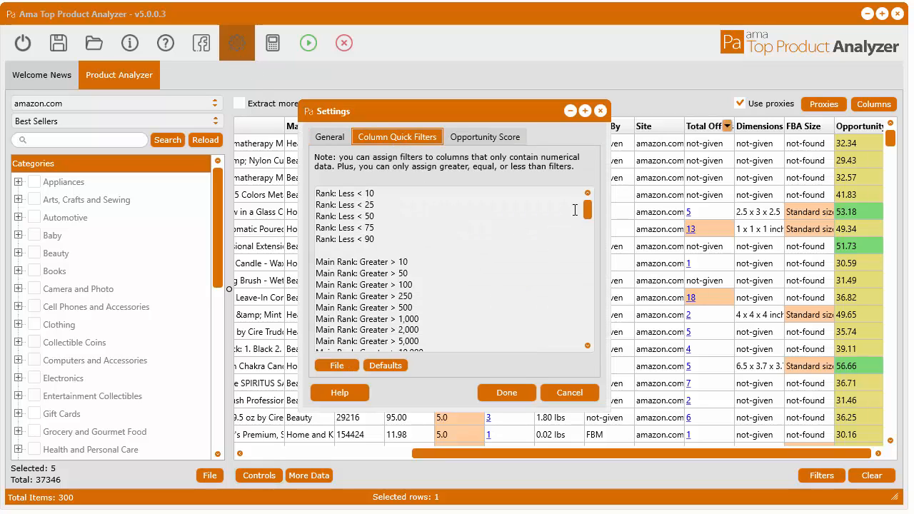
mouse_move(586, 207)
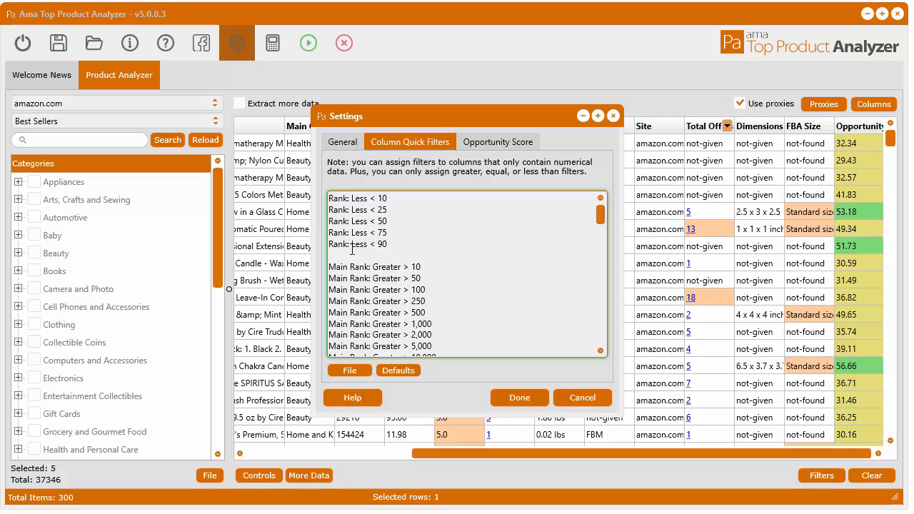
double_click(338, 242)
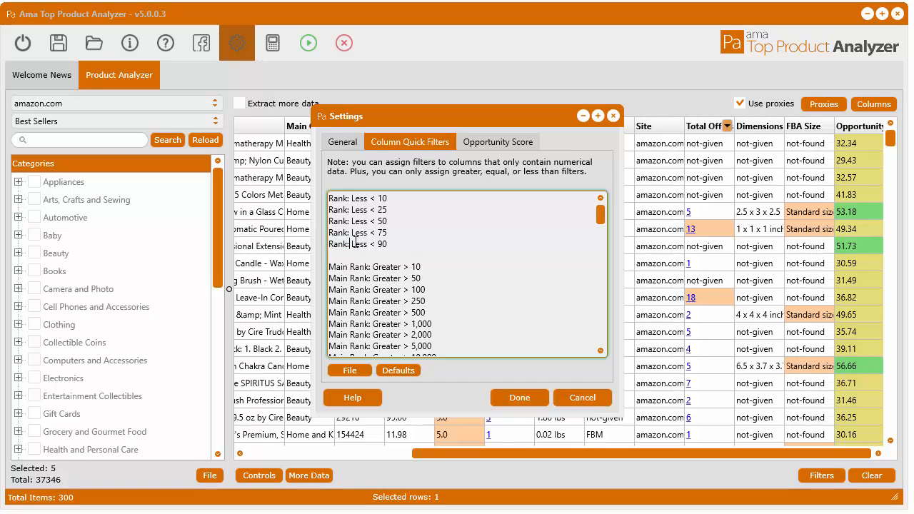
double_click(359, 243)
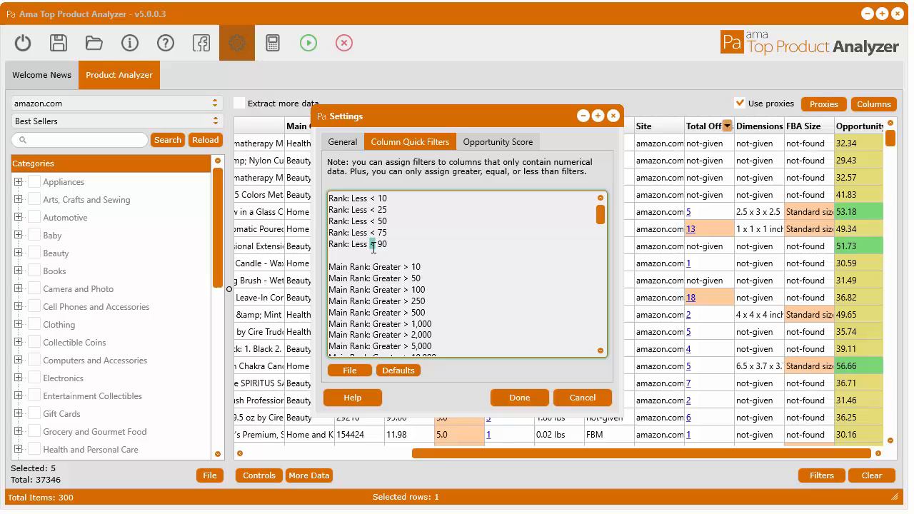
double_click(382, 244)
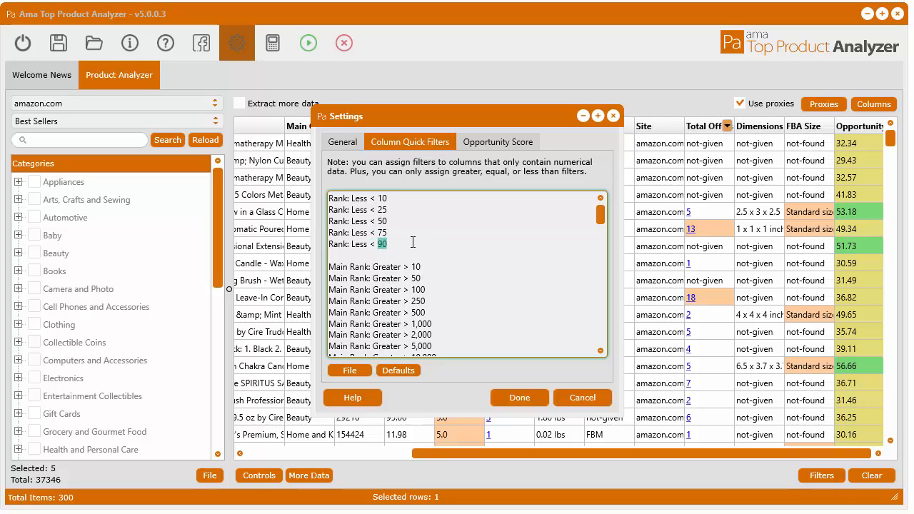
scroll(down, 3)
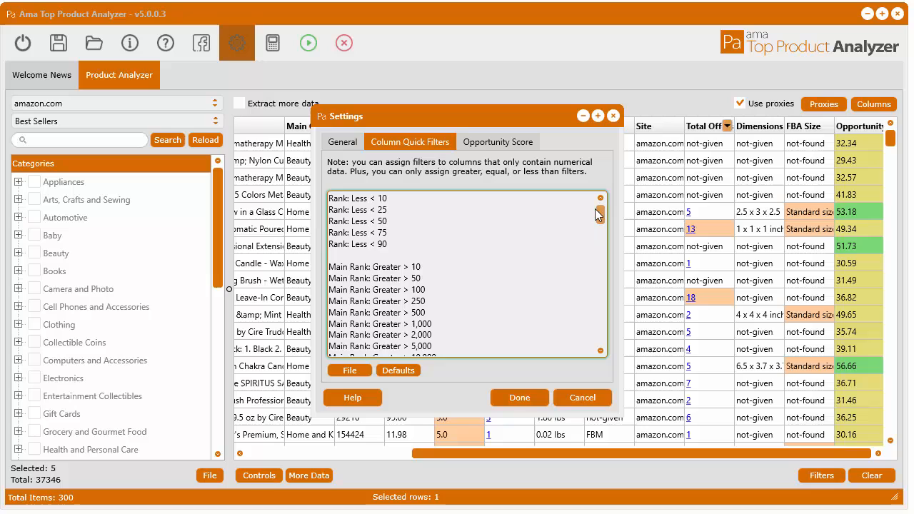
mouse_move(565, 399)
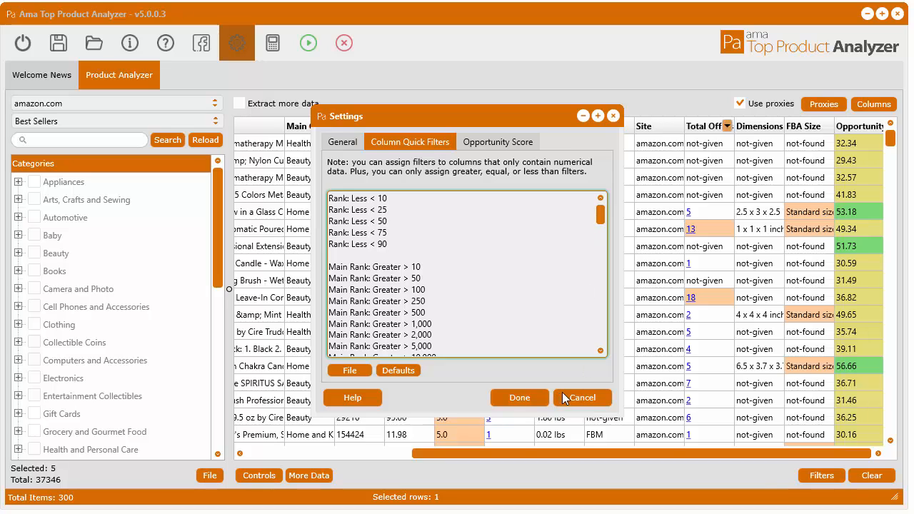
scroll(down, 3)
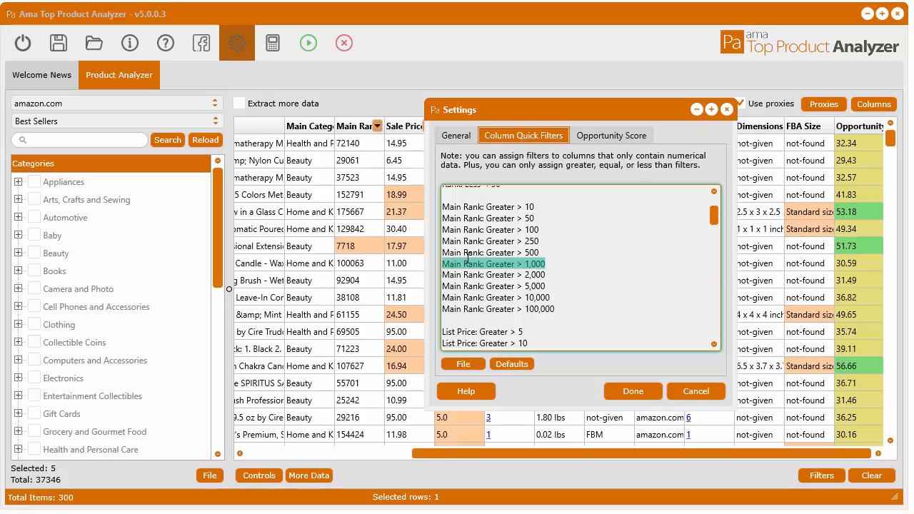
- Duplicate 'Main Rank: Greater > 1,000' as 'Main Rank: Less < 1,000' and save the quick filters
click(493, 263)
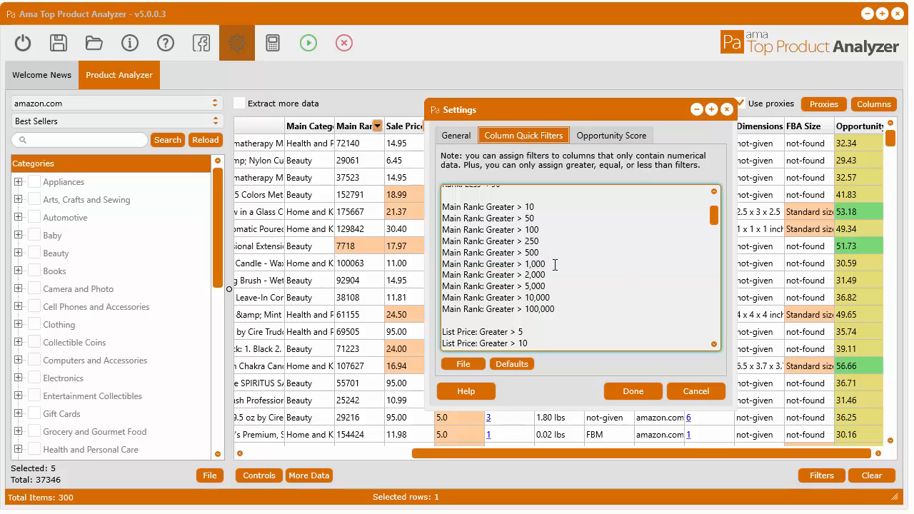
right_click(493, 263)
text(Main Rank: Greater > 1,000)
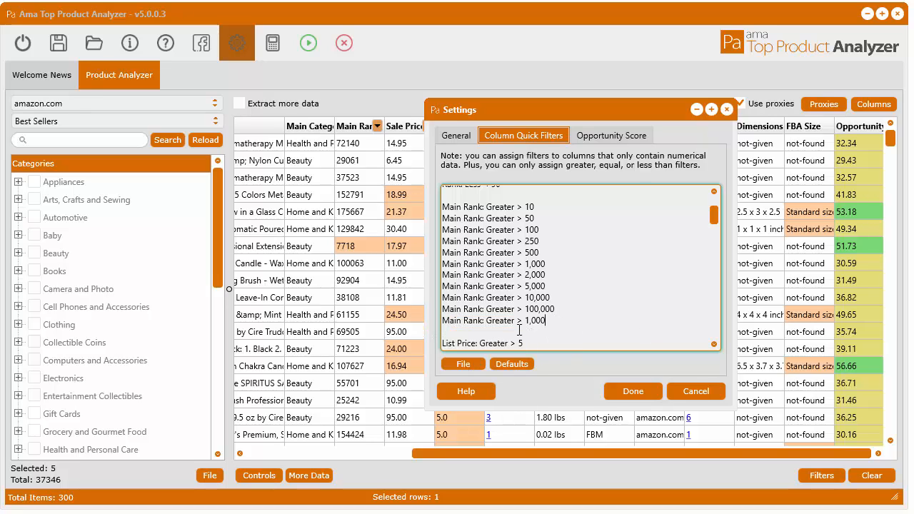
double_click(500, 320)
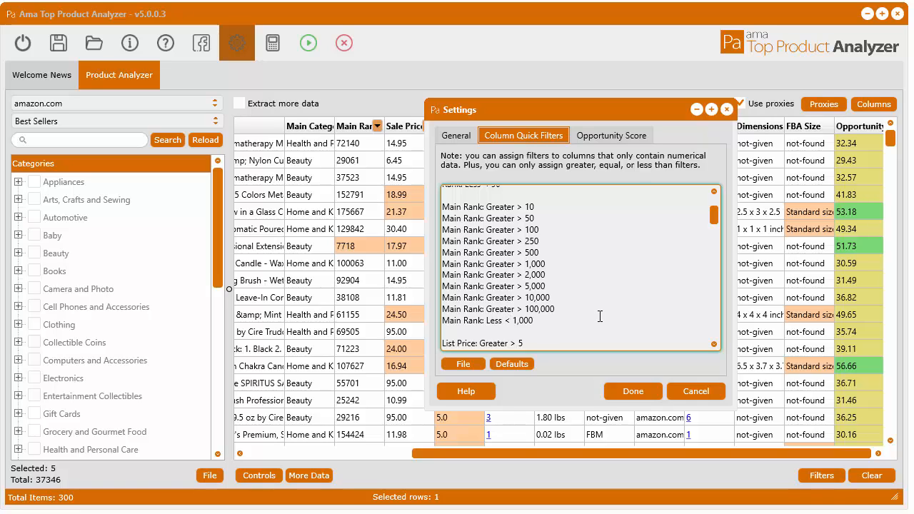
mouse_move(639, 397)
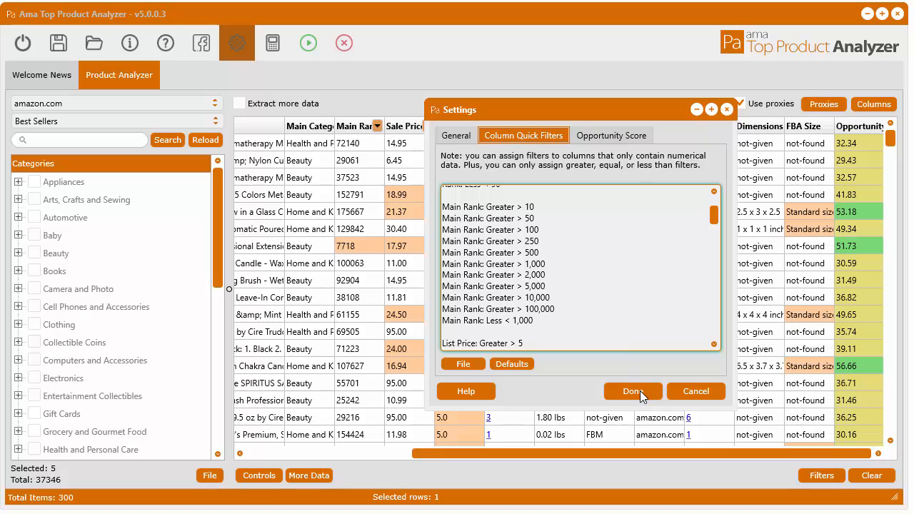
click(631, 392)
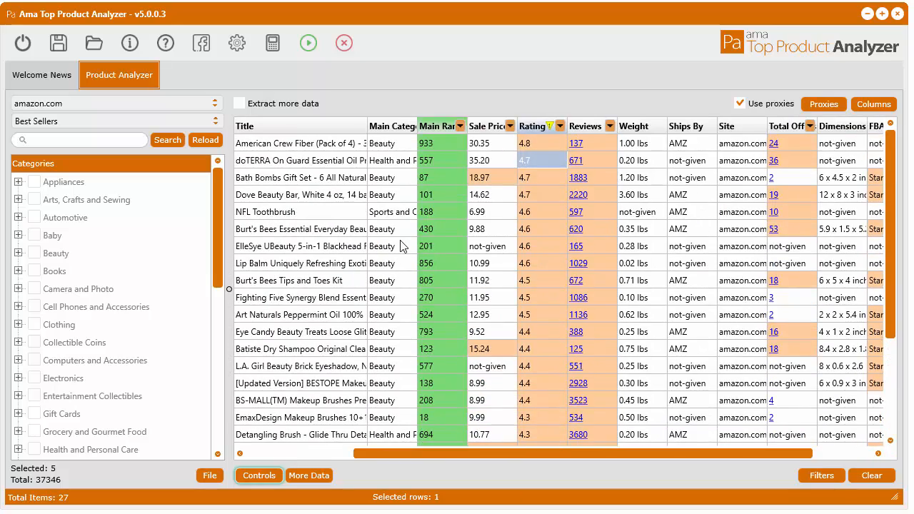
- Clear the active Main Rank under 1,000 filter, bringing back all 300 products
click(821, 476)
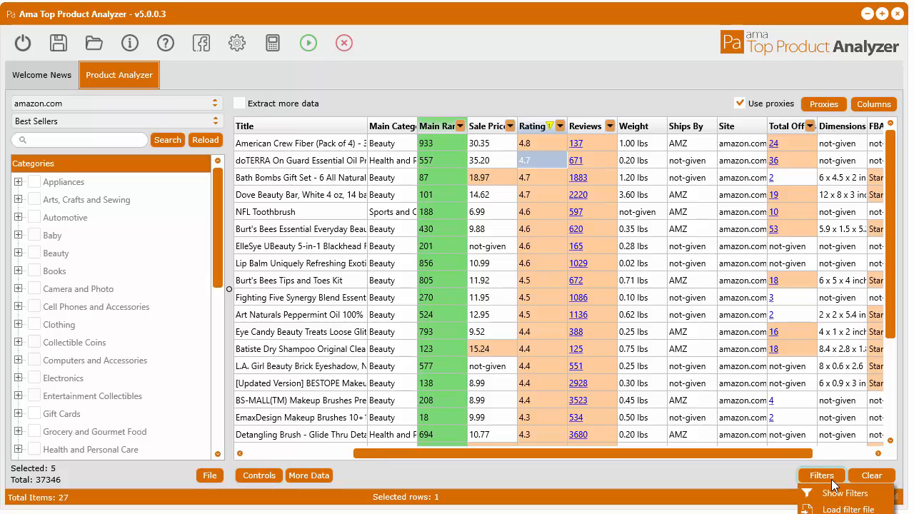
right_click(542, 160)
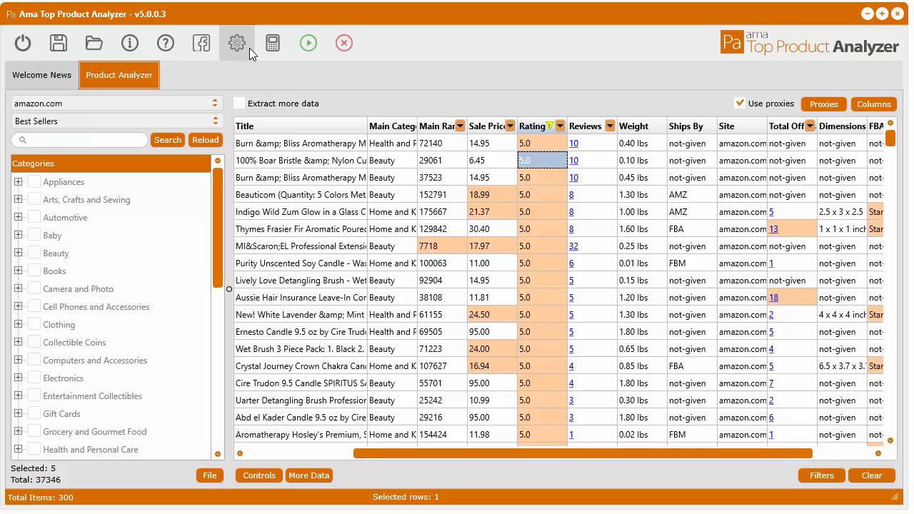
- Reset the column quick filters to Defaults and bring up the File save/load options
click(237, 43)
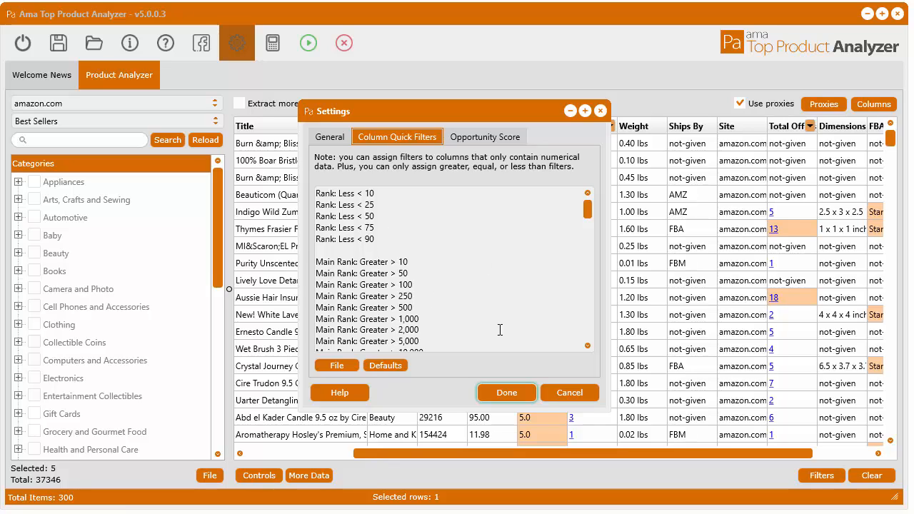
mouse_move(498, 206)
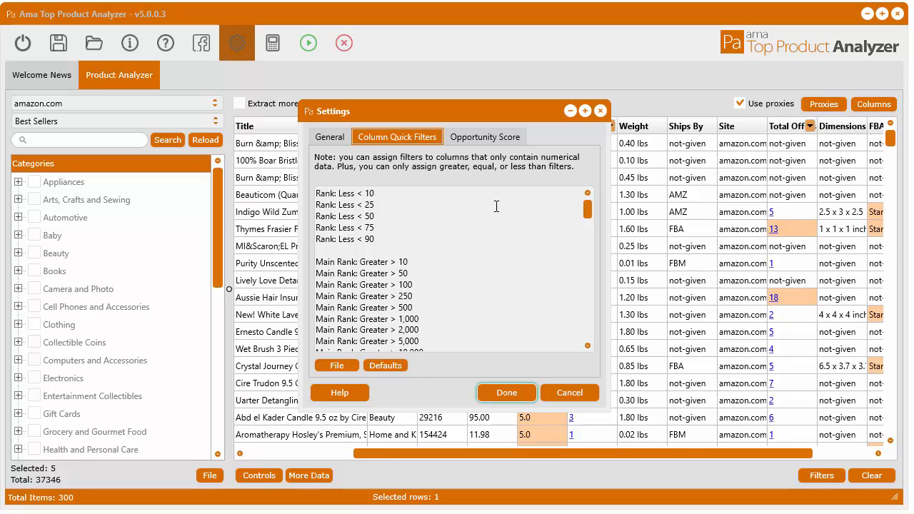
click(386, 365)
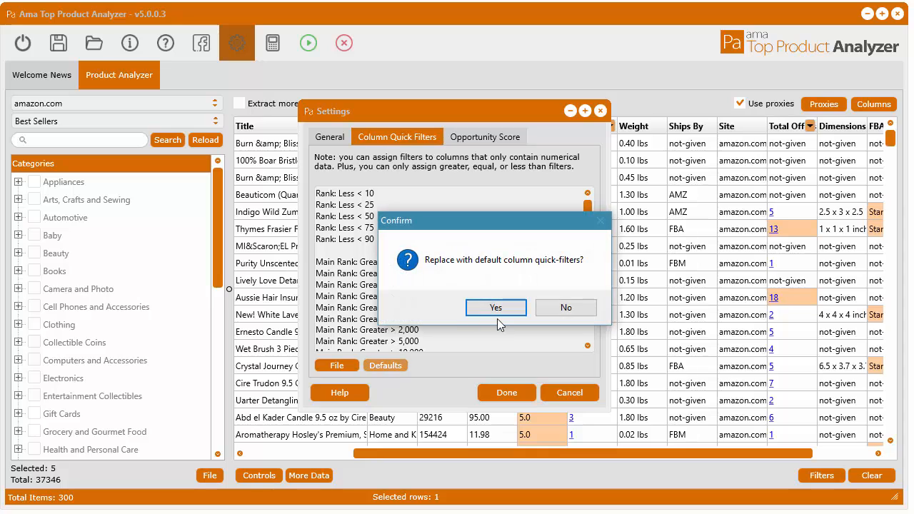
click(495, 307)
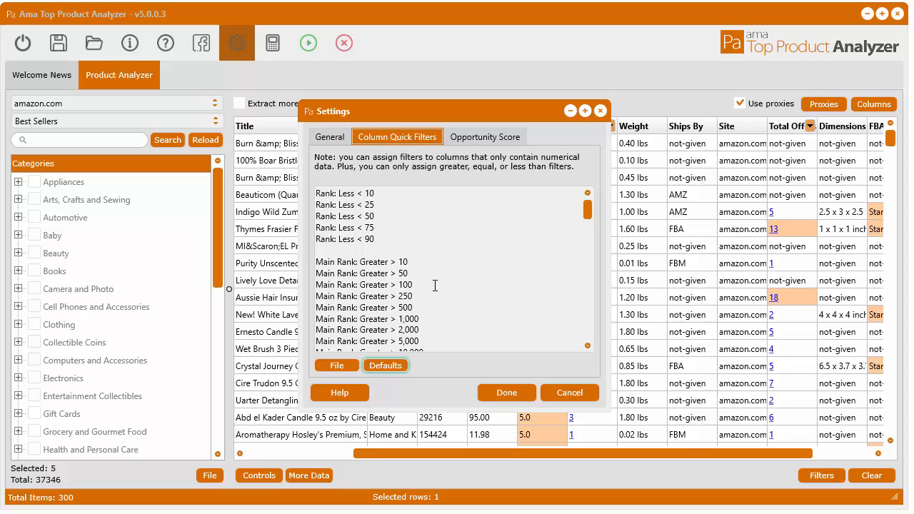
mouse_move(586, 215)
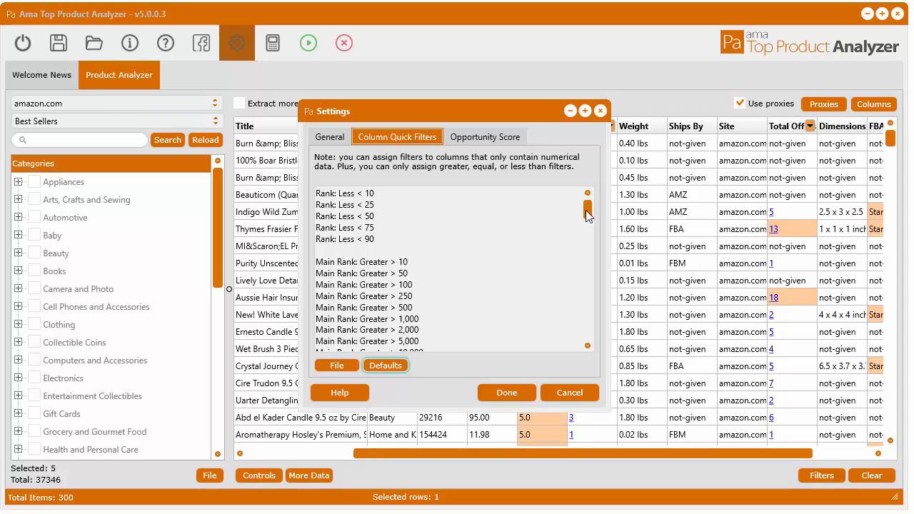
click(335, 366)
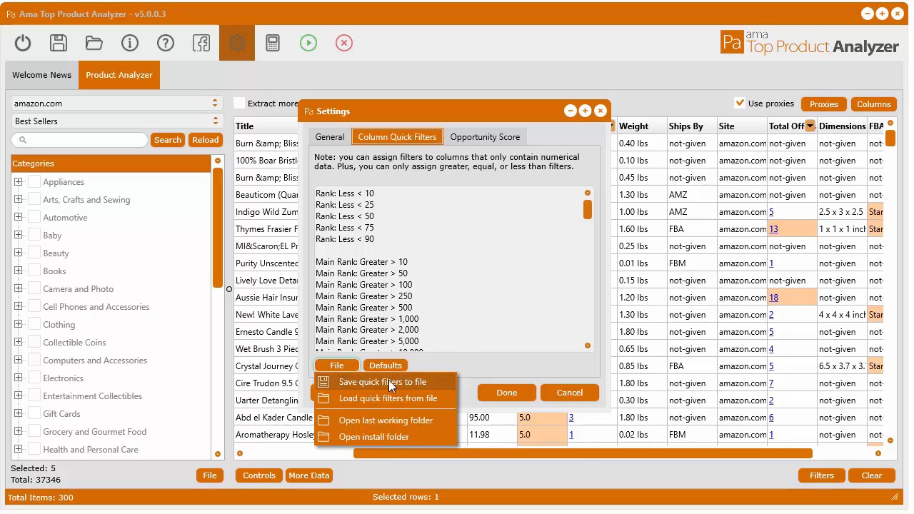
- Save the quick filters to a .txt file with the suggested name
click(378, 381)
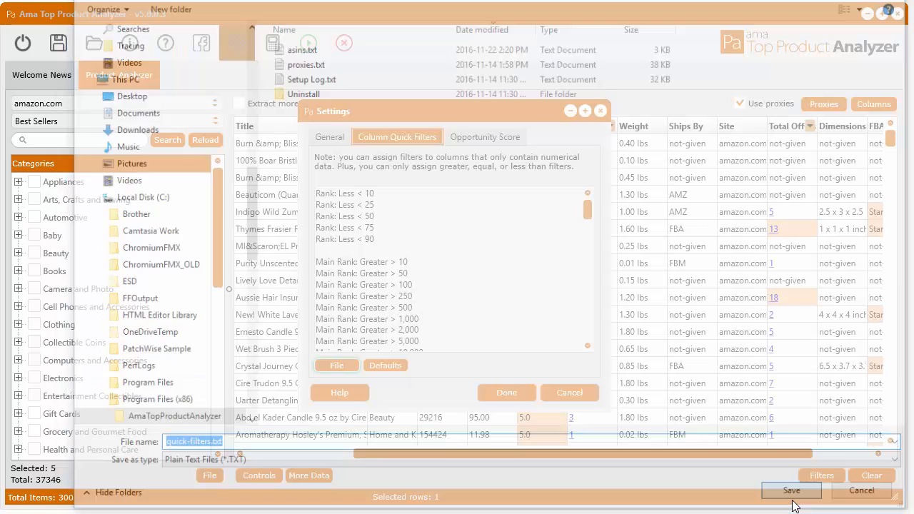
click(338, 366)
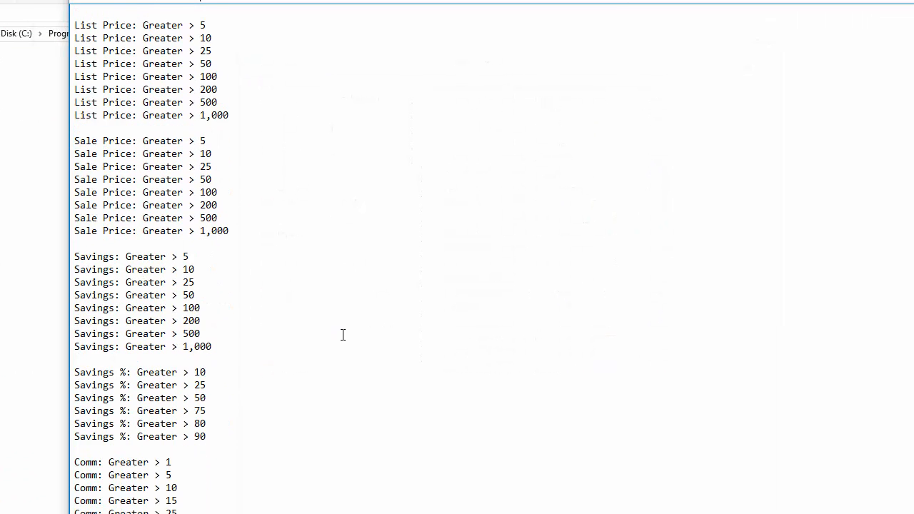
- Scroll through the saved quick filters file in Notepad down to the offer and category thresholds
scroll(down, 3)
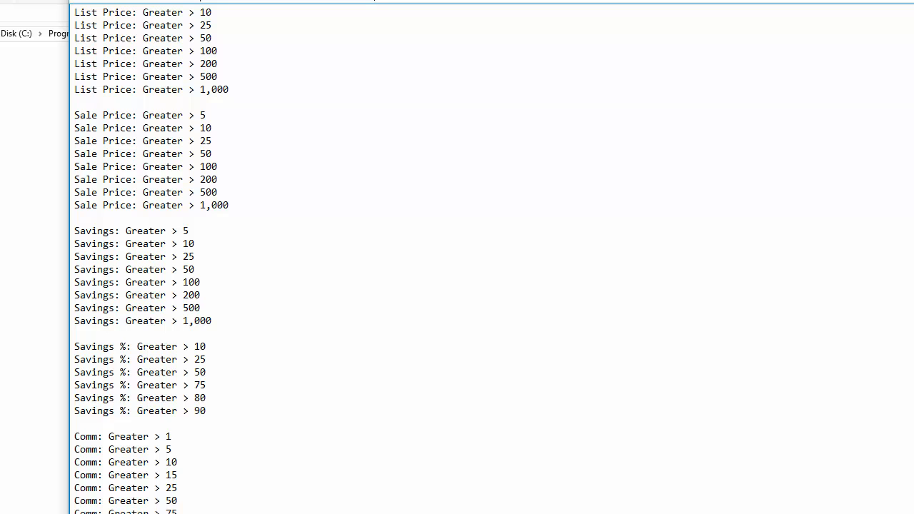
scroll(down, 3)
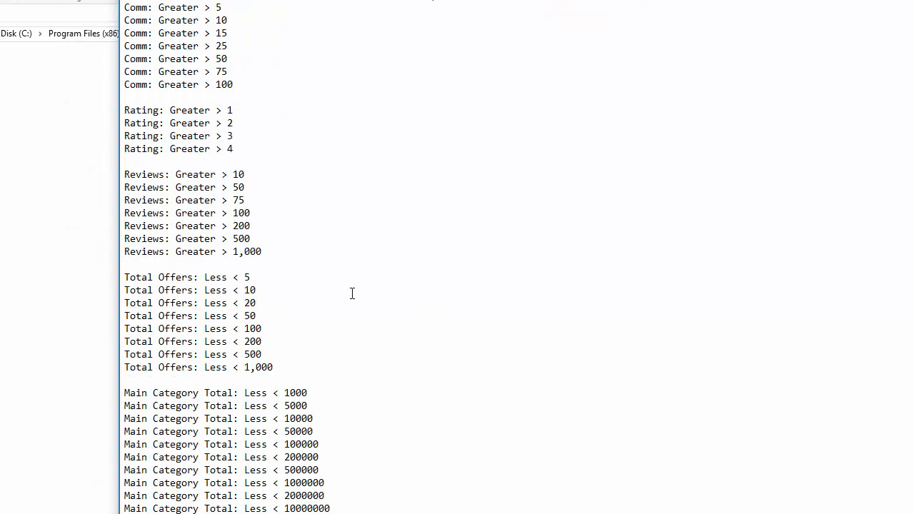
scroll(down, 3)
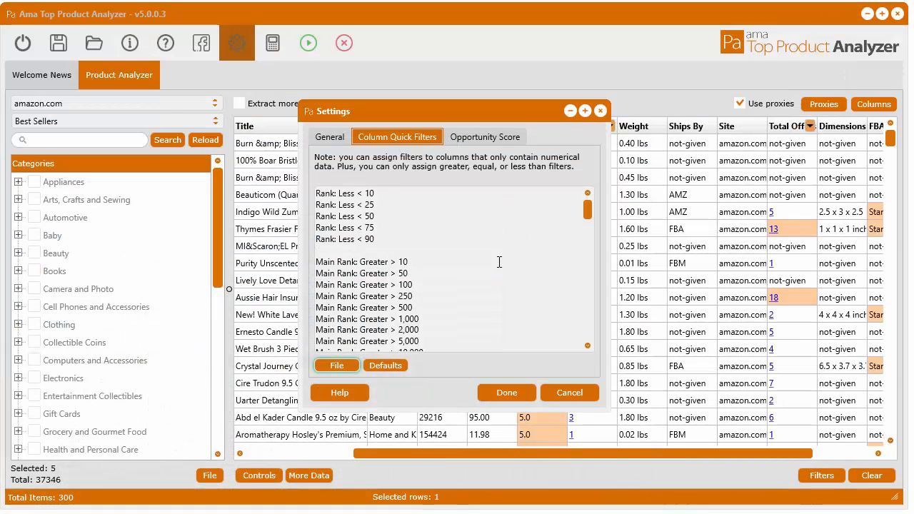
- Return to General settings, close with Done, and scroll down the full product grid
click(328, 137)
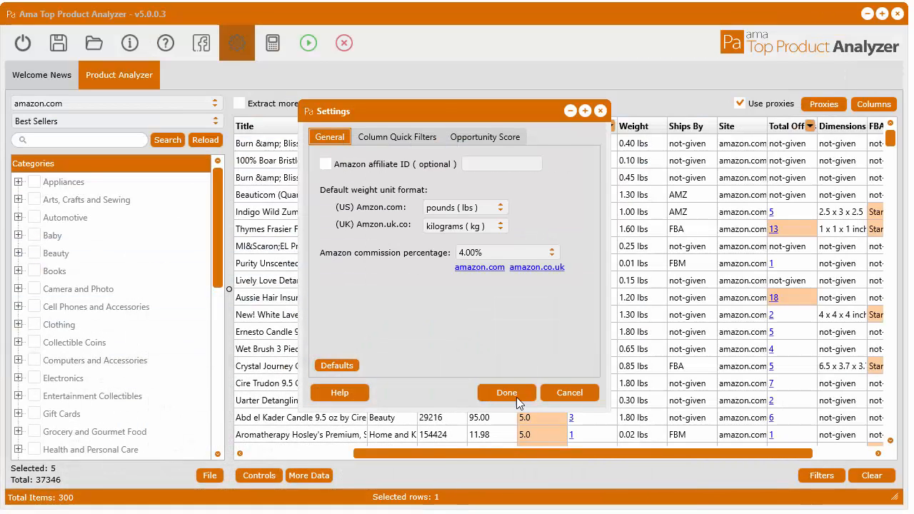
click(506, 391)
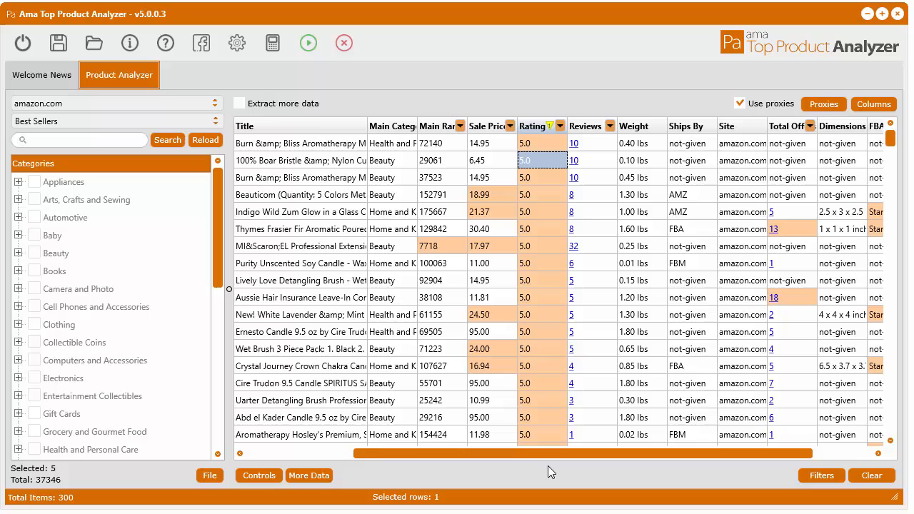
mouse_move(540, 279)
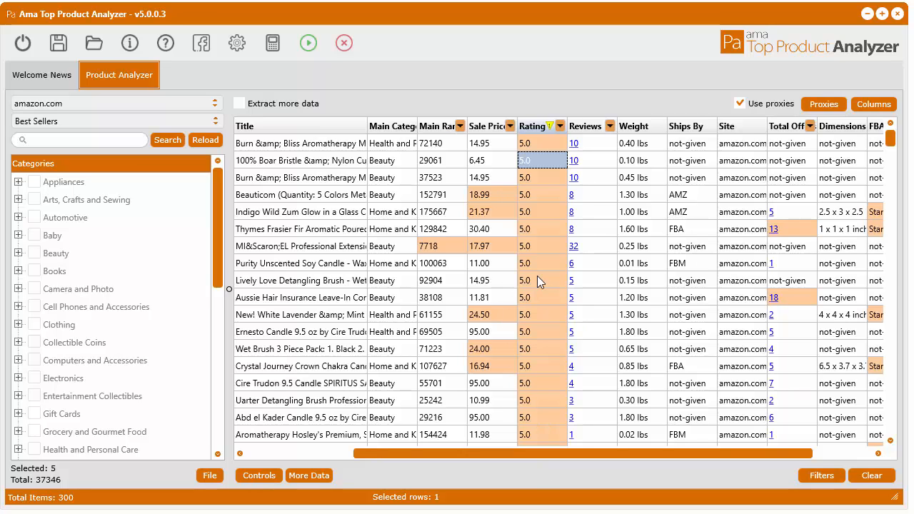
scroll(down, 3)
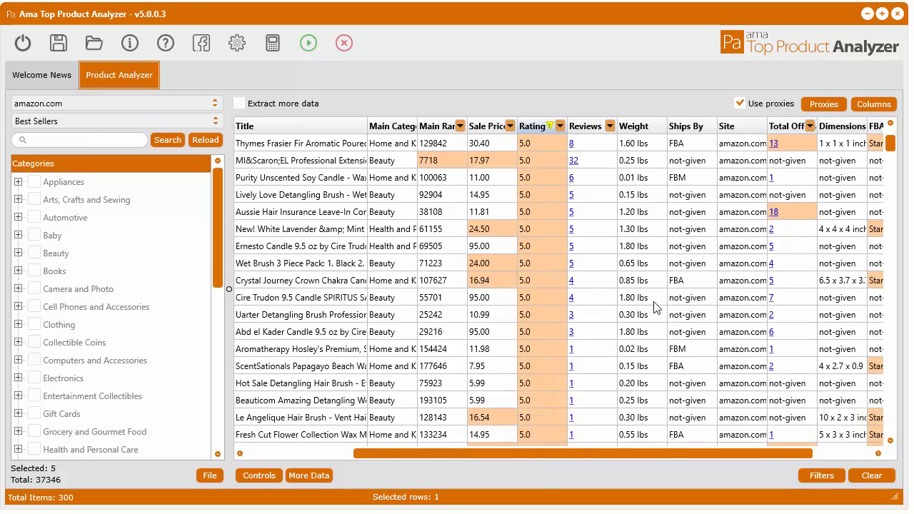